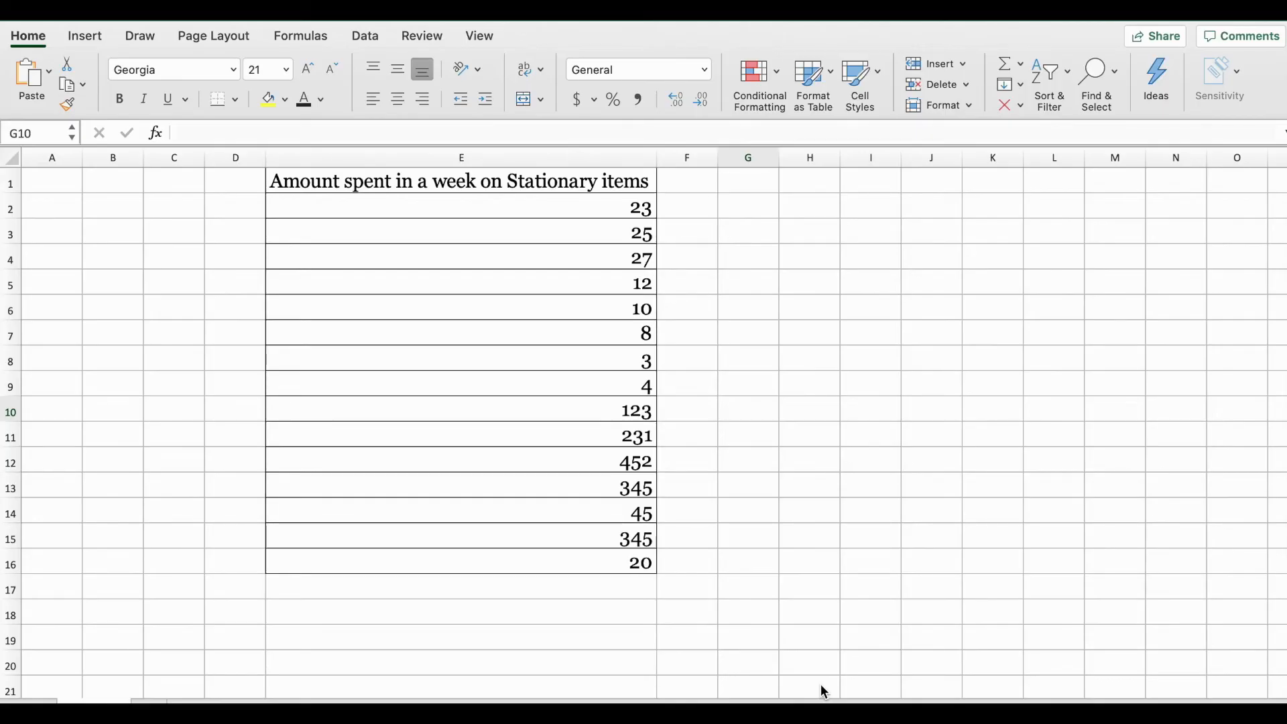
mouse_move(797, 523)
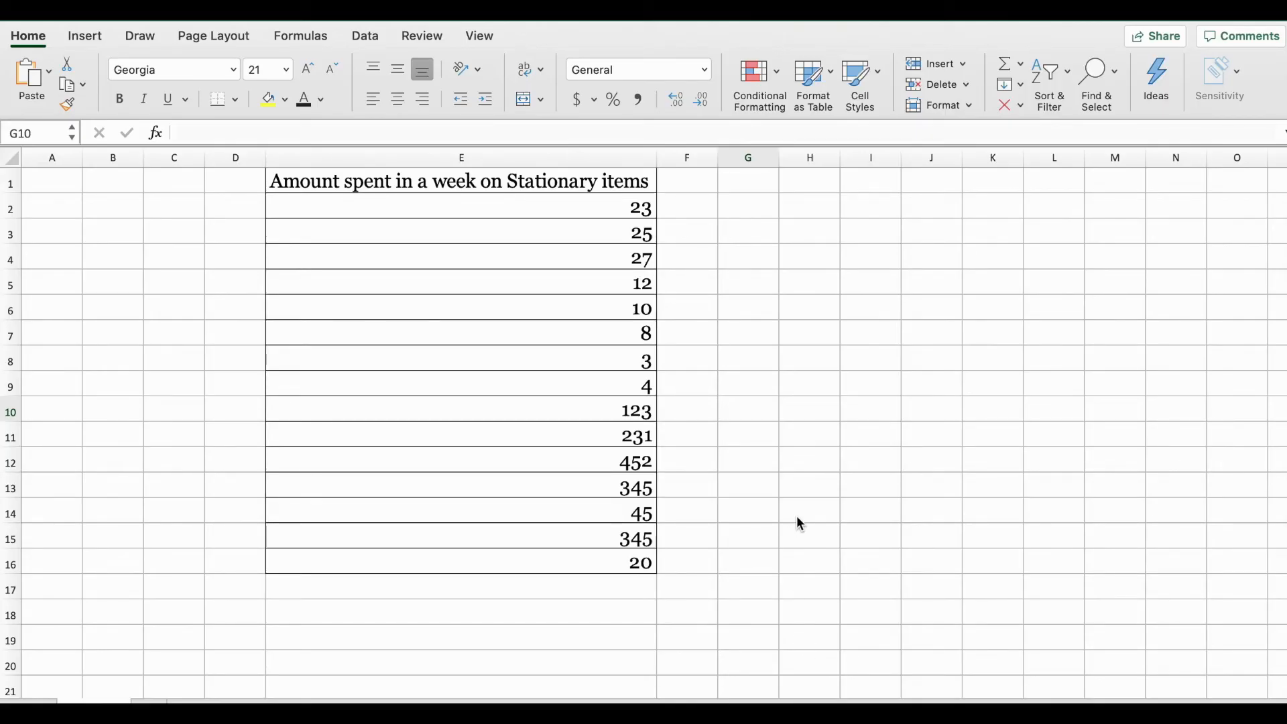
mouse_move(571, 208)
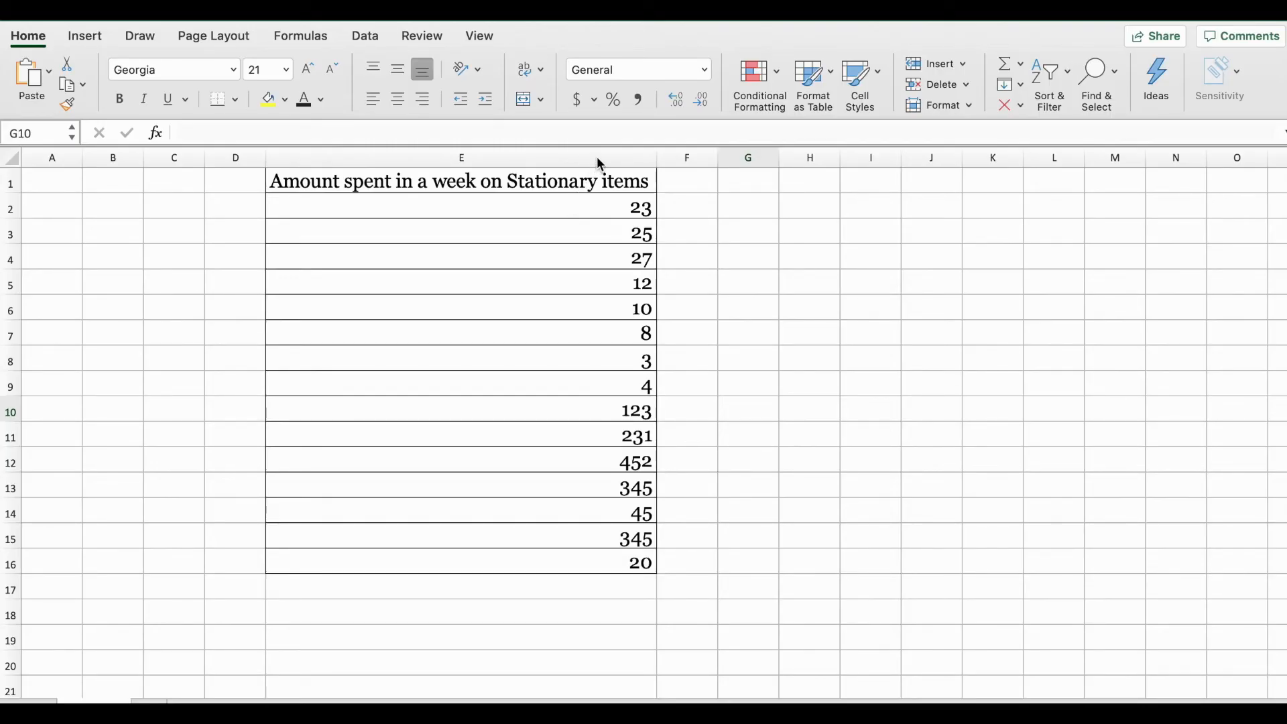
- Sort the stationery amounts E2:E16 smallest to largest, then move to F1 for a heading
left_click(574, 202)
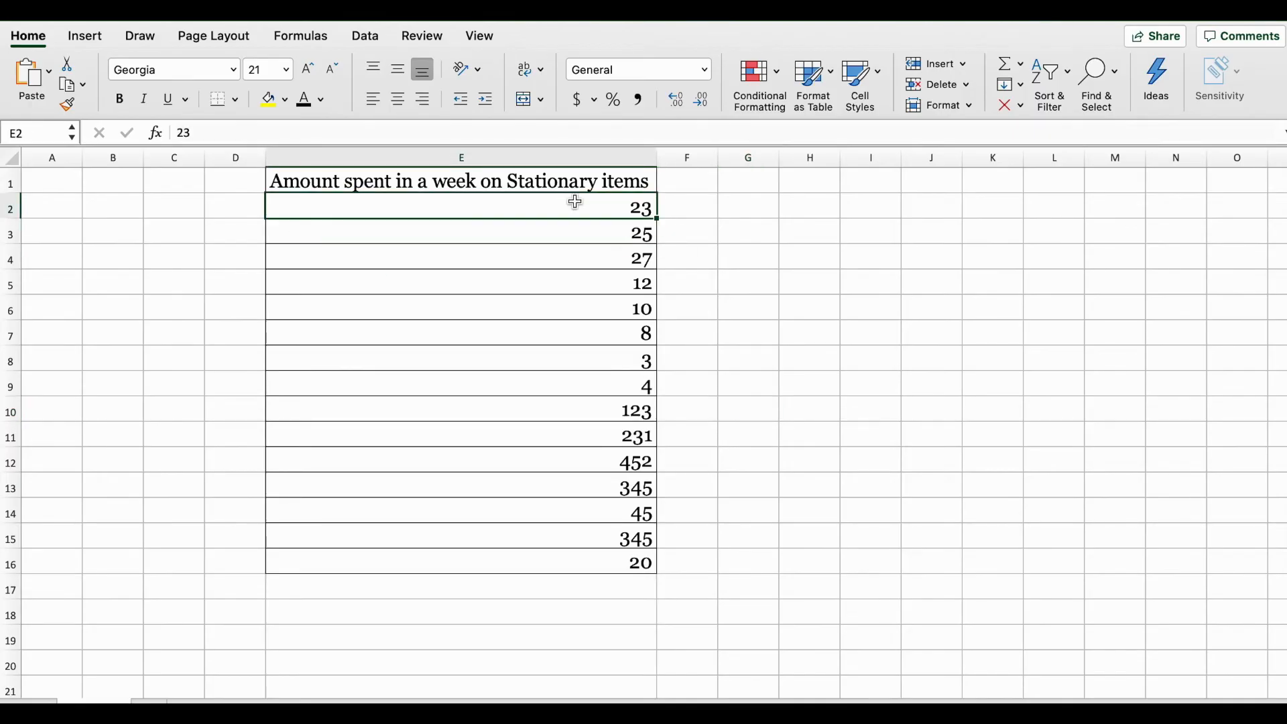
mouse_move(609, 541)
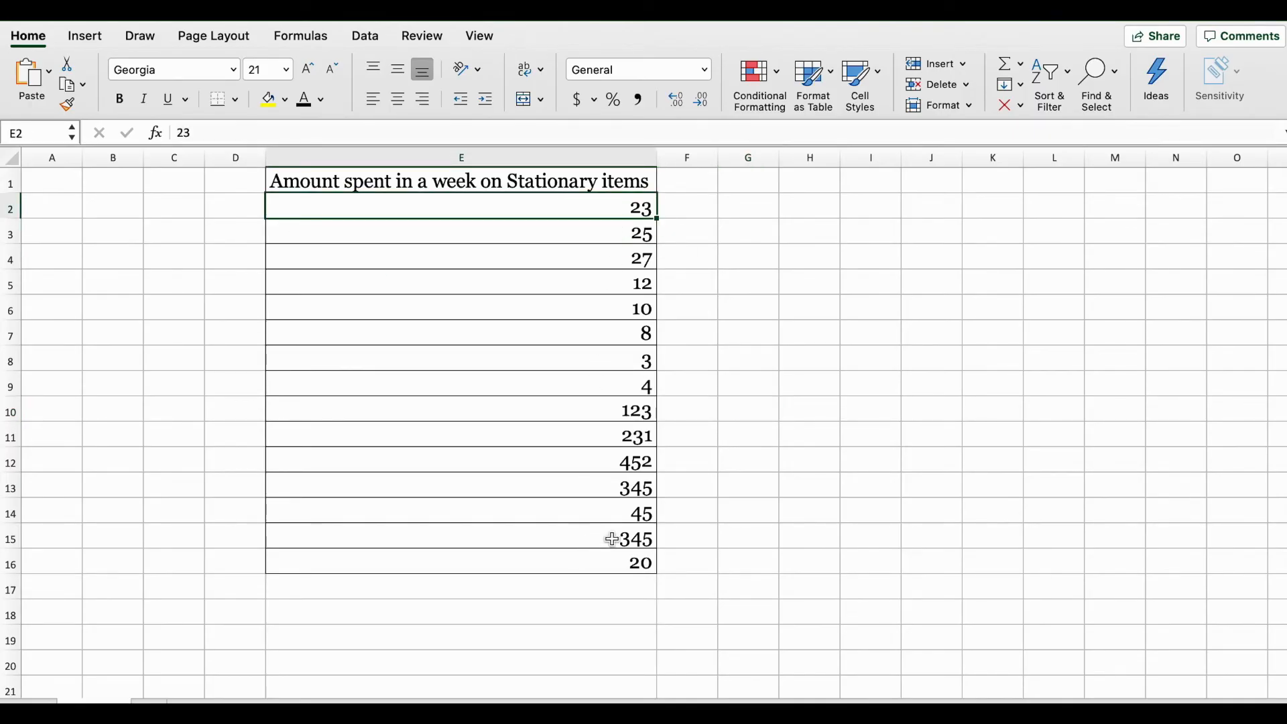
mouse_move(606, 471)
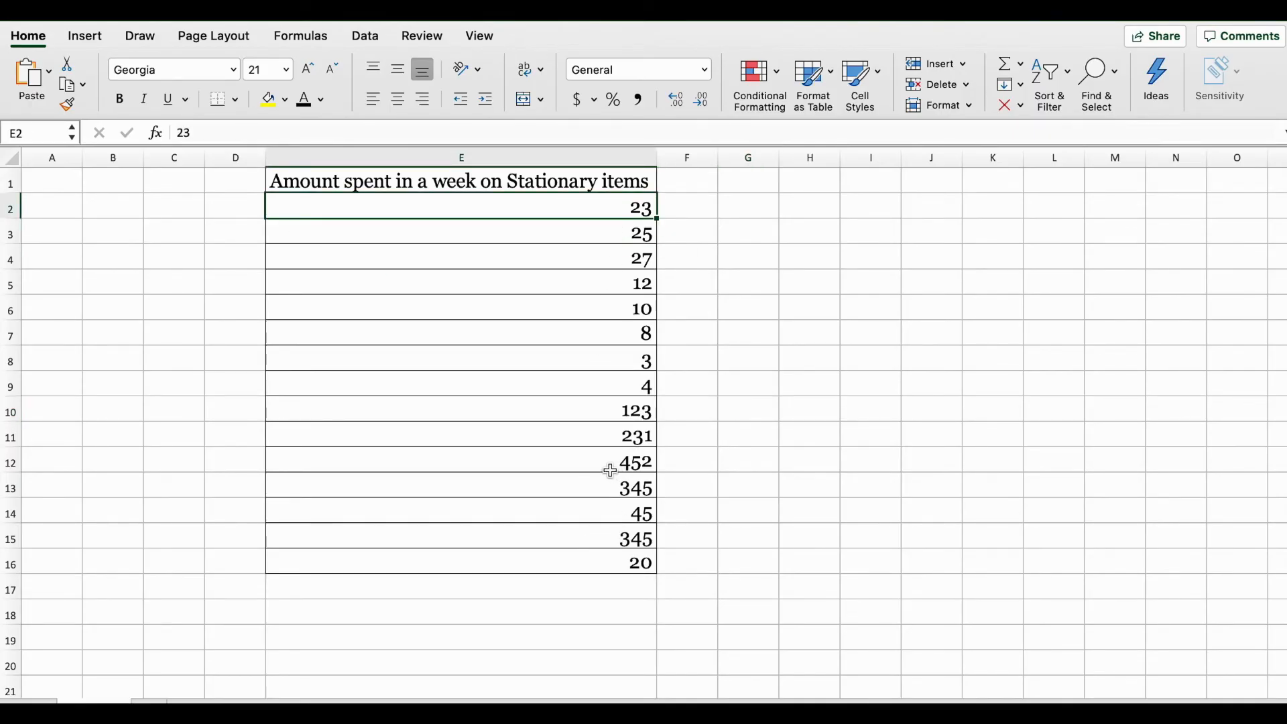
mouse_move(596, 562)
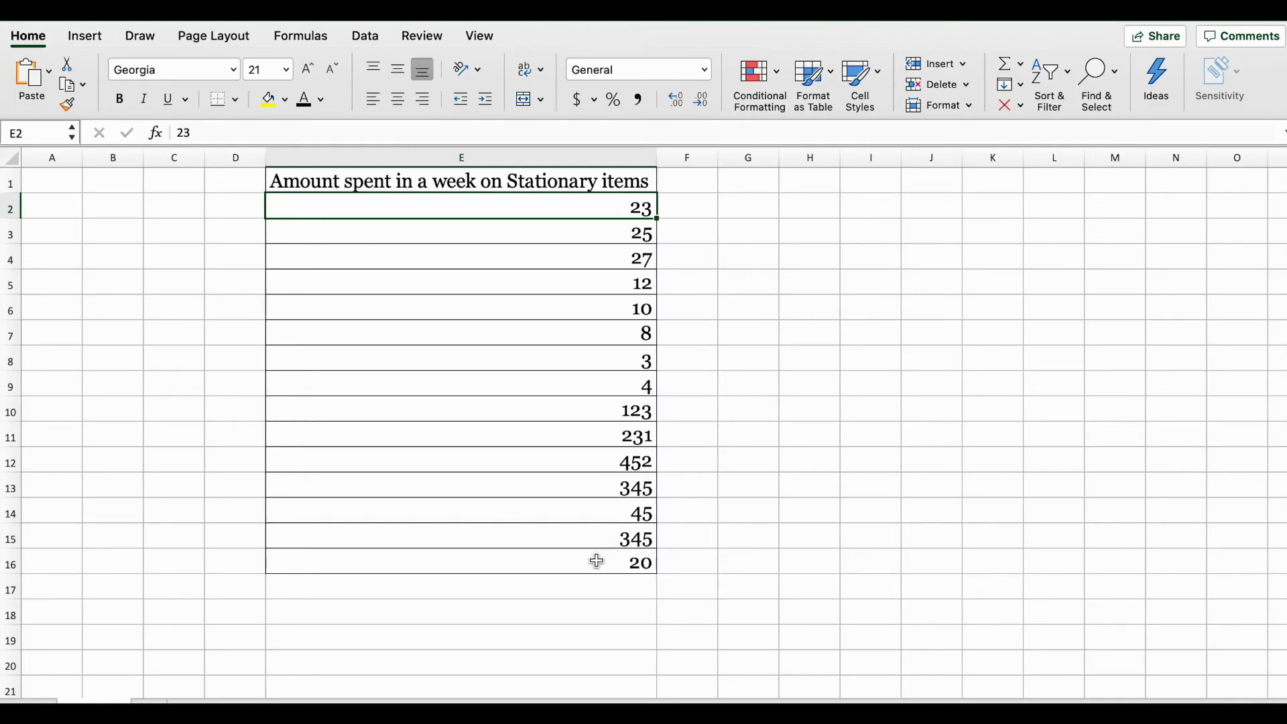
mouse_move(626, 217)
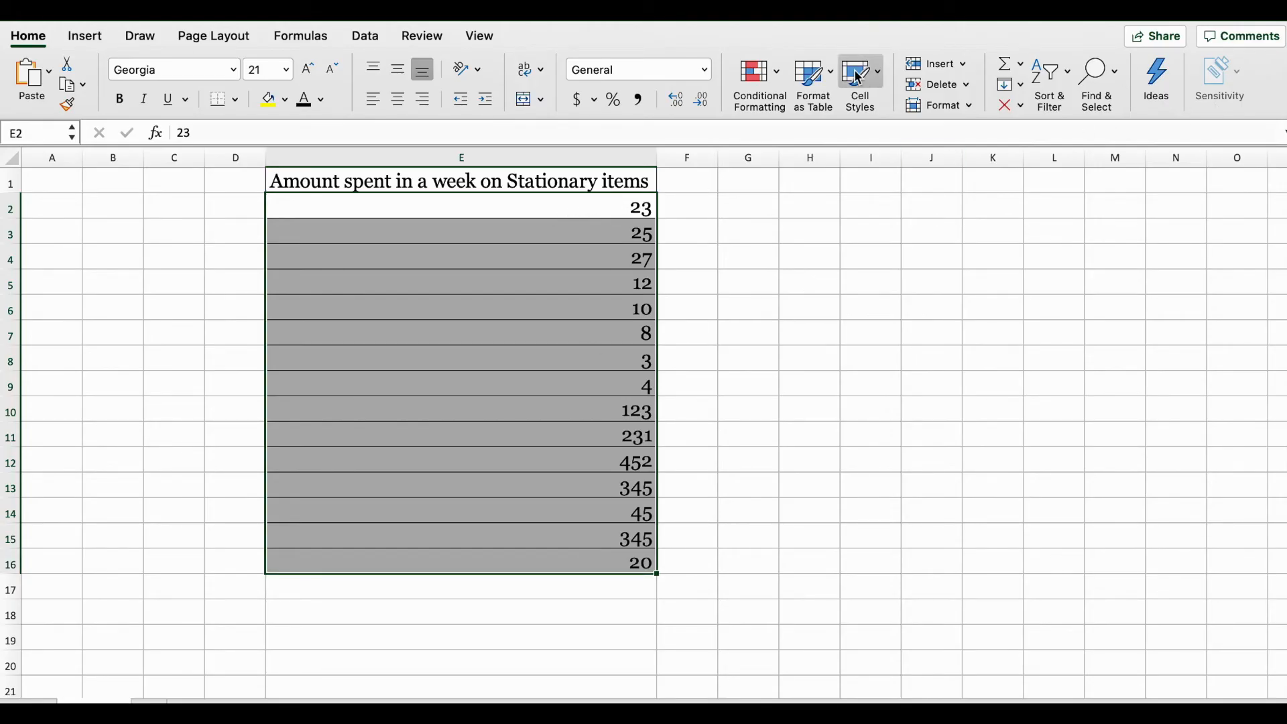
mouse_move(1061, 94)
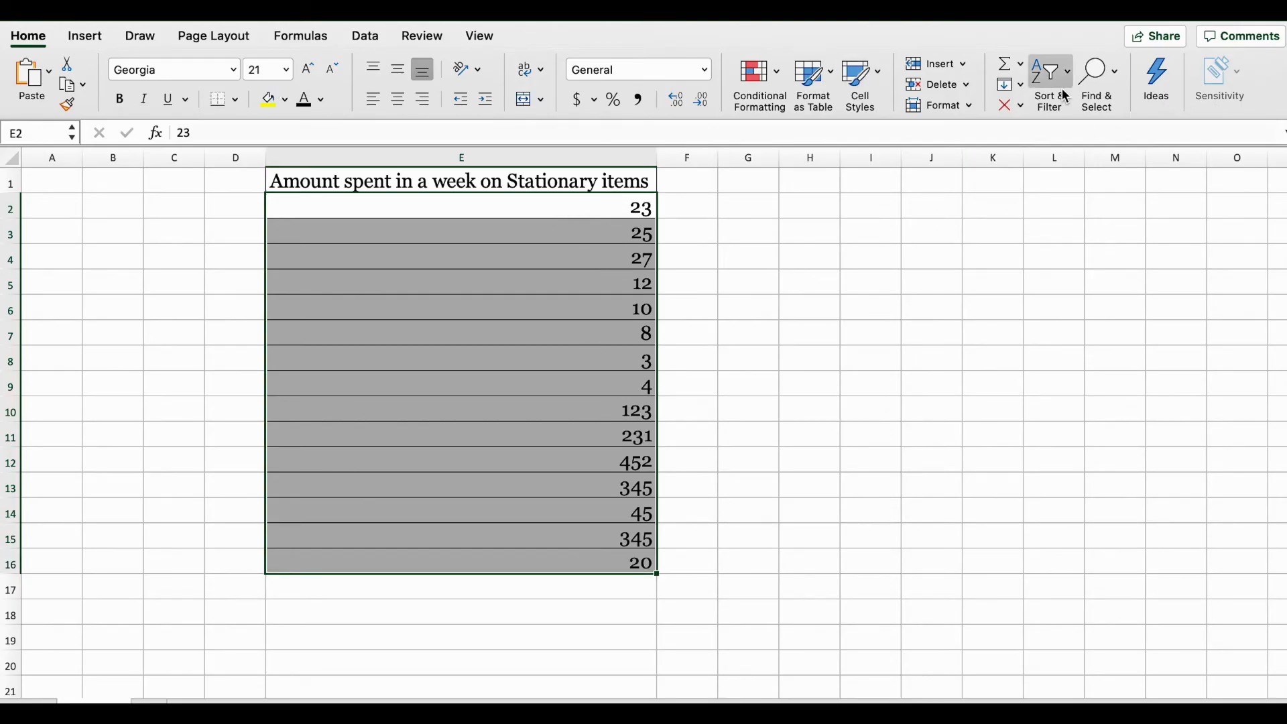
left_click(1044, 71)
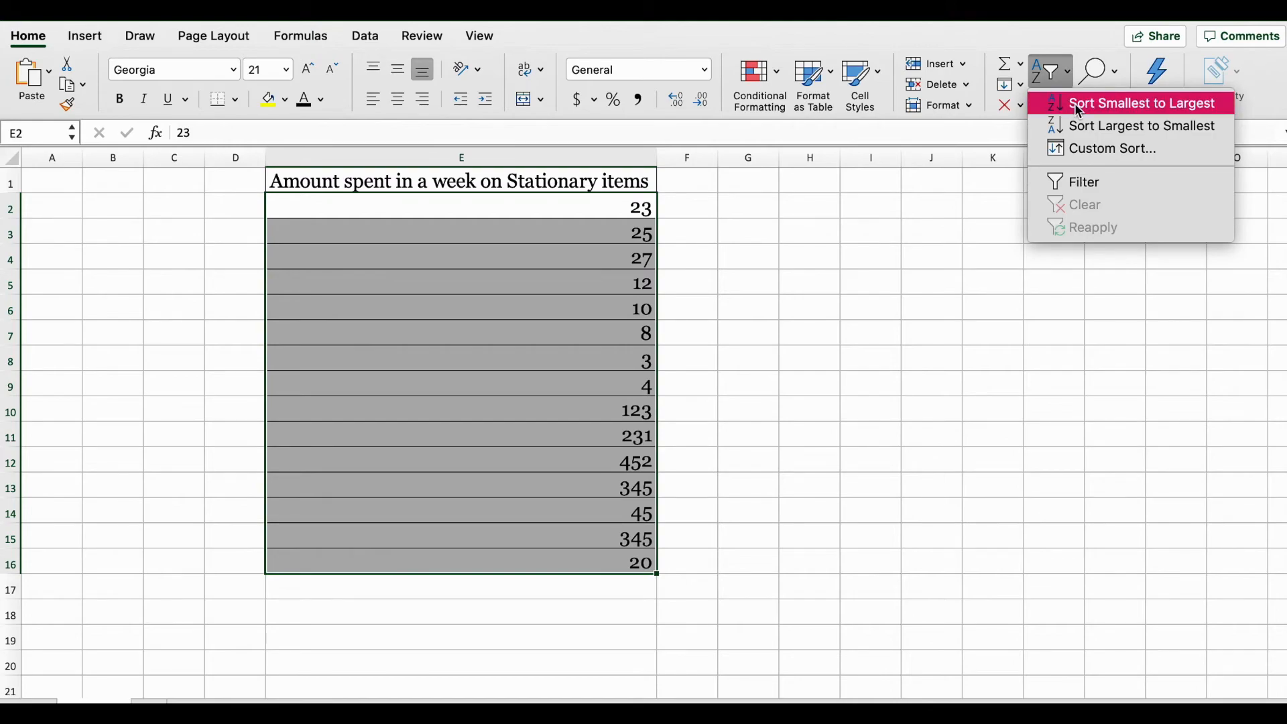
left_click(1143, 102)
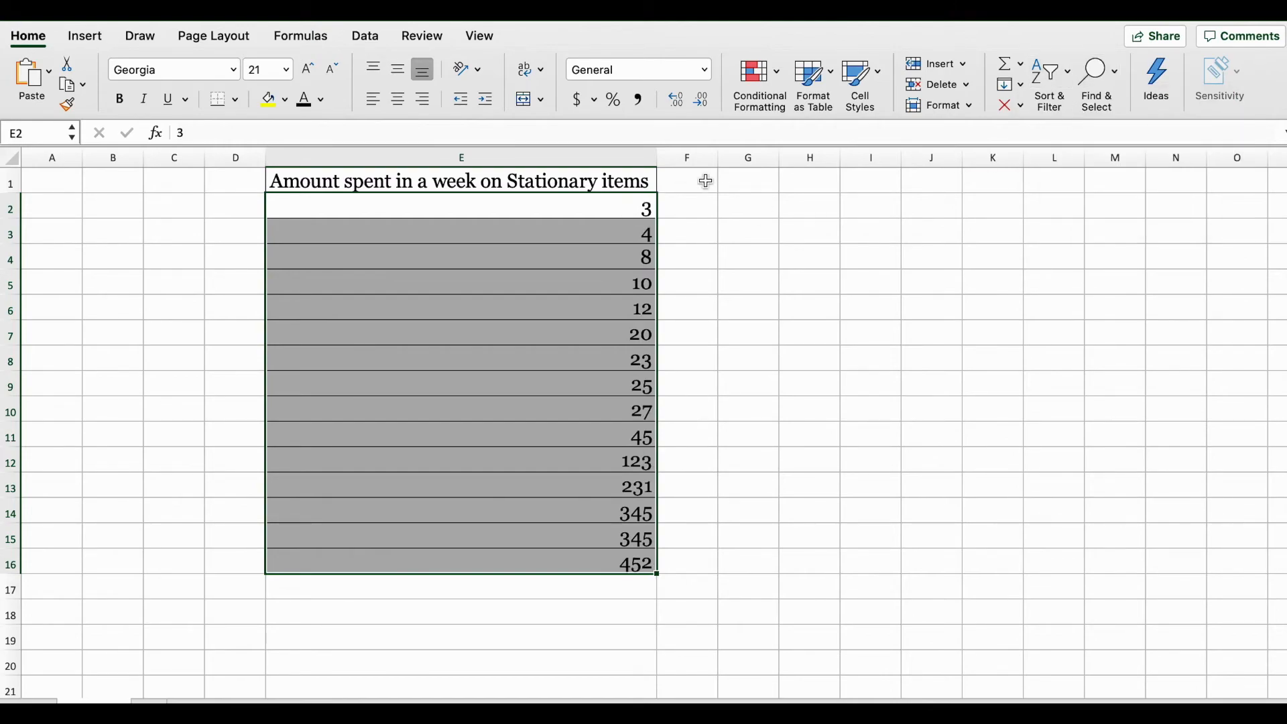
left_click(687, 180)
type("Stem")
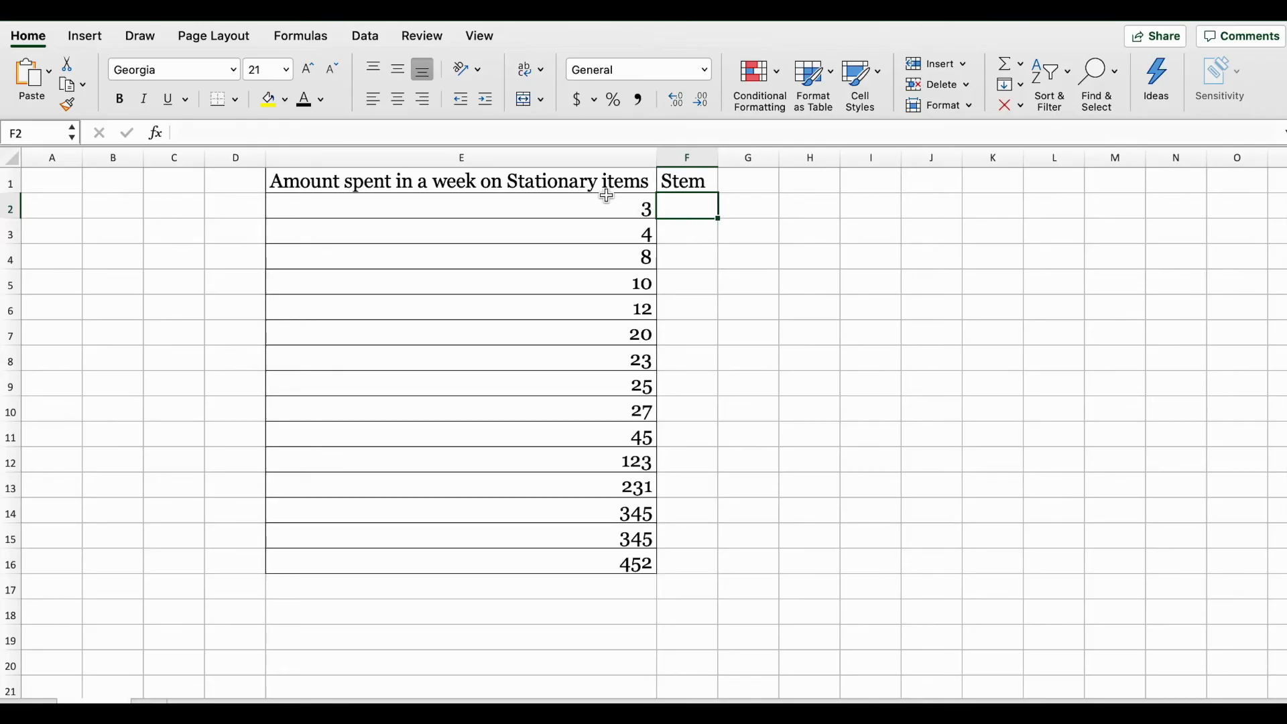
mouse_move(598, 287)
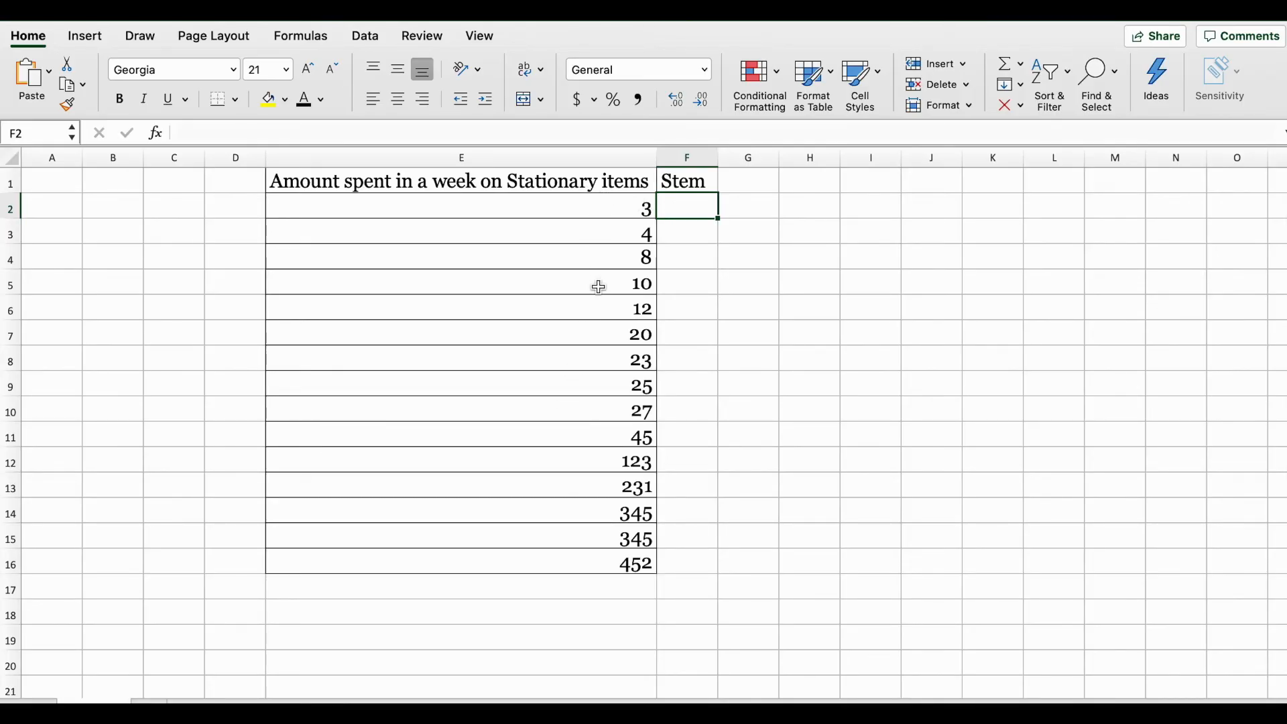
- Begin the =FLOOR.MATH stem formula in F2 under the new Stem heading
type("=flo")
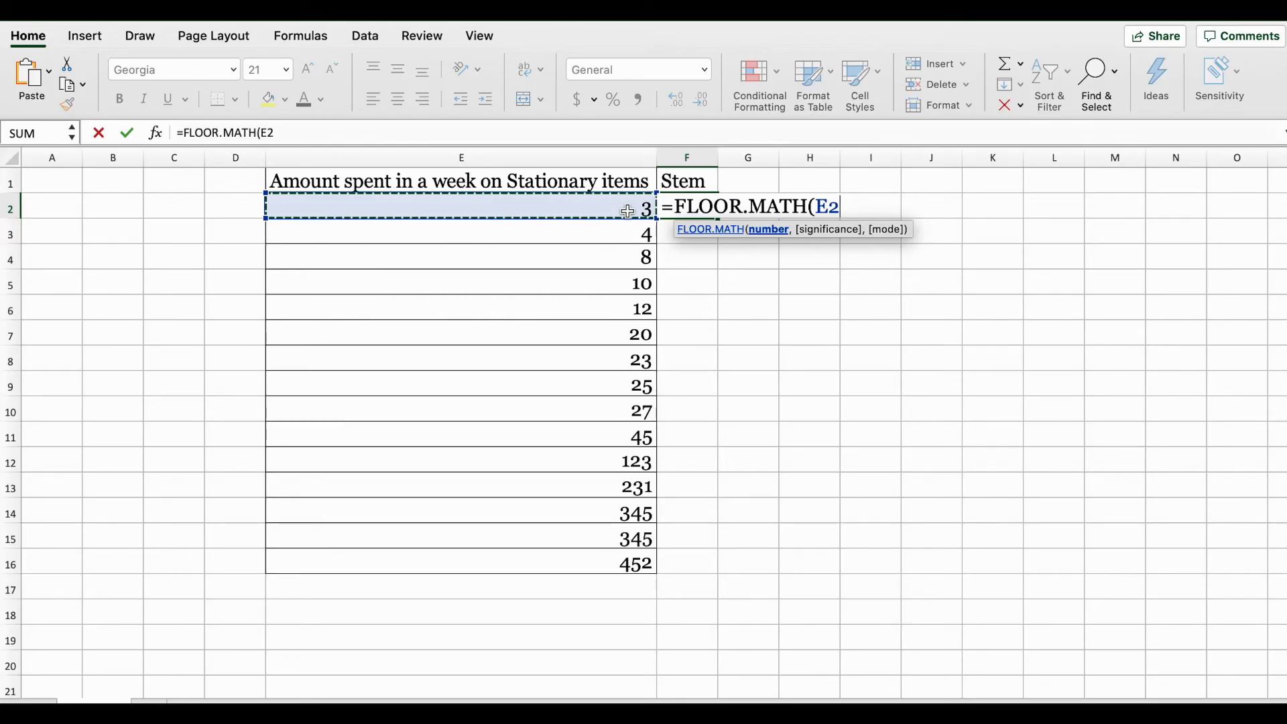
- Enter =FLOOR.MATH(E2/10) in F2 and fill it down through F16
type("/1")
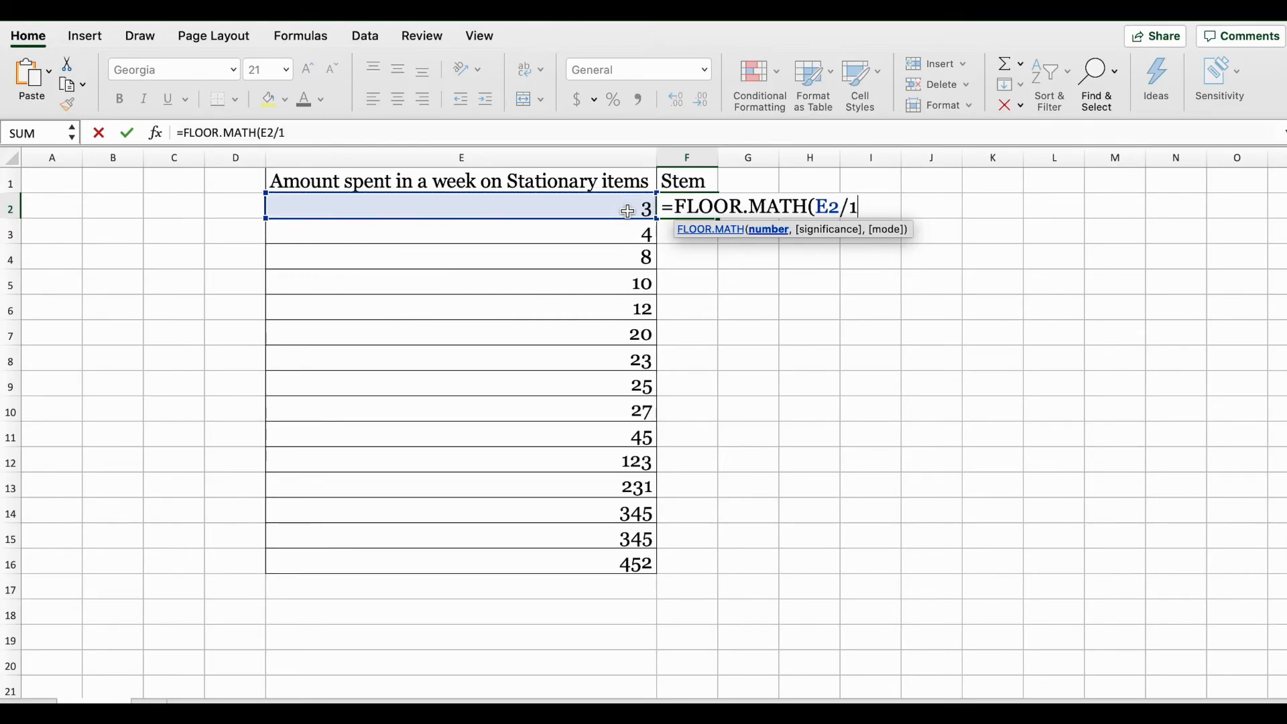
type("0)")
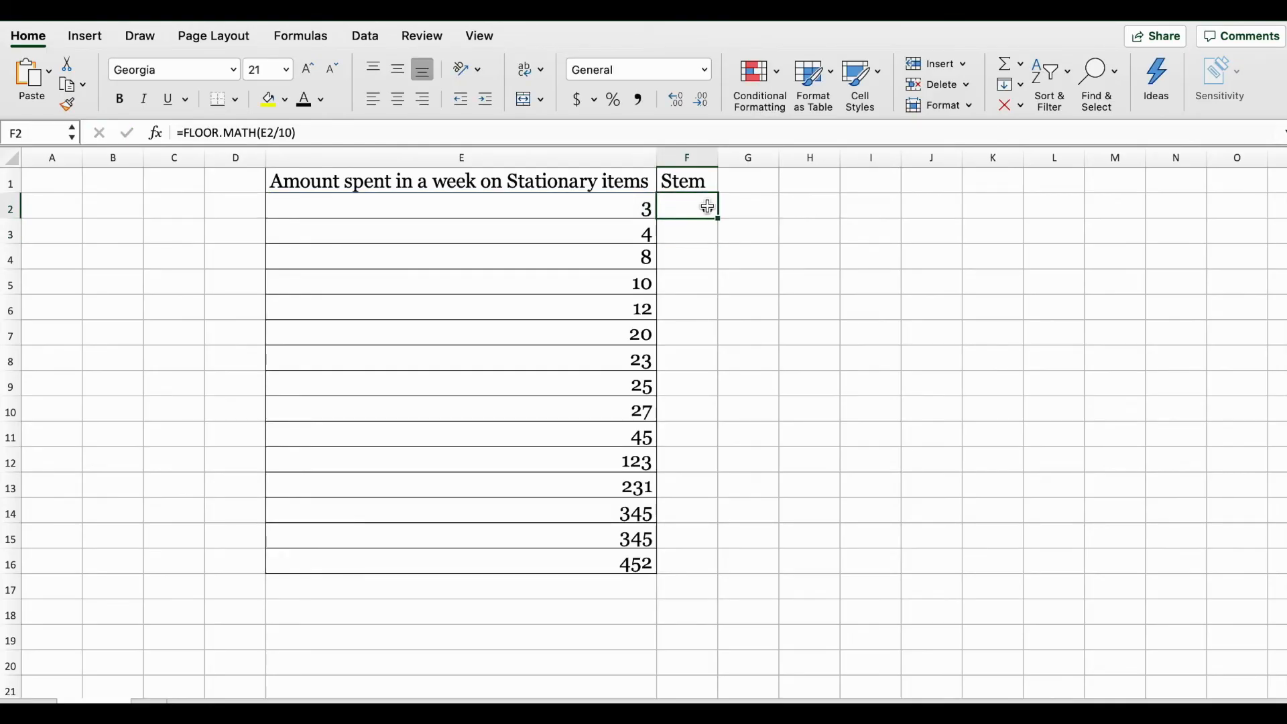
key("Enter")
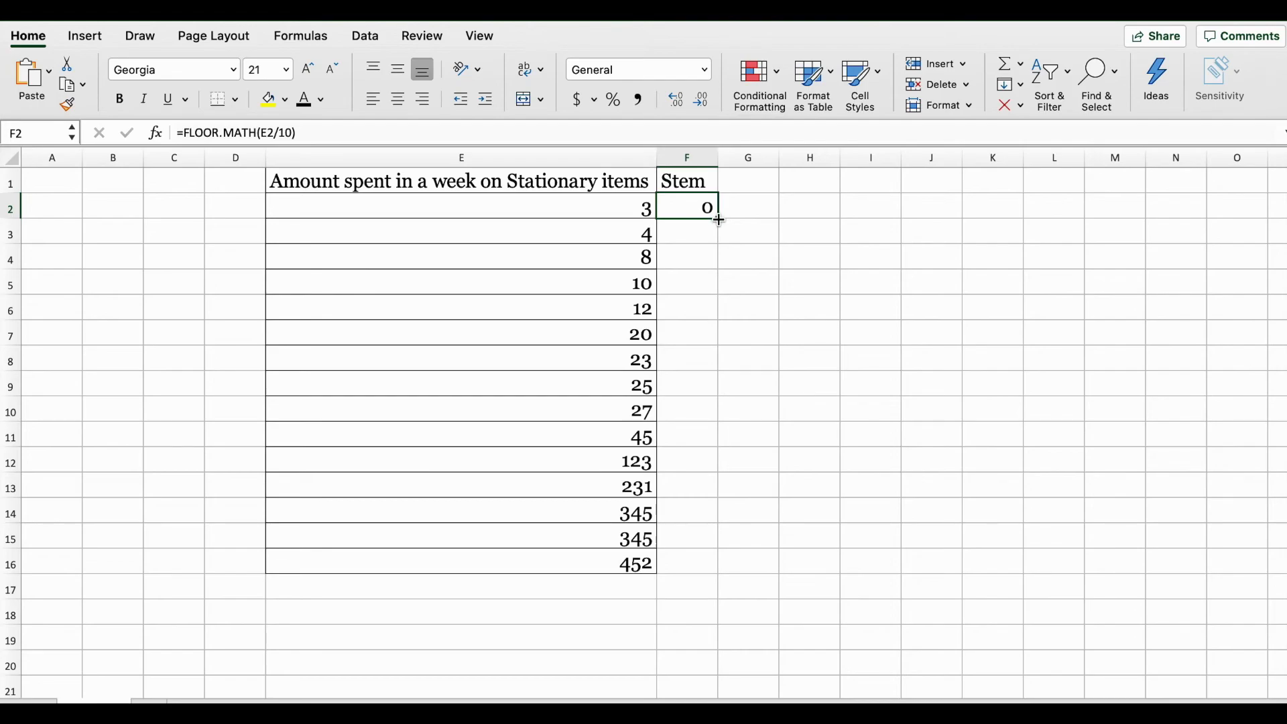
left_click_drag(718, 218, 700, 572)
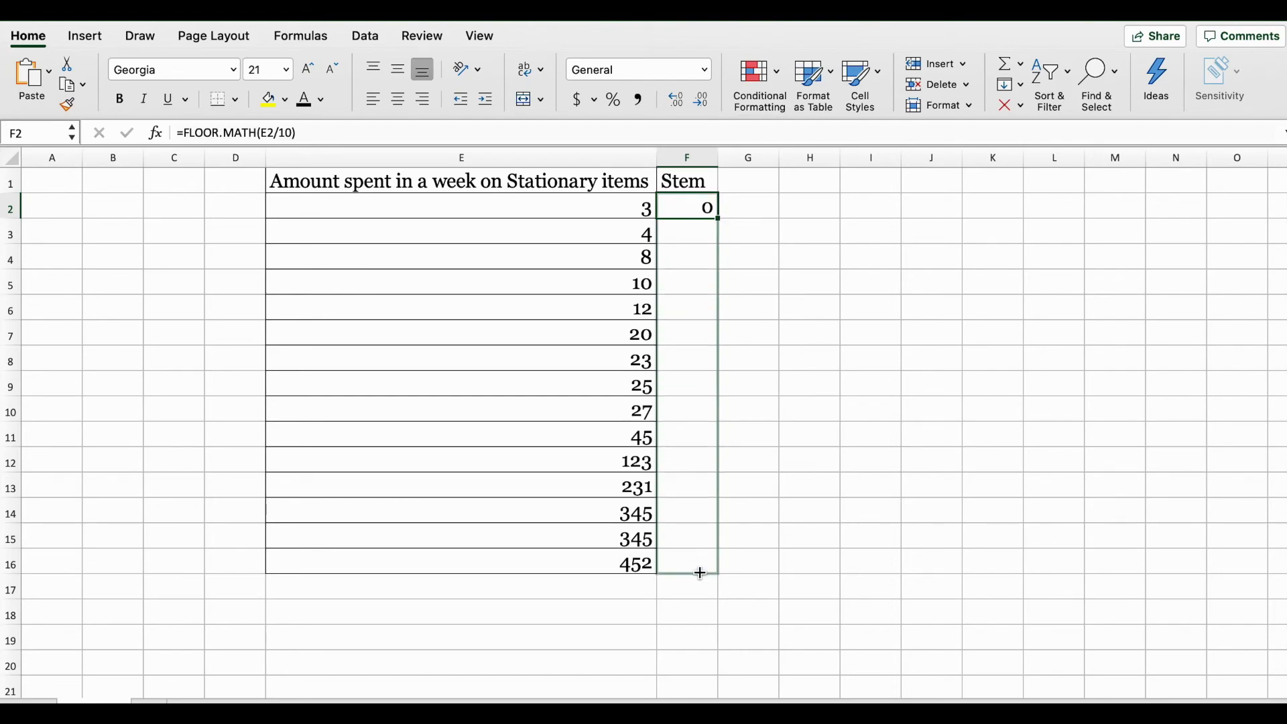
left_click_drag(700, 206, 708, 566)
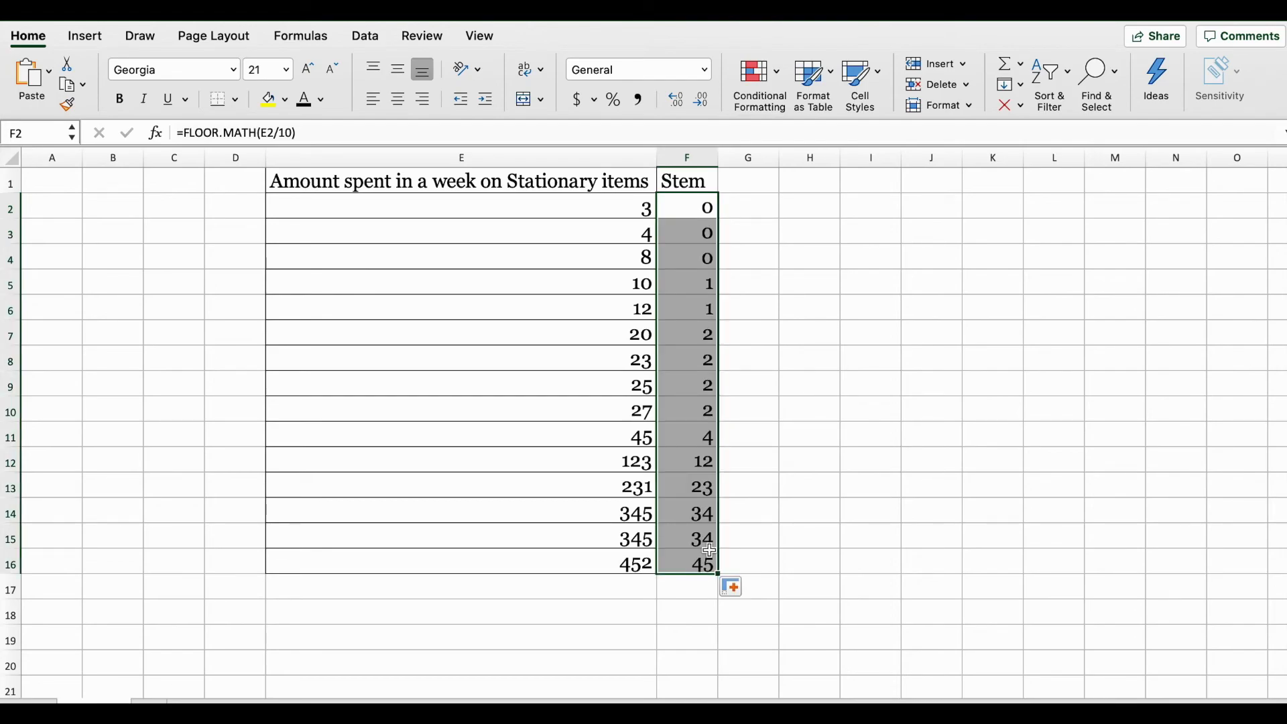
left_click(691, 564)
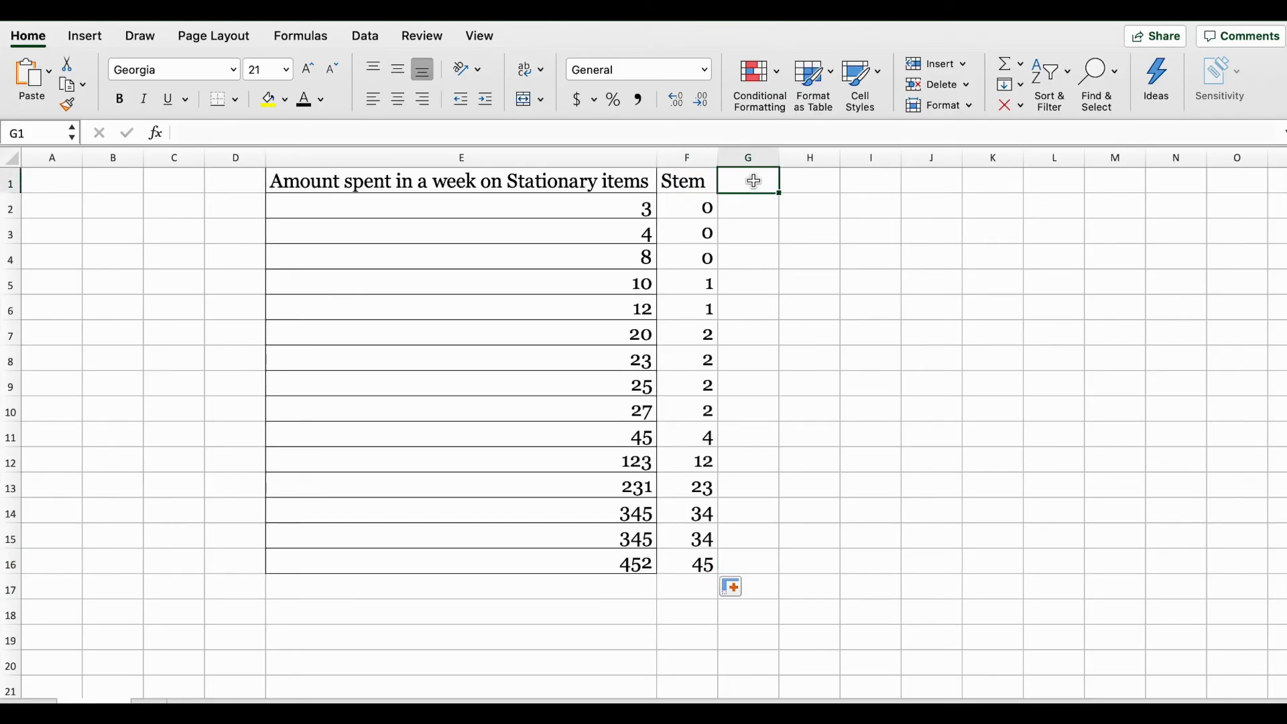
- Label G1 Leaf, enter =RIGHT(E2,1) in G2 and fill it down to G16
type("Leaf")
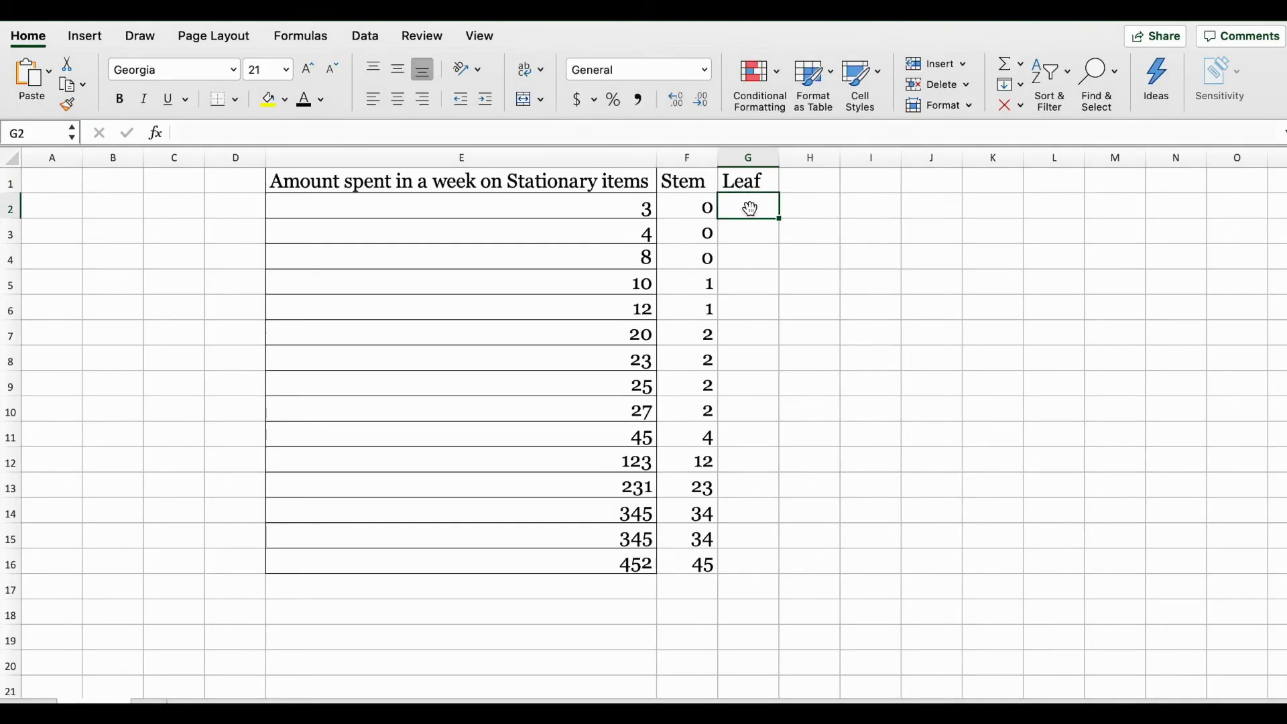
type("=r")
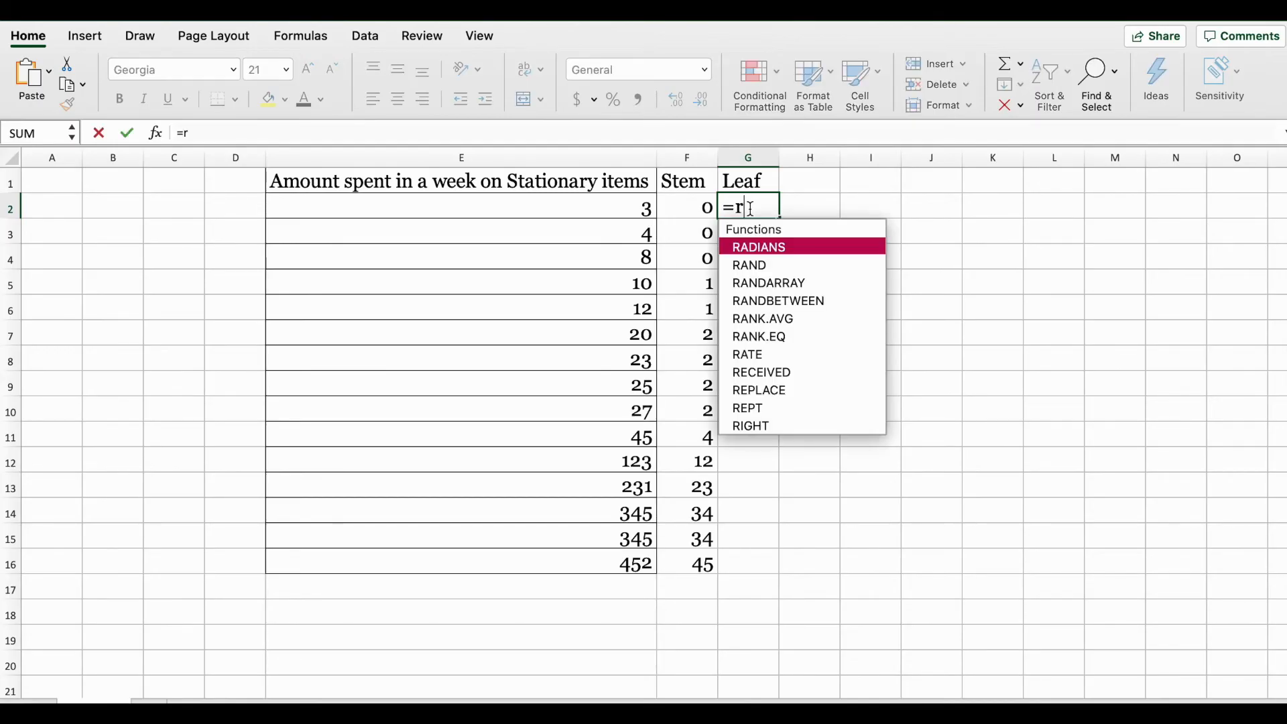
type("ight(")
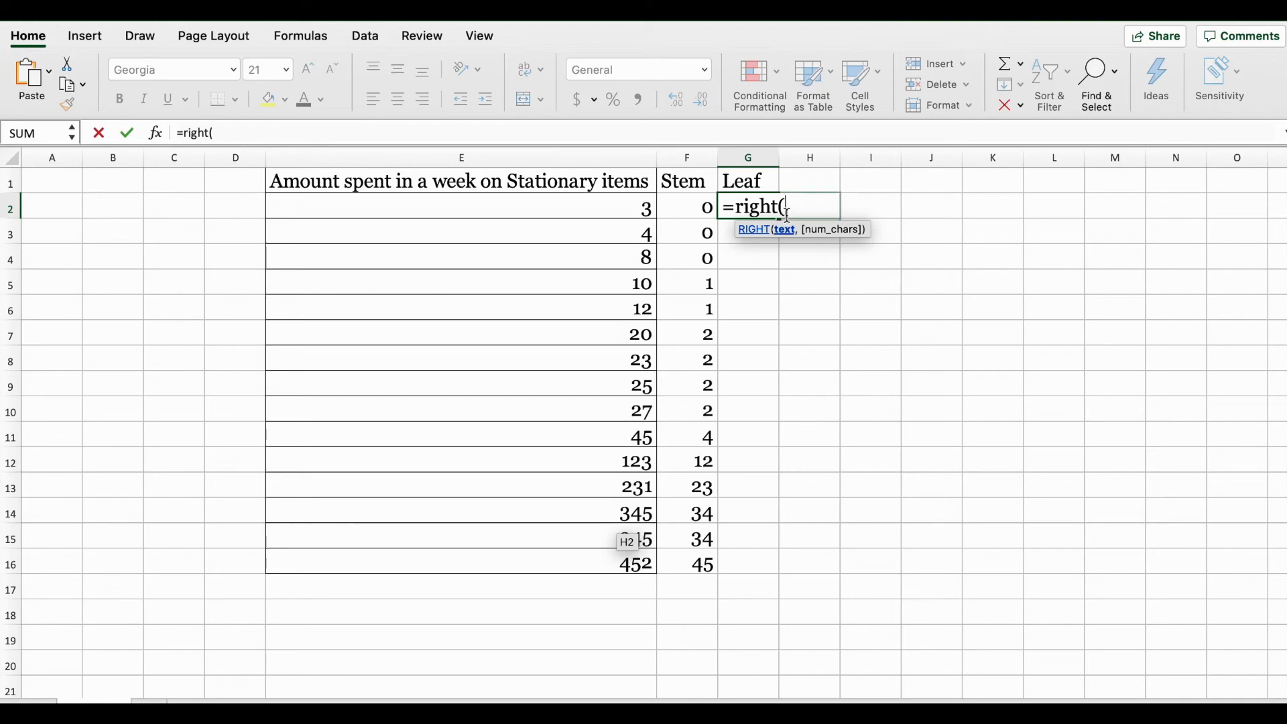
left_click(460, 208)
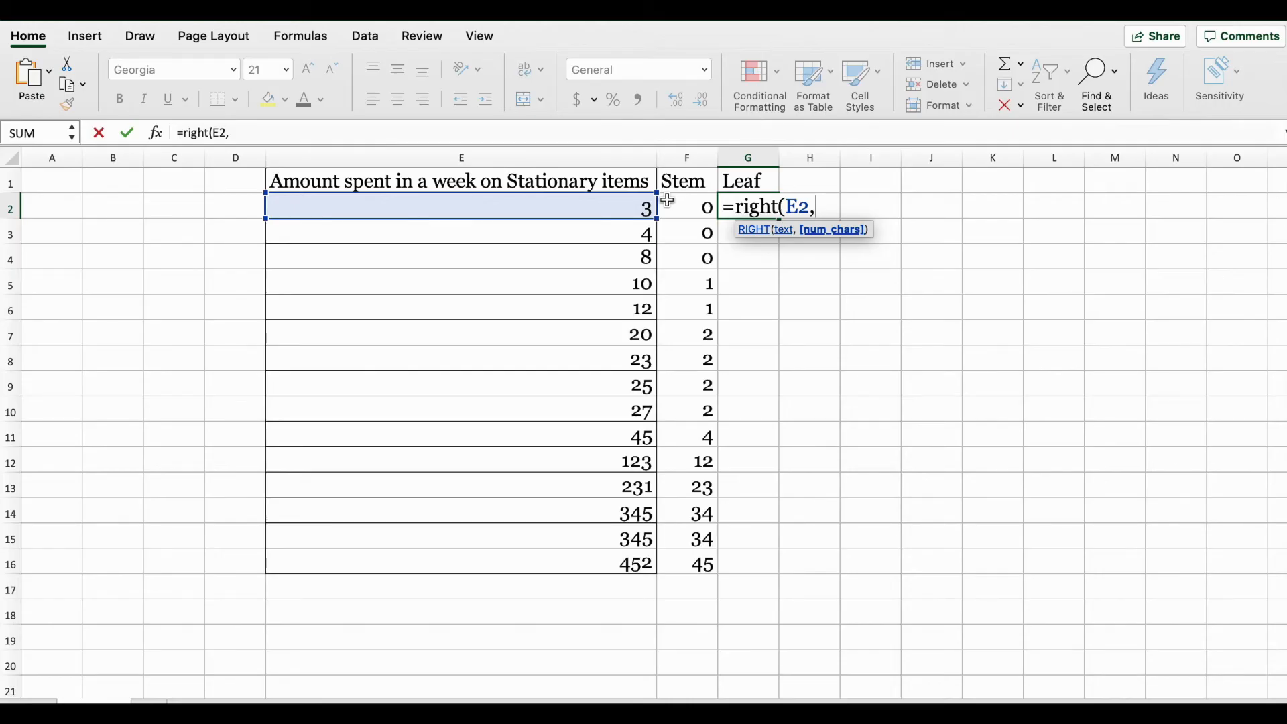
type("1)")
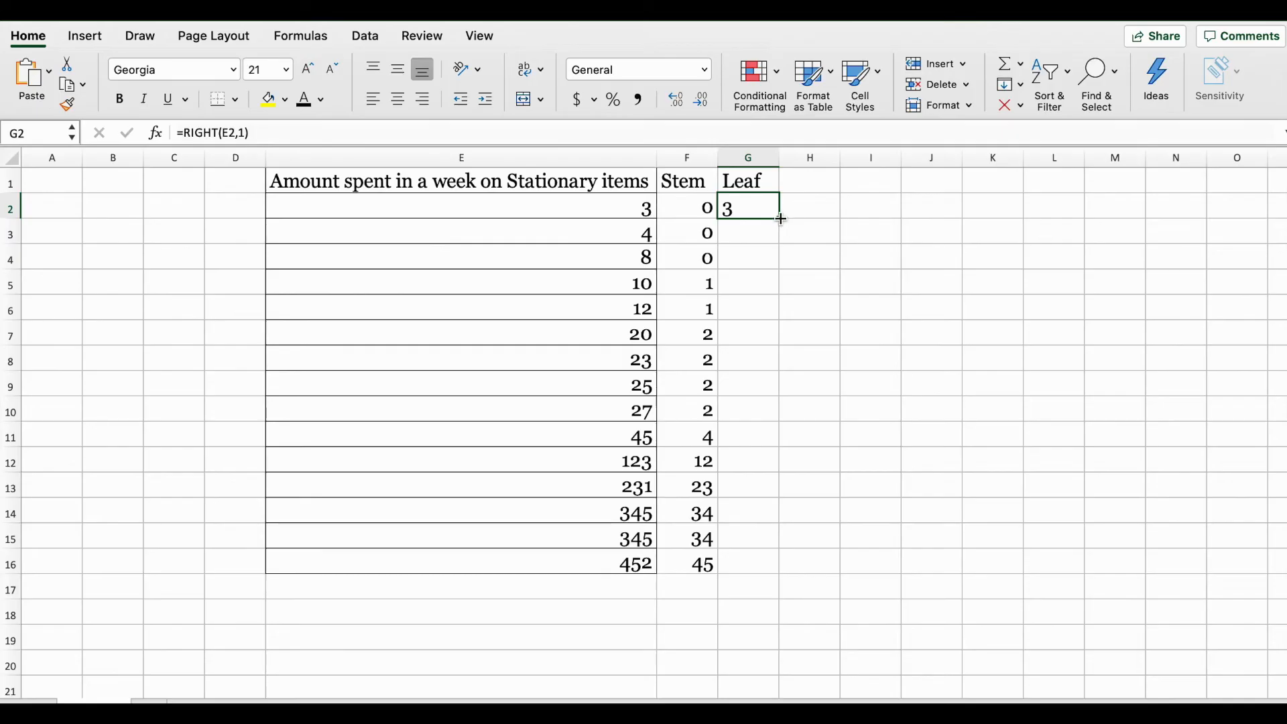
left_click_drag(778, 218, 747, 565)
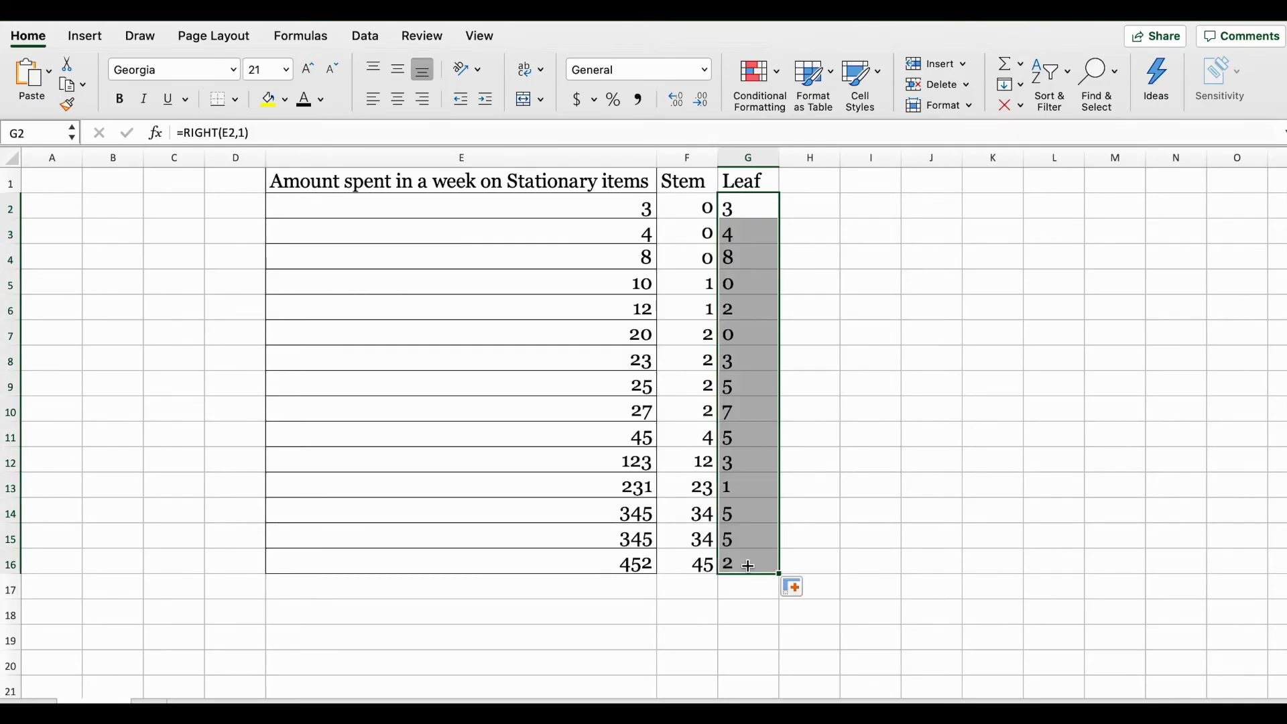
double_click(748, 207)
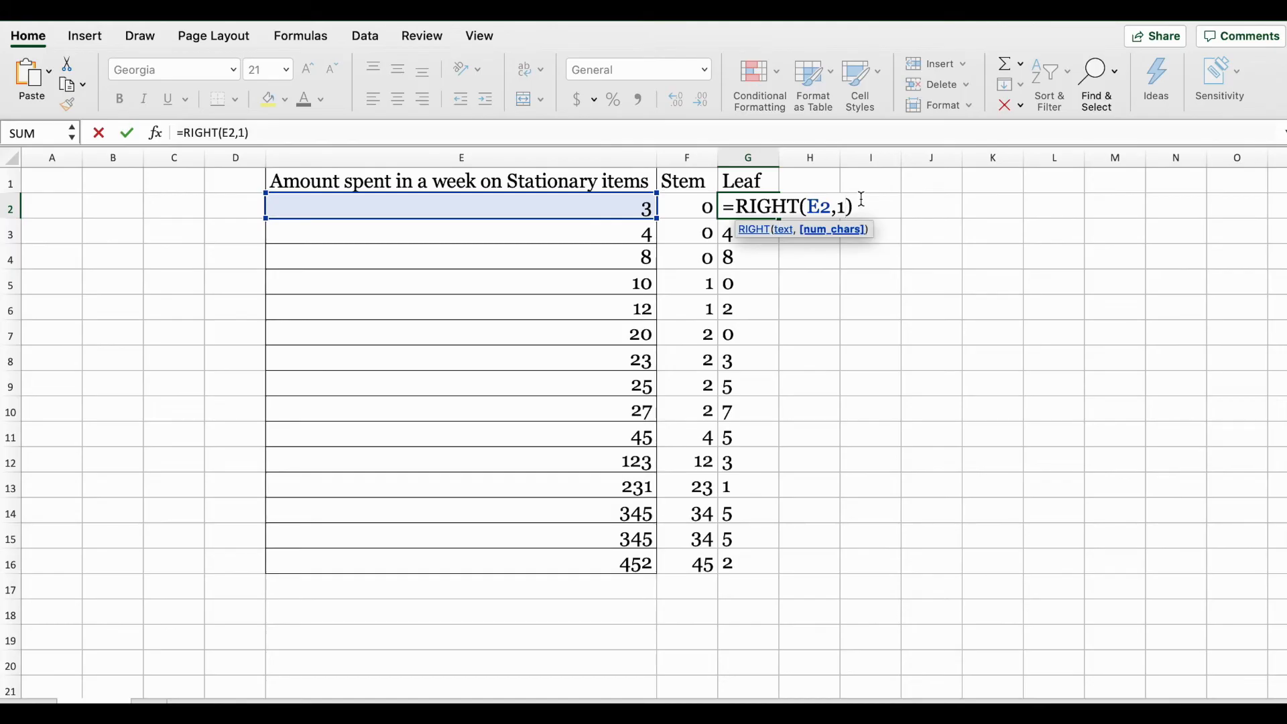
- Re-enter the RIGHT leaf formula in G2, fill it to G16, and reopen G2 for editing
type("2")
key("Enter")
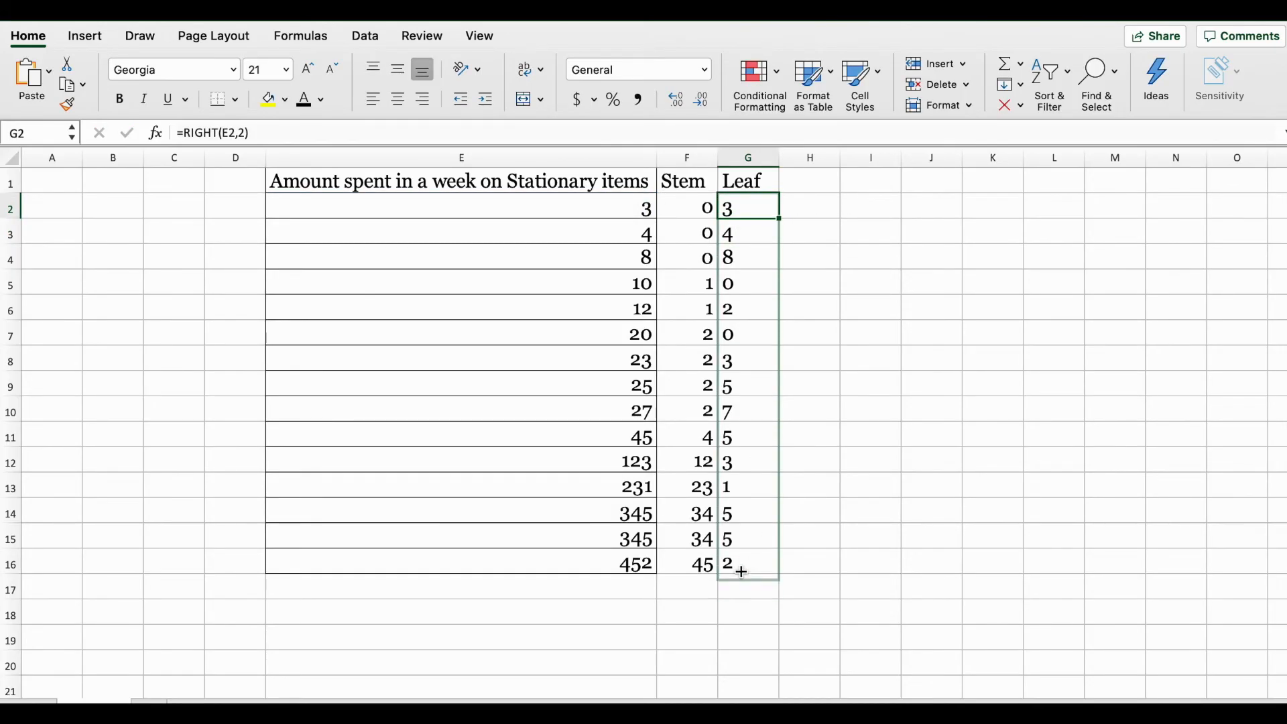
left_click_drag(742, 208, 742, 565)
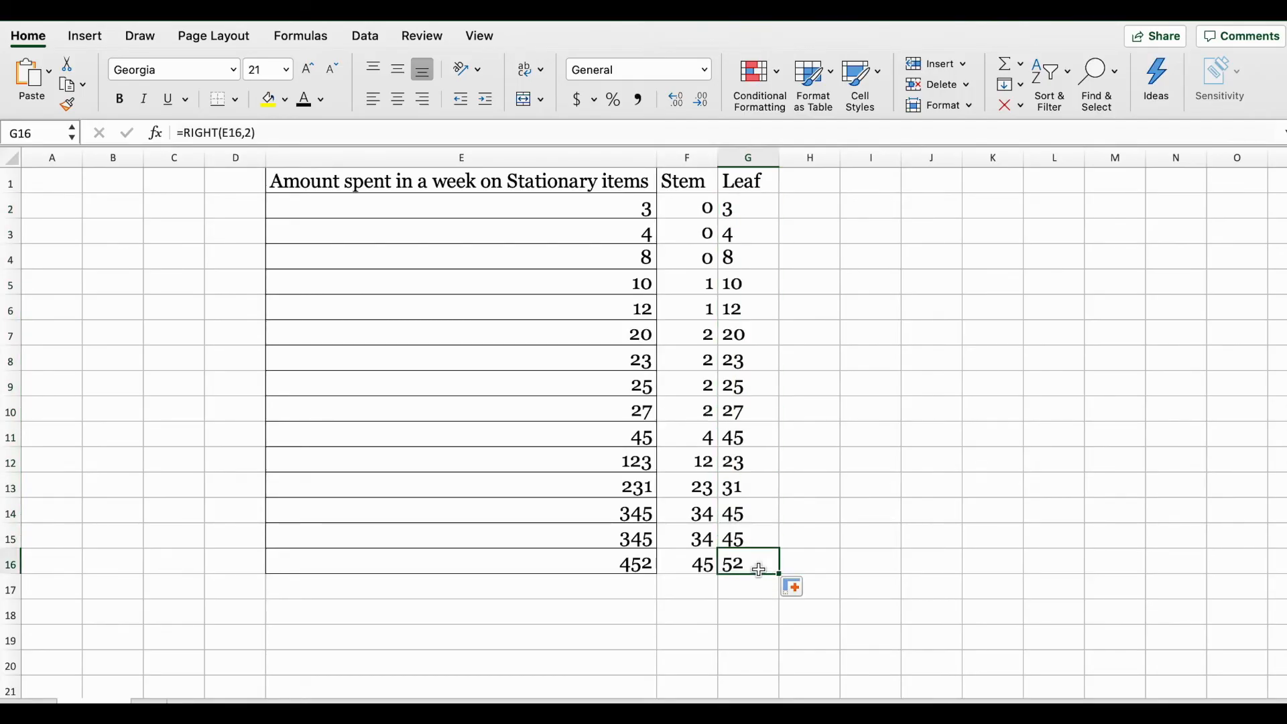
mouse_move(771, 562)
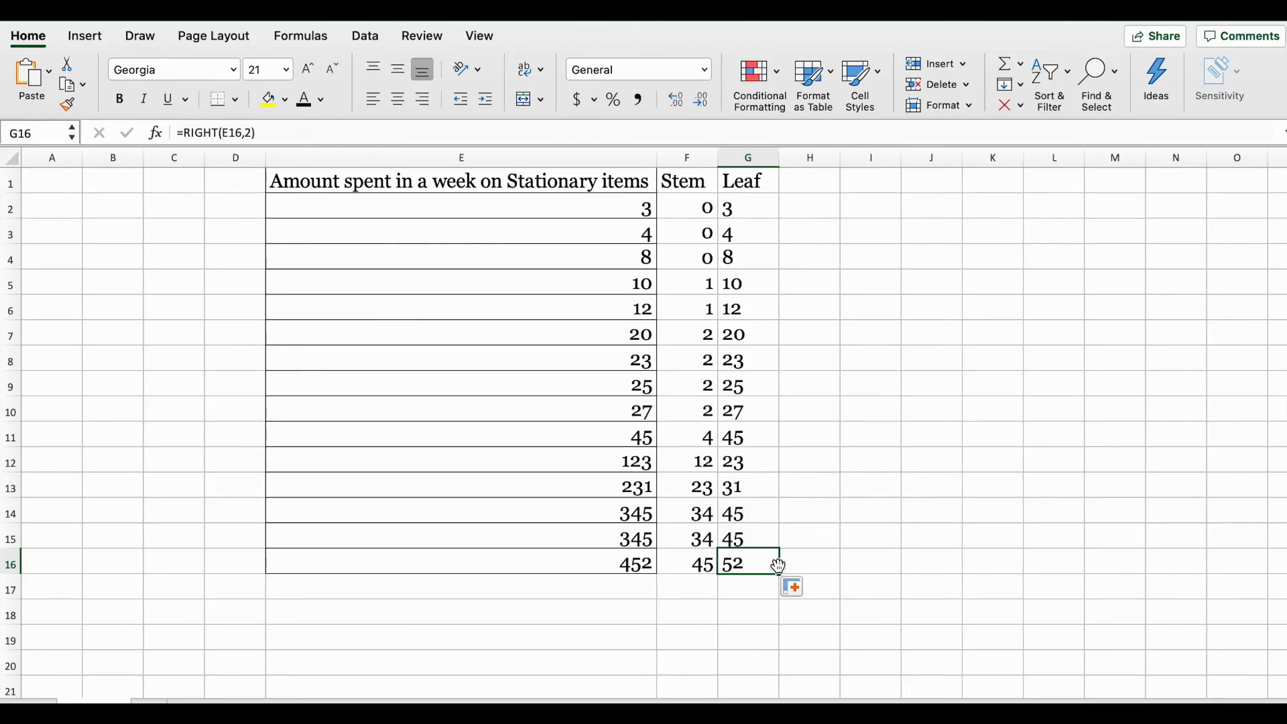
left_click(748, 206)
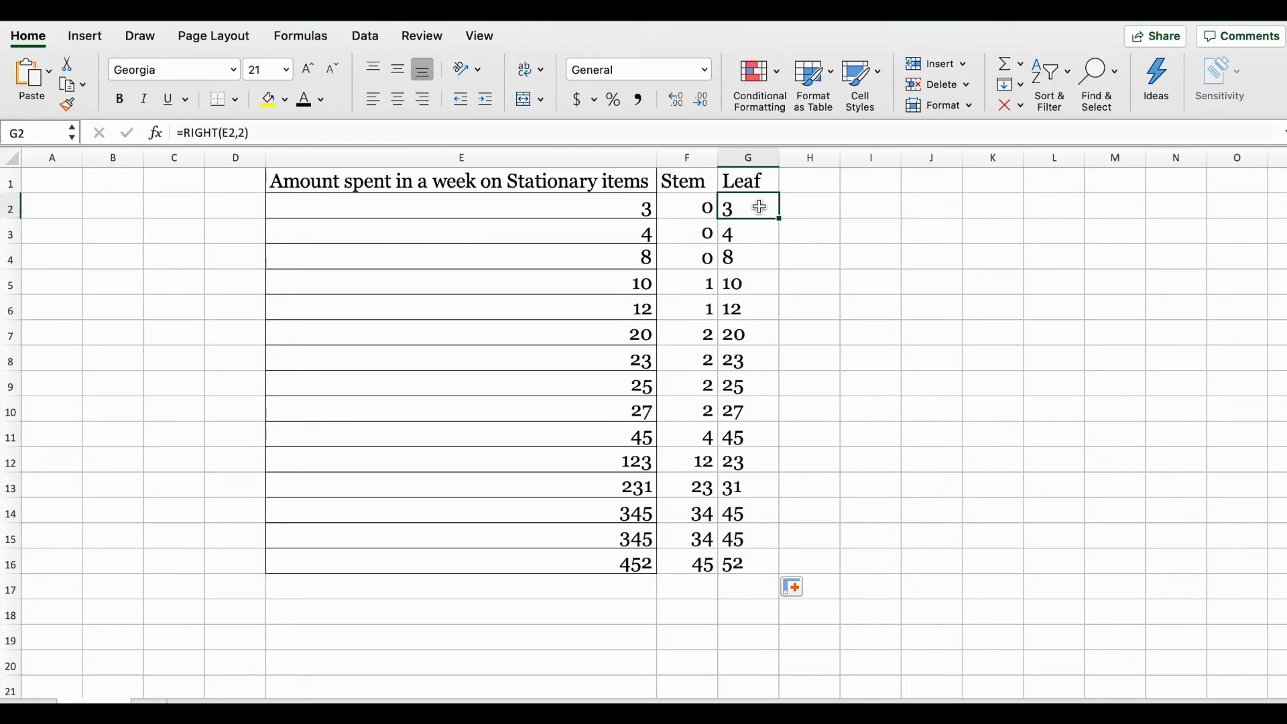
double_click(748, 206)
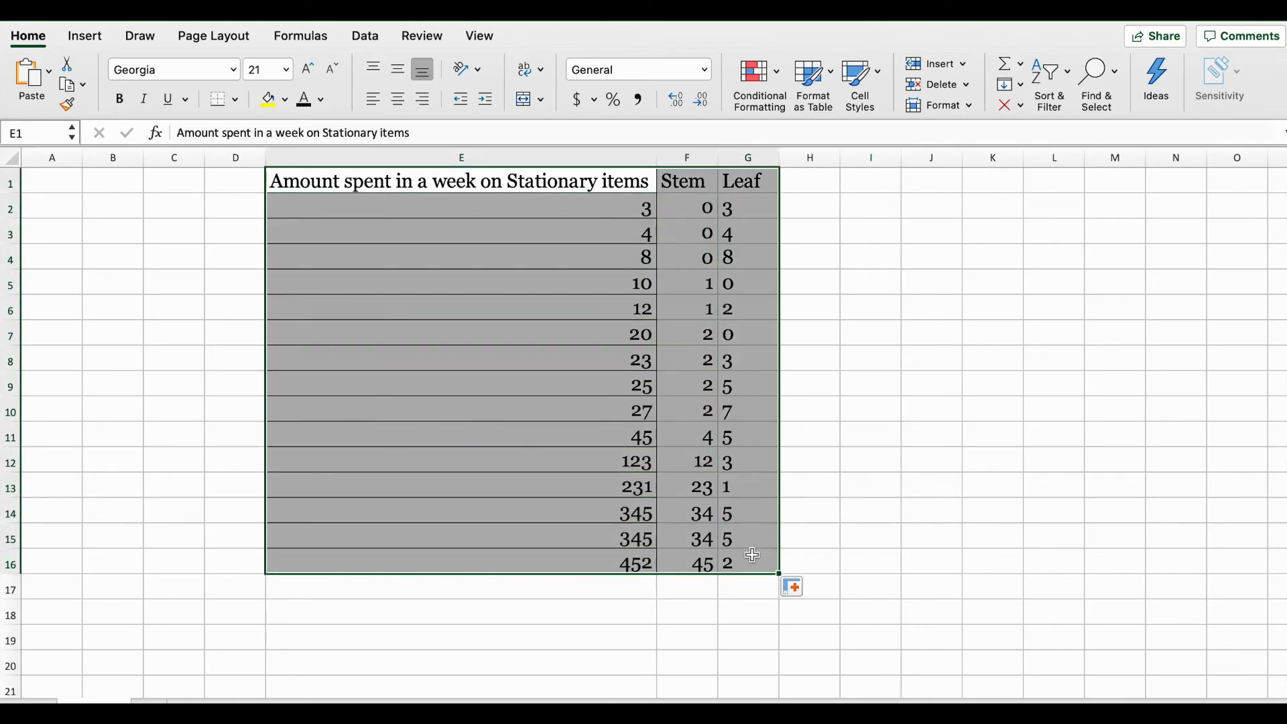
- Apply All Borders to the amount, Stem and Leaf table E1:G16
left_click(236, 99)
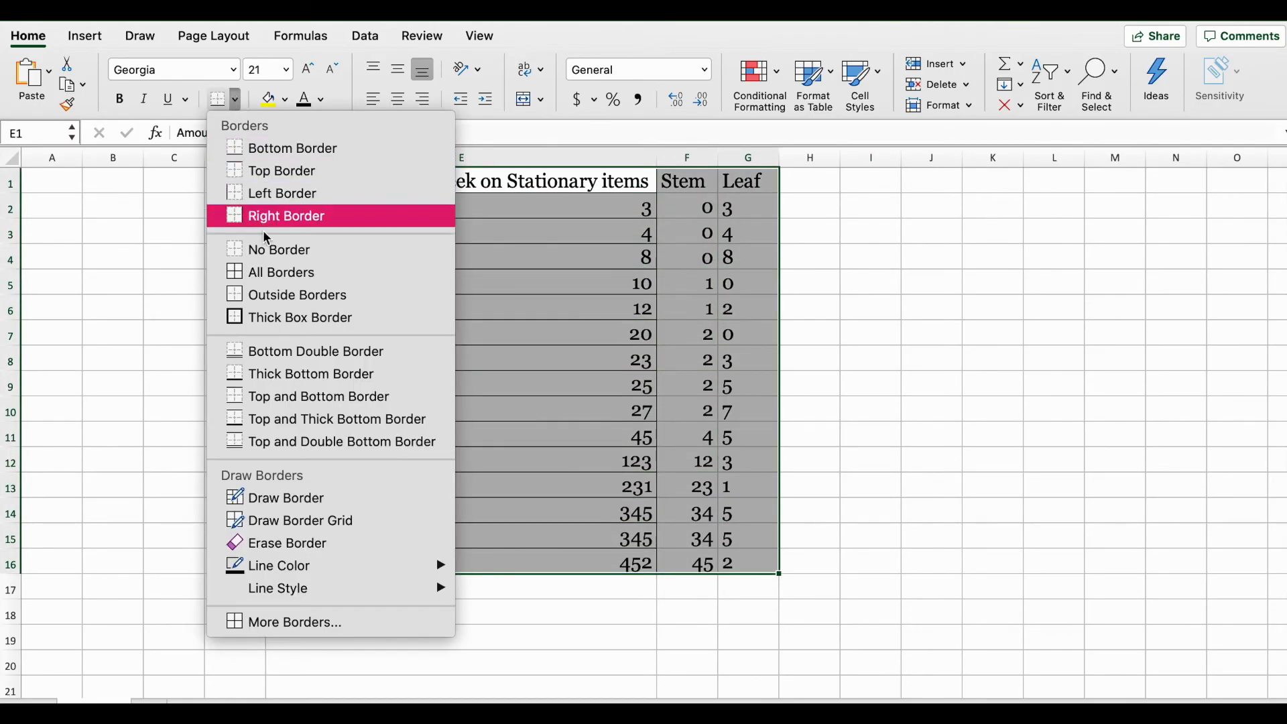
left_click(286, 216)
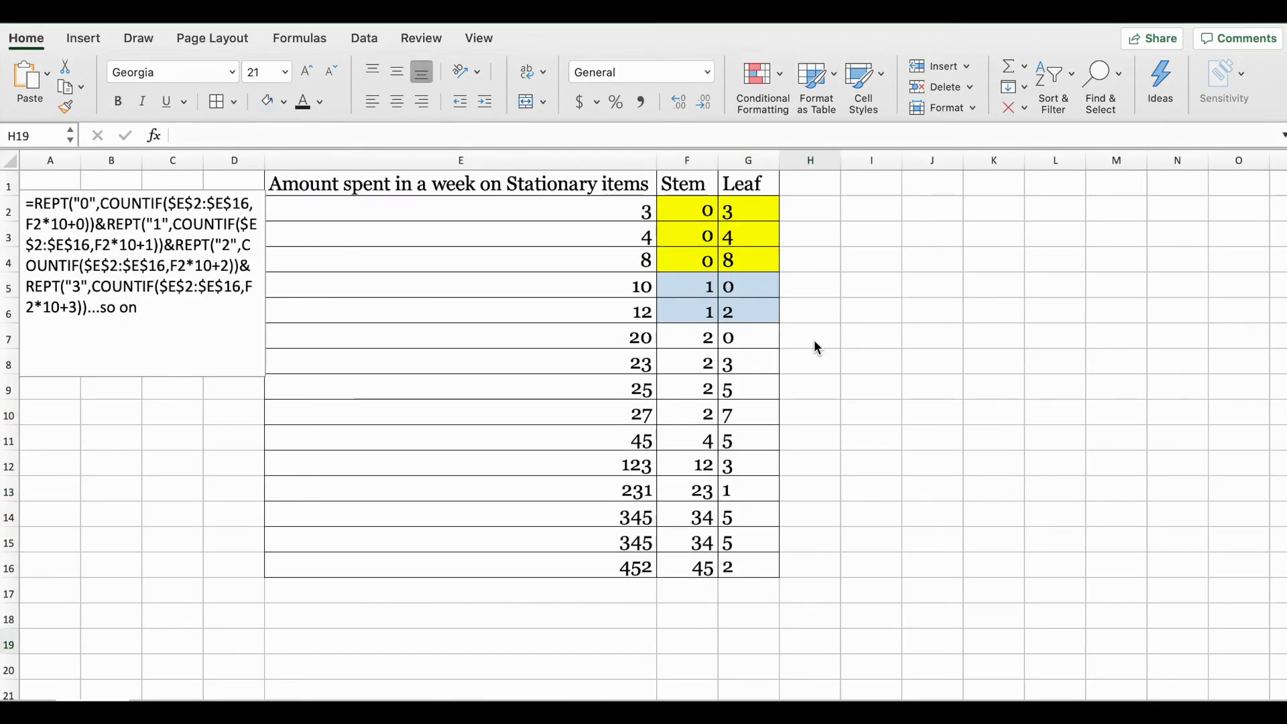
mouse_move(831, 316)
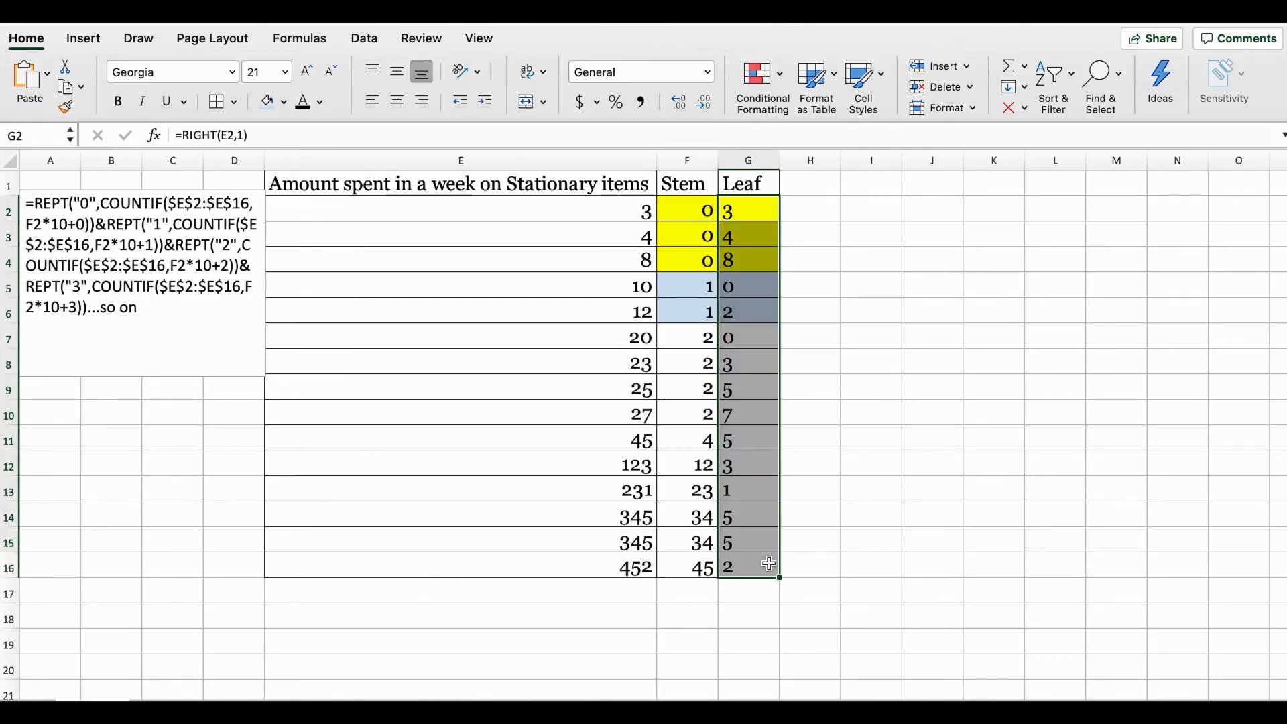
- Enter Stem/Leaf headings with stems 0–2 and their leaves in I–J, shading the stem 2 rows orange
left_click(870, 236)
type("0")
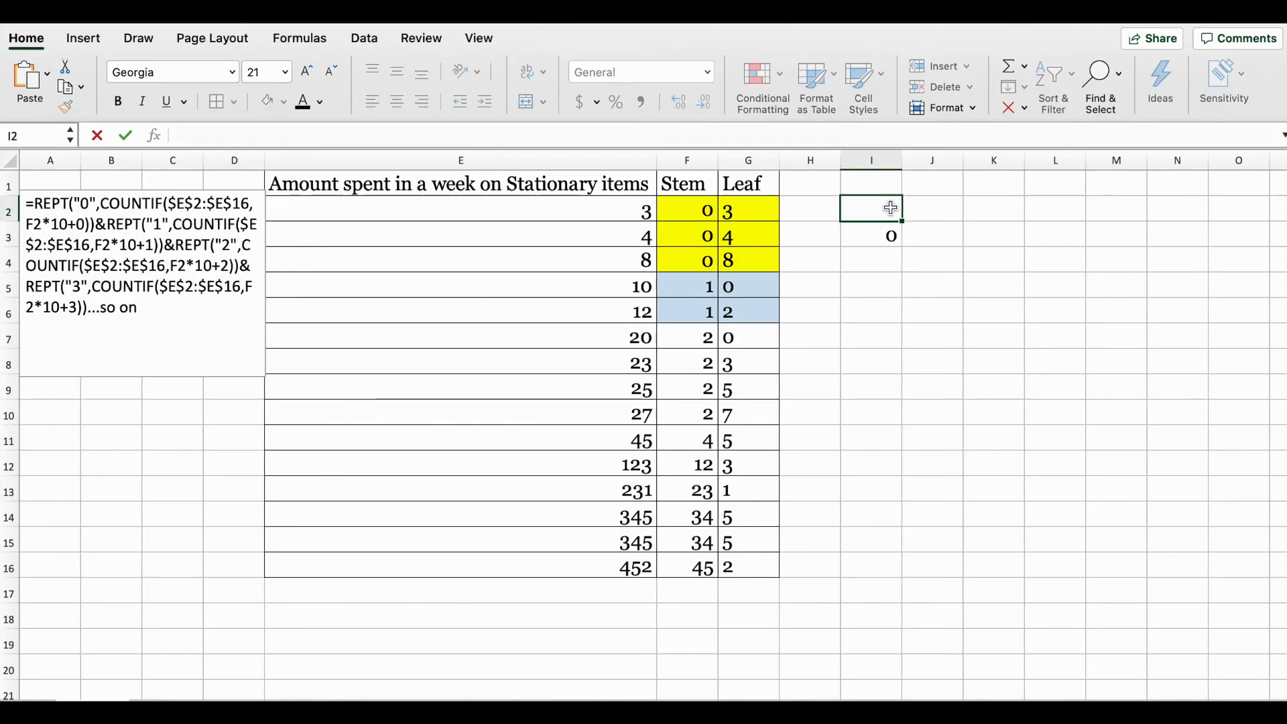
type("Stem")
left_click(932, 208)
type("Leaf")
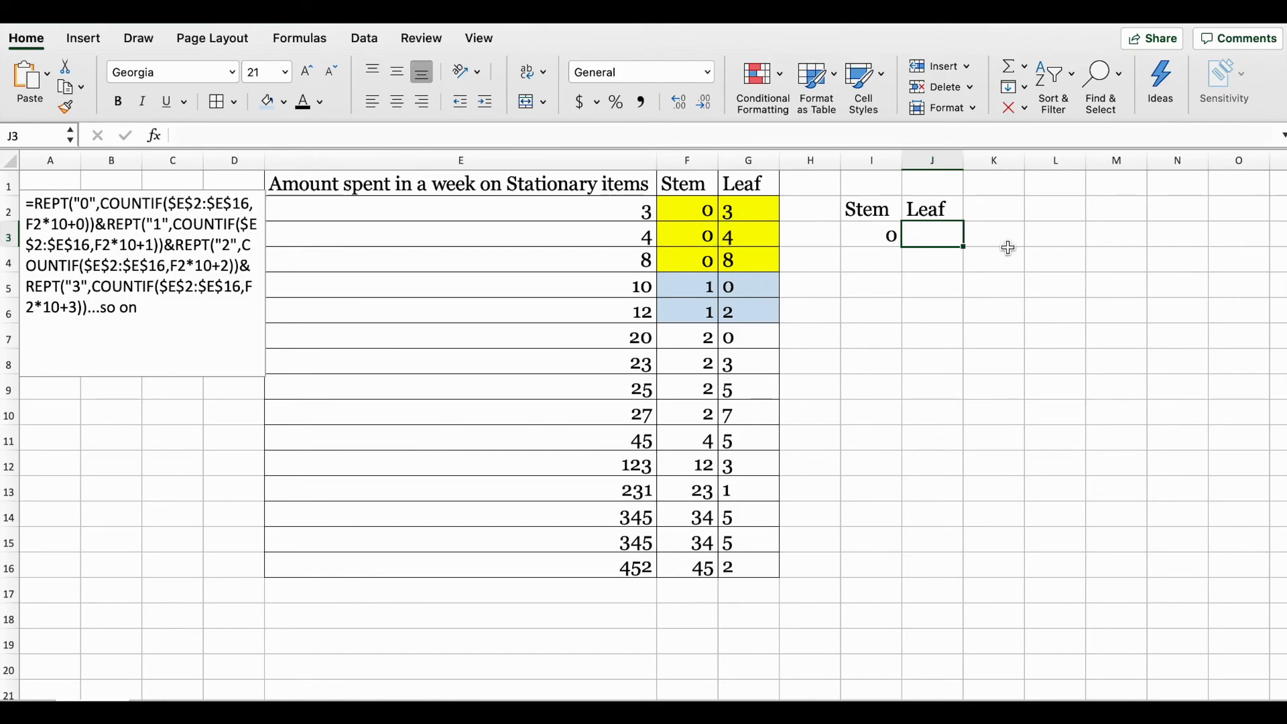
type("3 4 8")
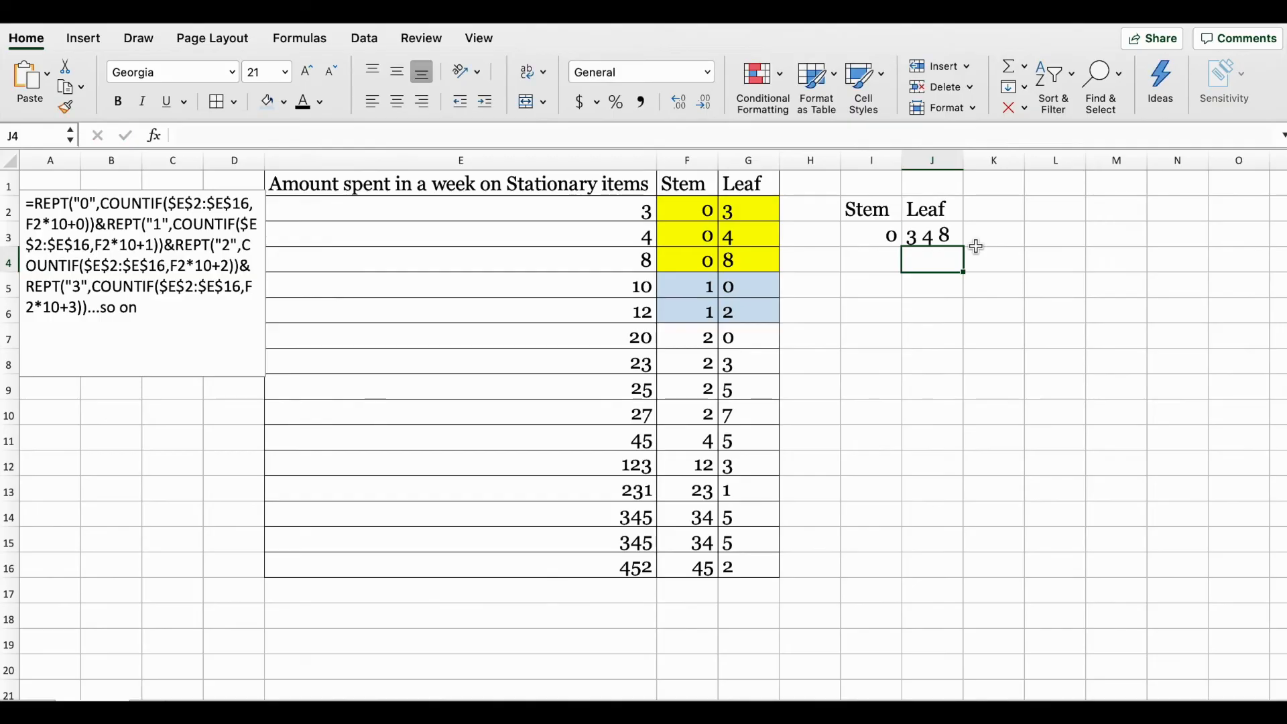
type("1")
type("0")
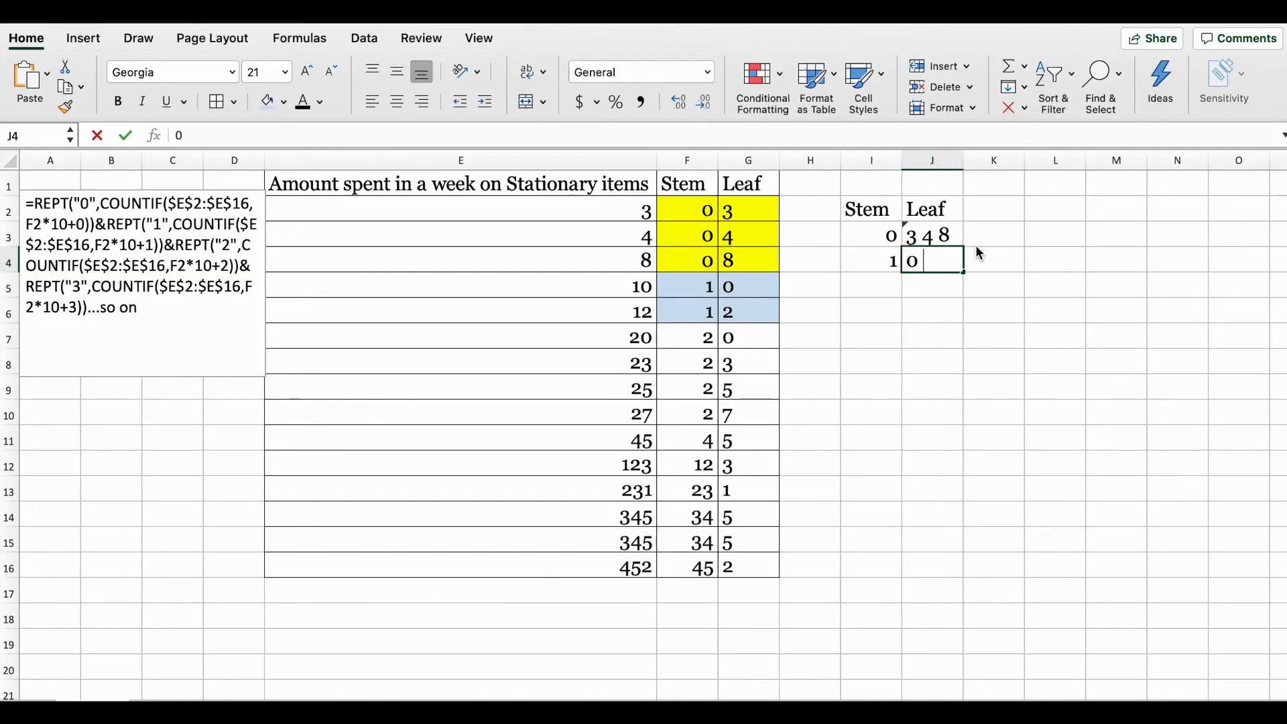
type(" 2")
key("Enter")
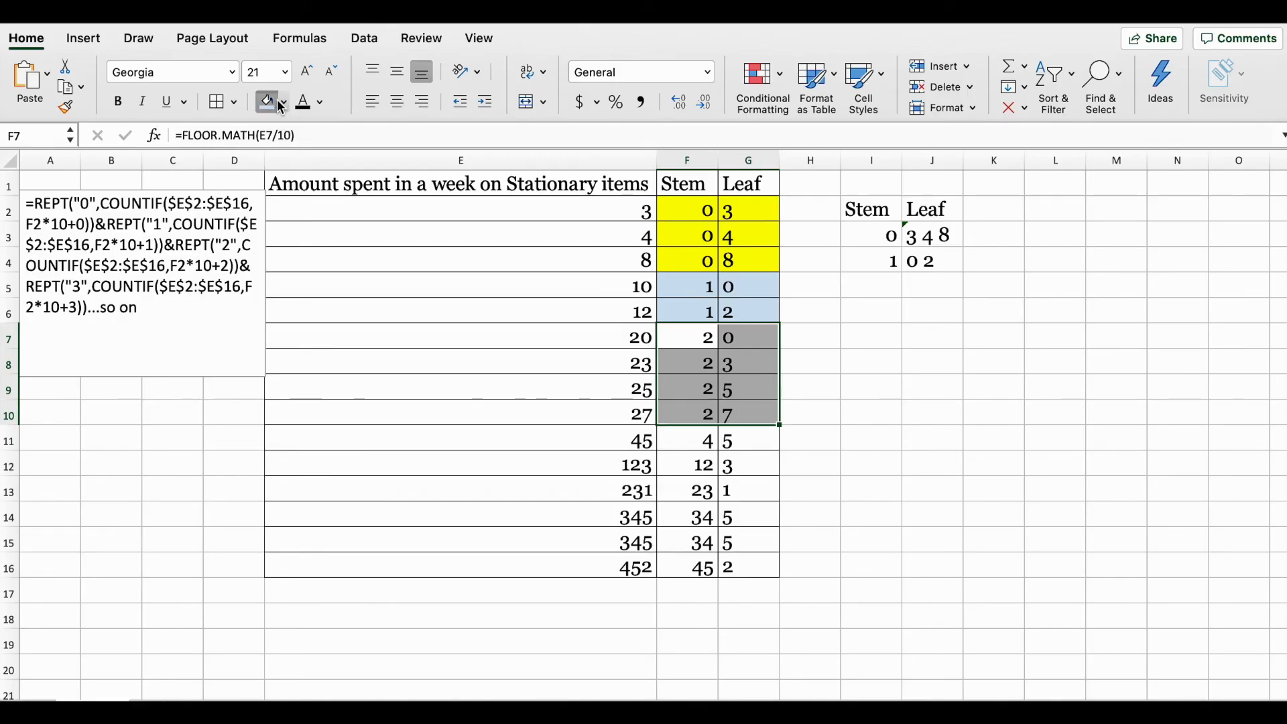
left_click(282, 102)
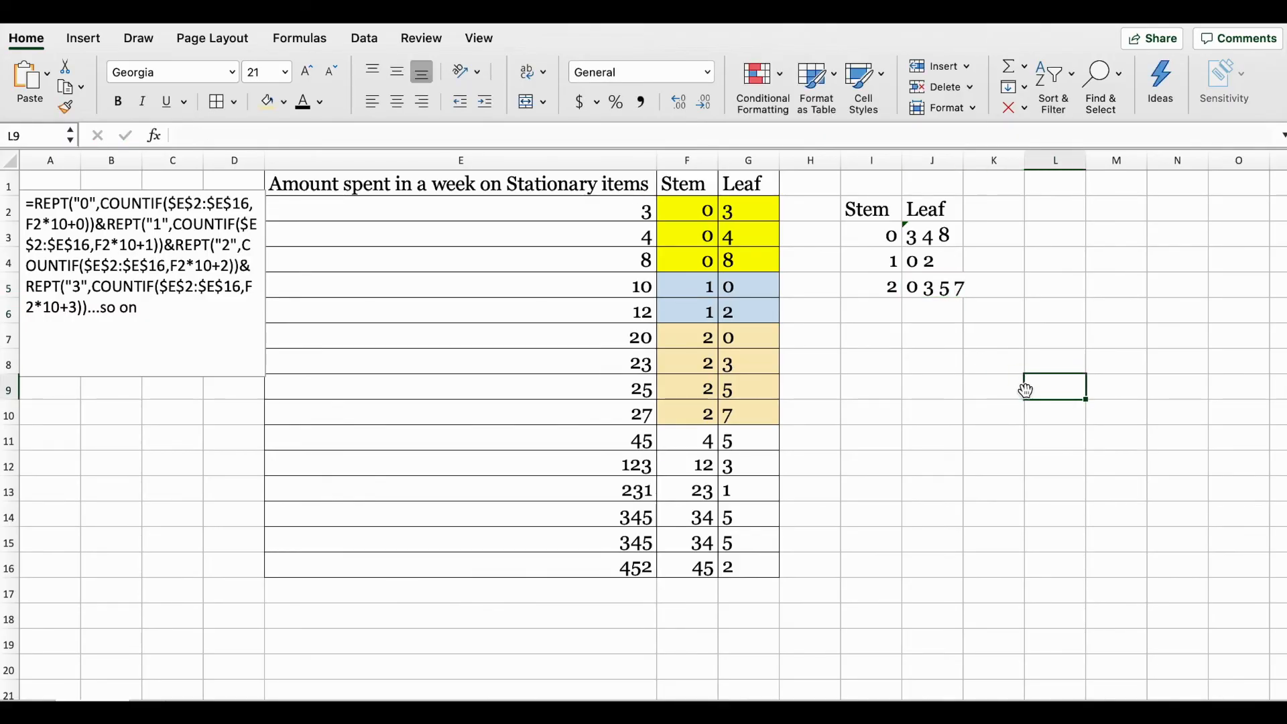
mouse_move(1017, 236)
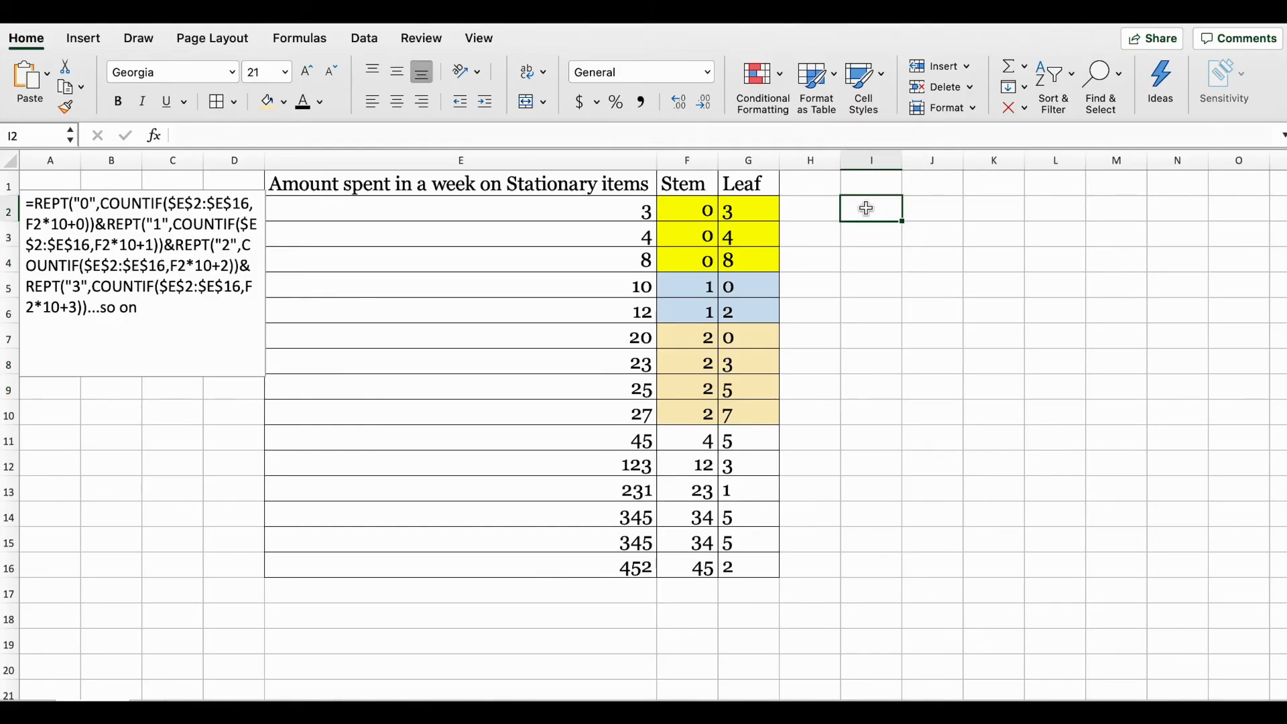
type("=rept")
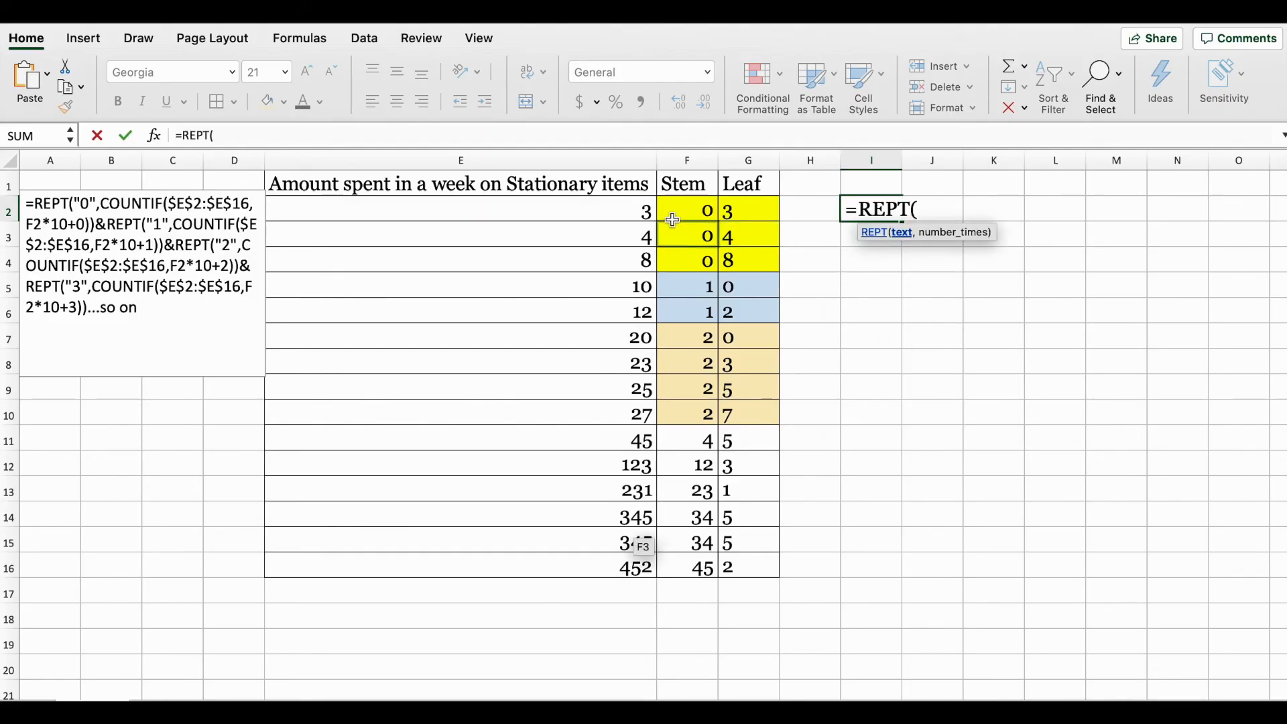
left_click(458, 214)
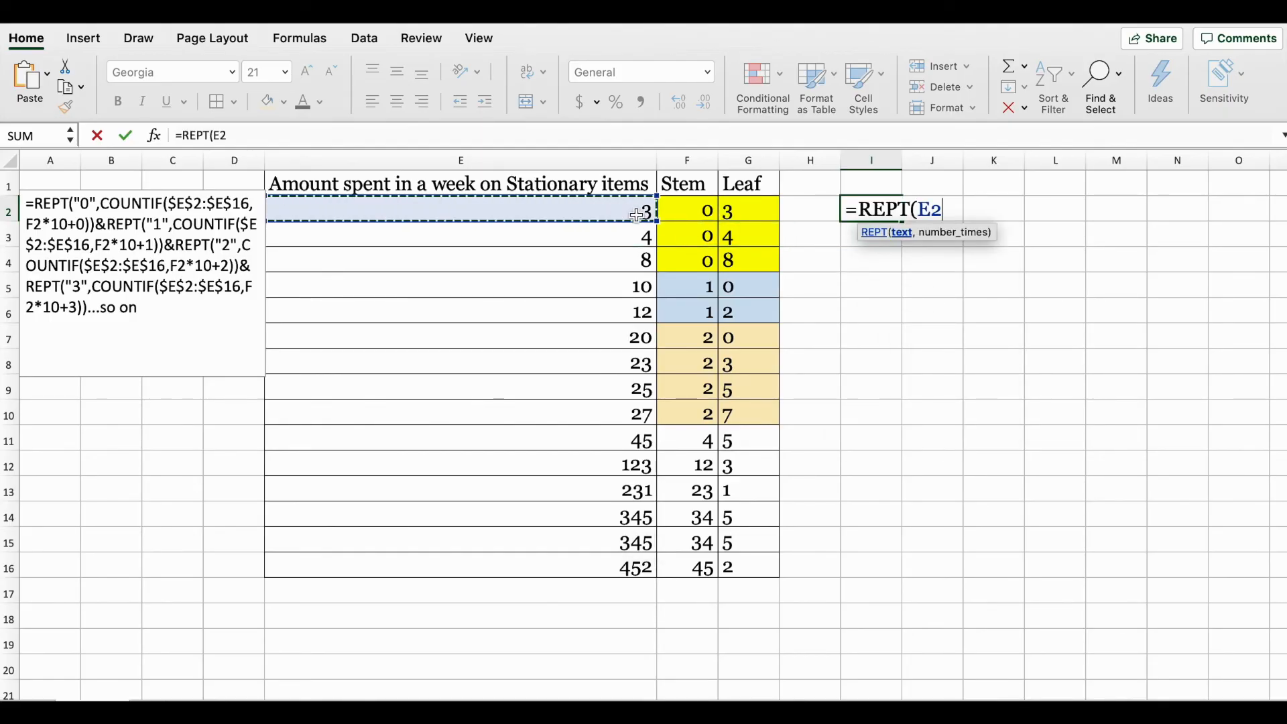
type(",")
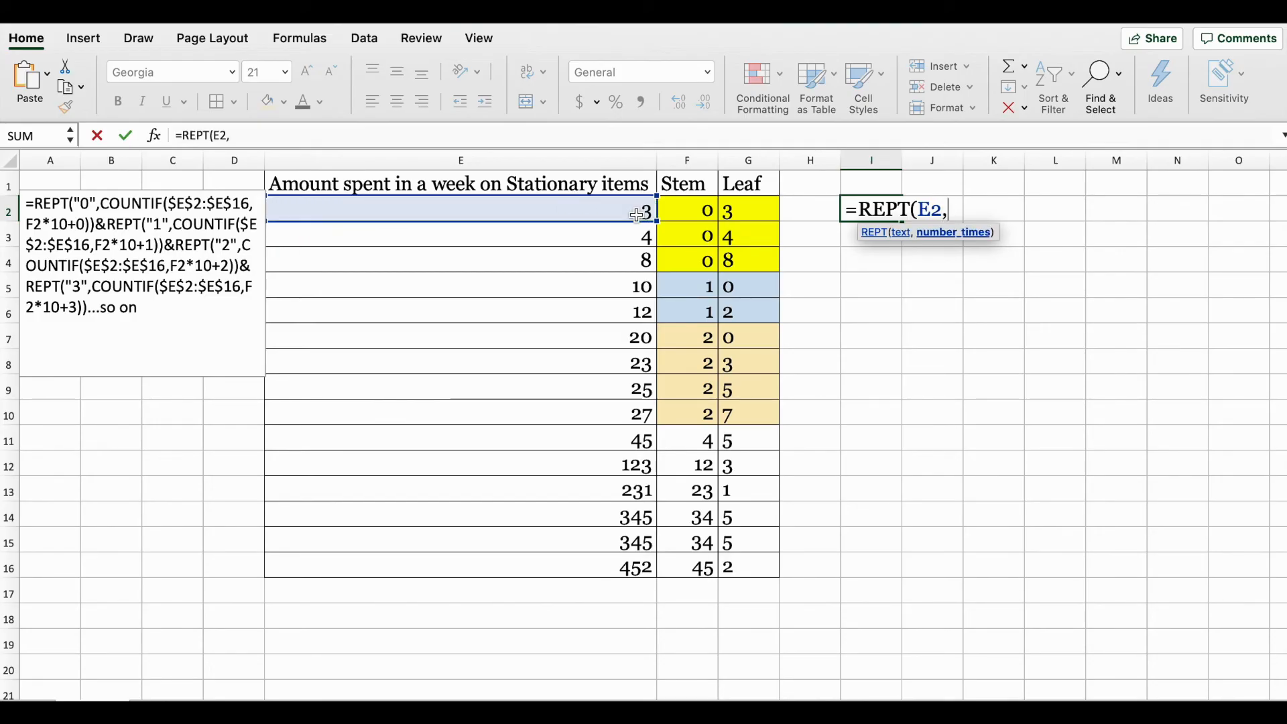
type("5)")
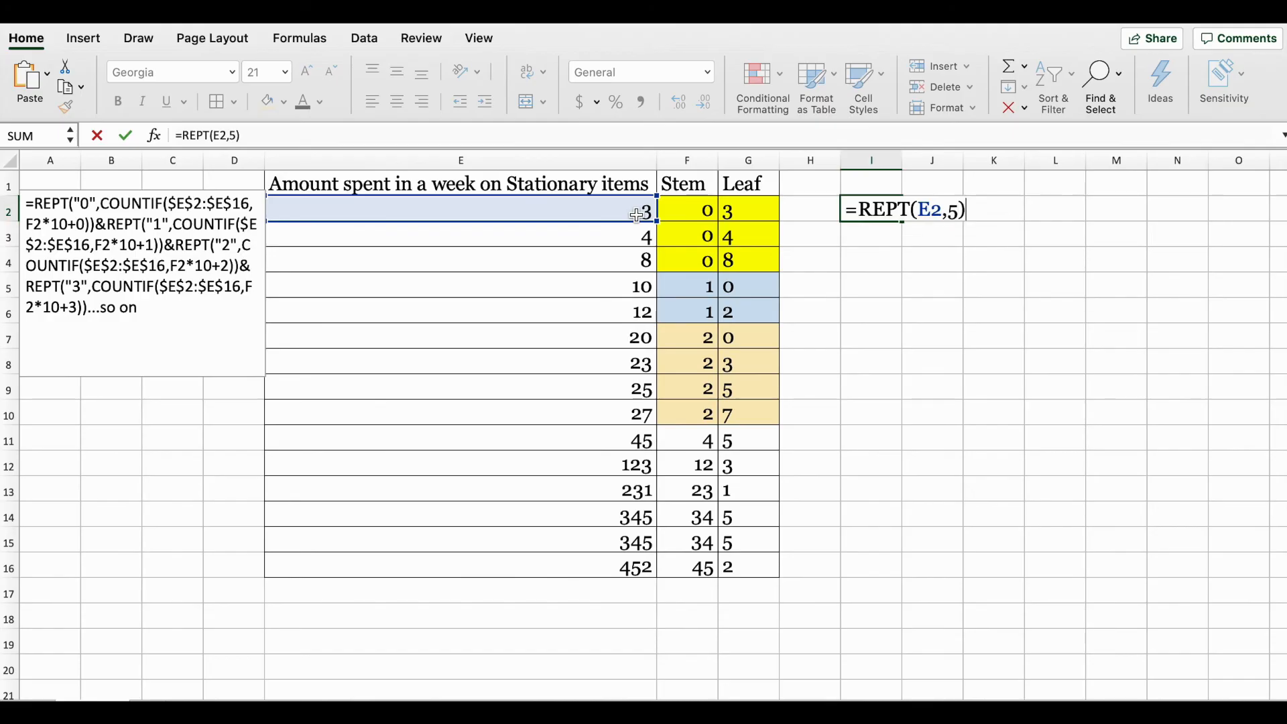
key("Enter")
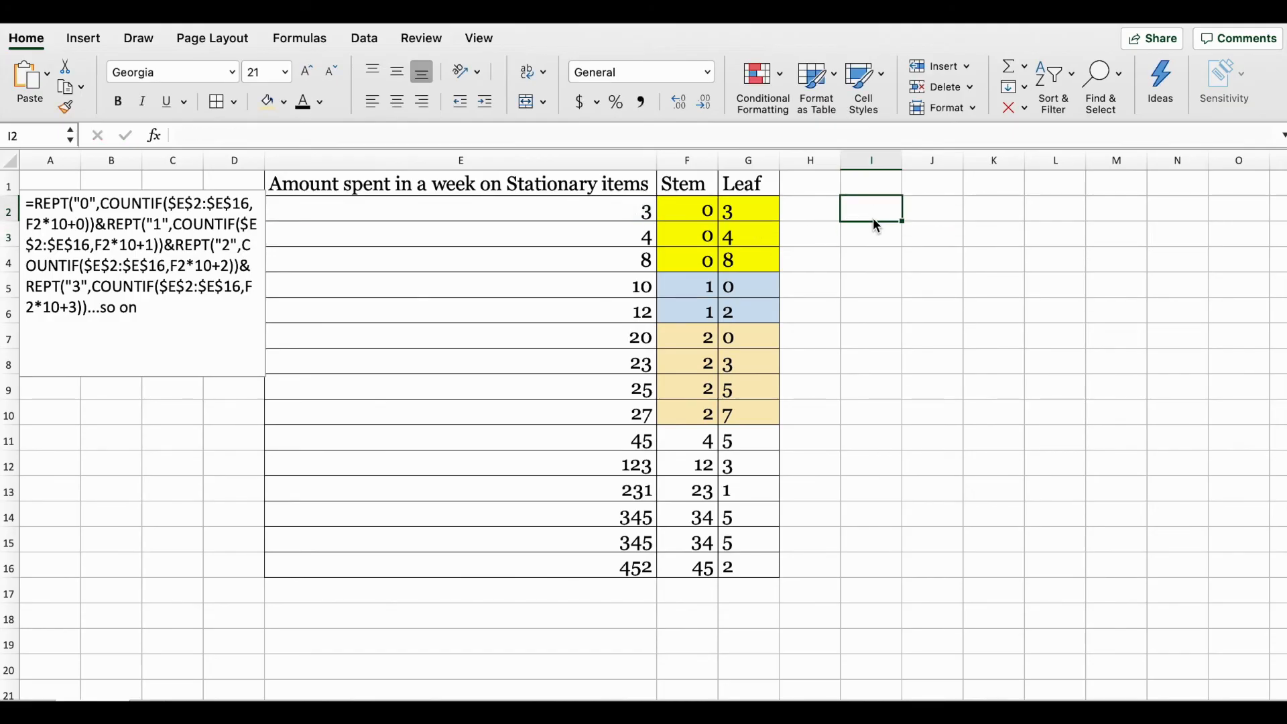
type("=")
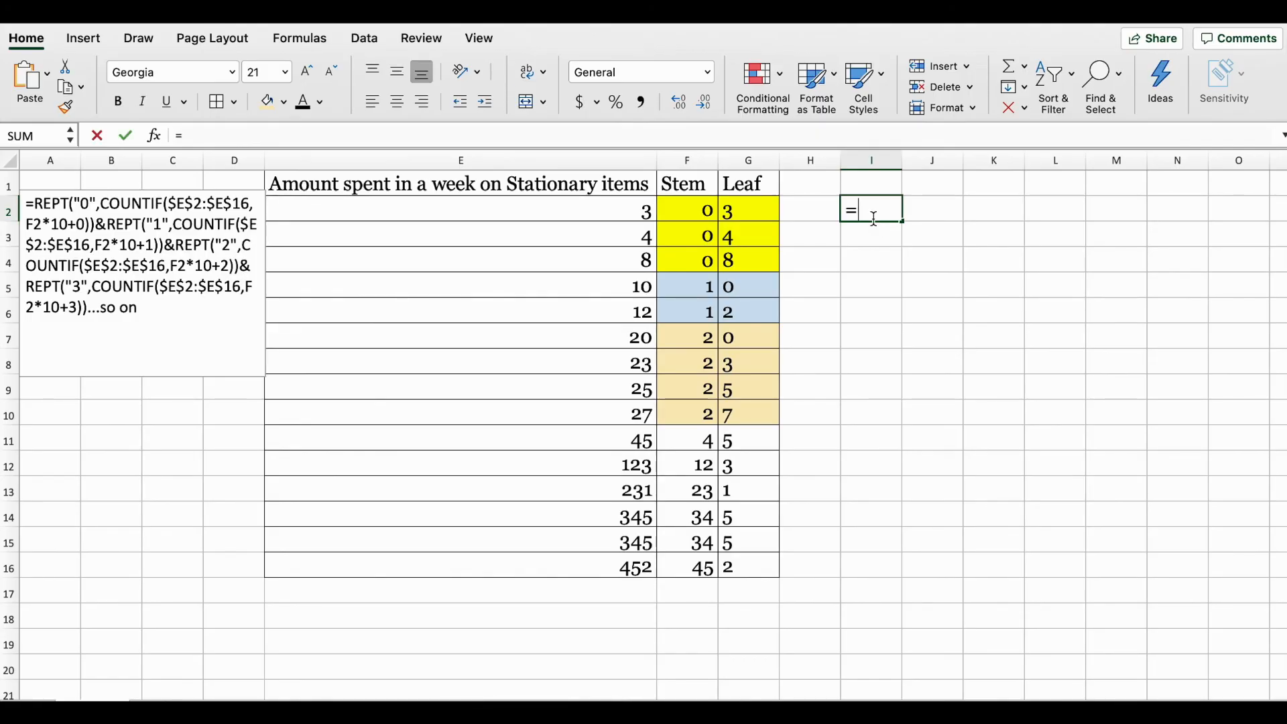
type("coun")
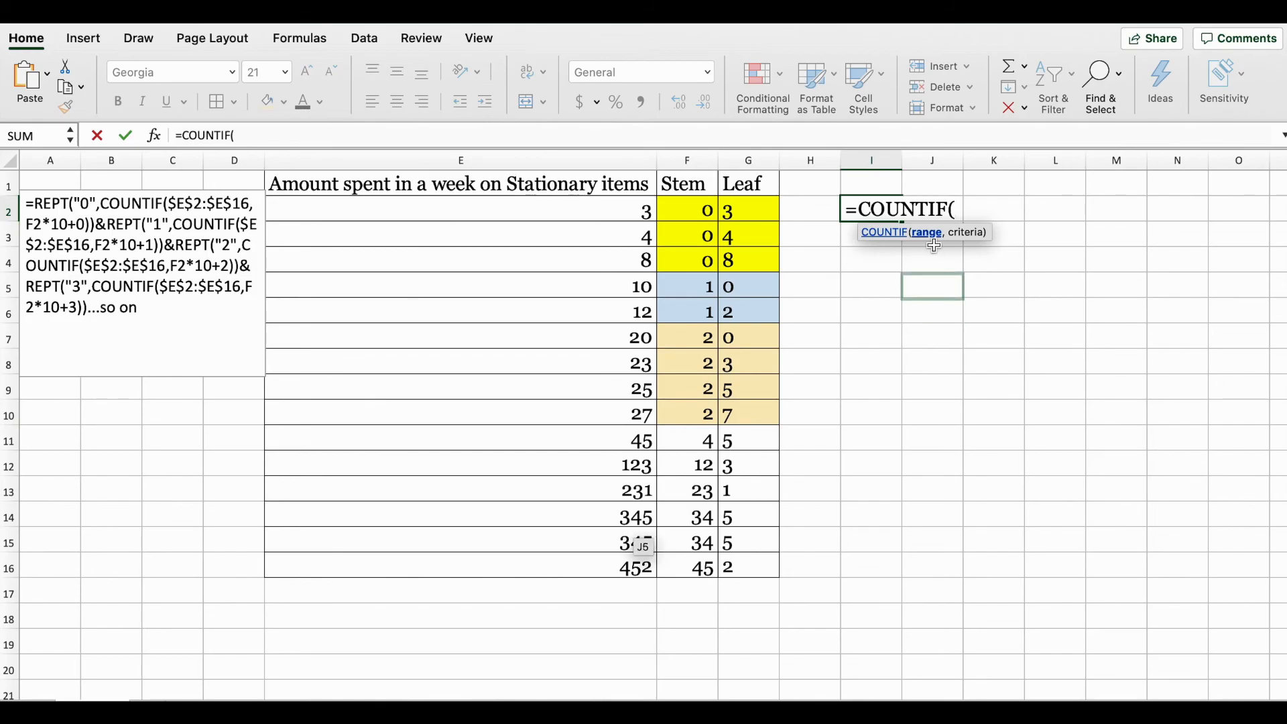
left_click(458, 211)
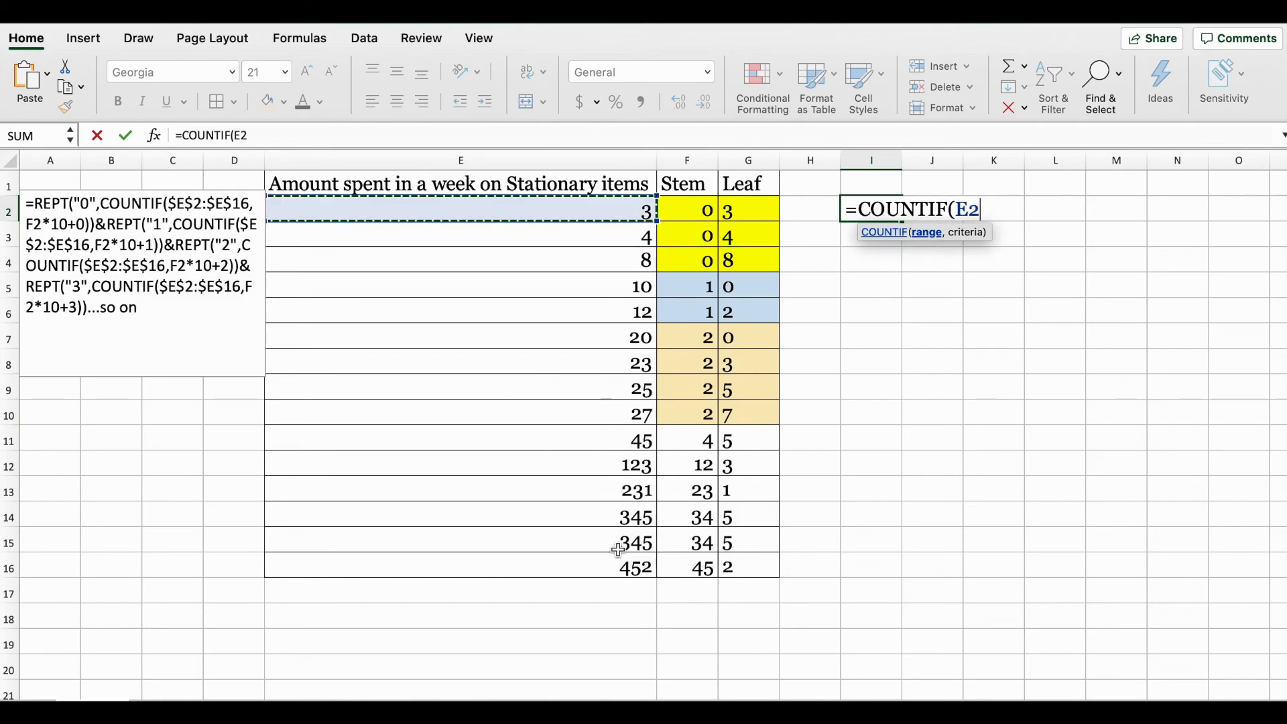
left_click_drag(646, 211, 633, 568)
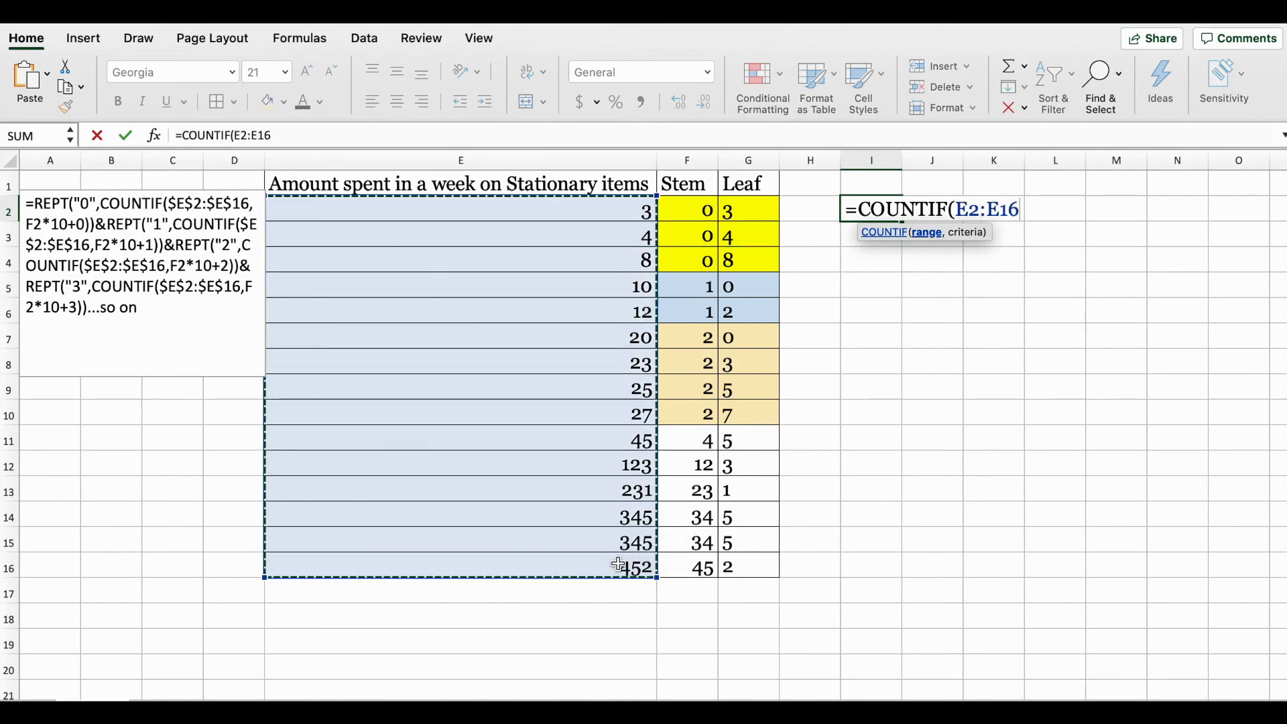
type(",")
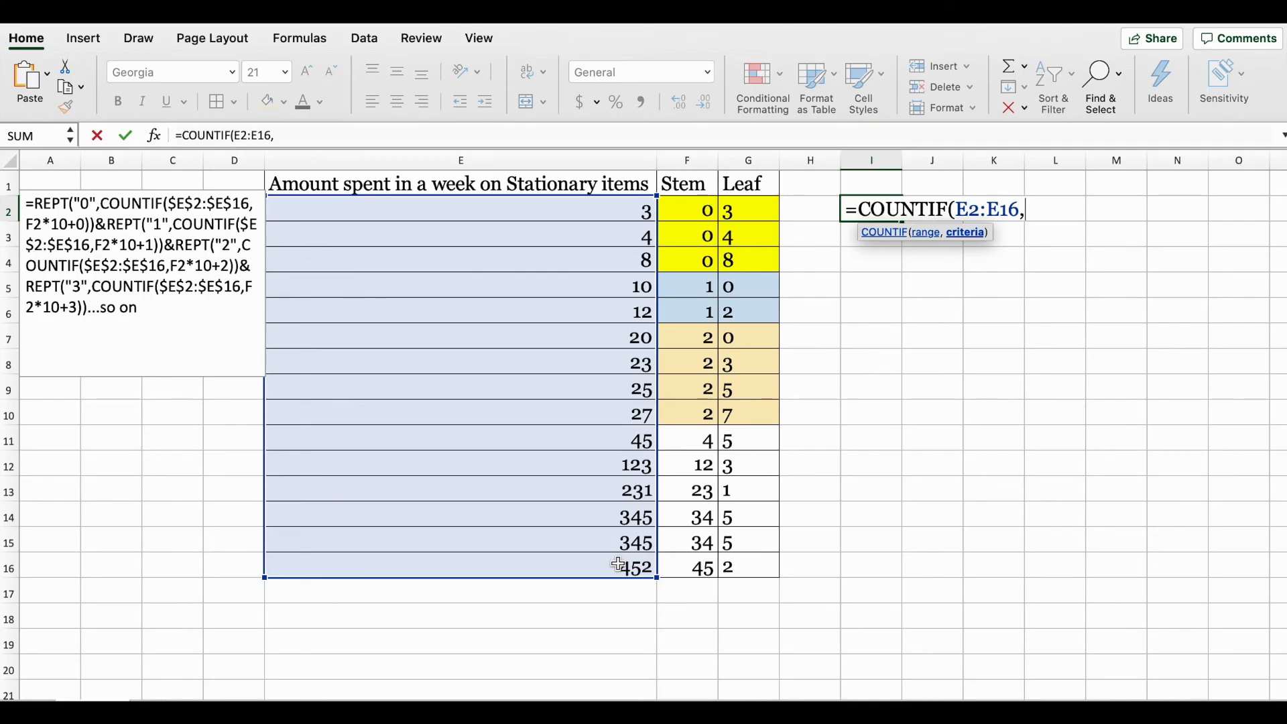
type("\"45")
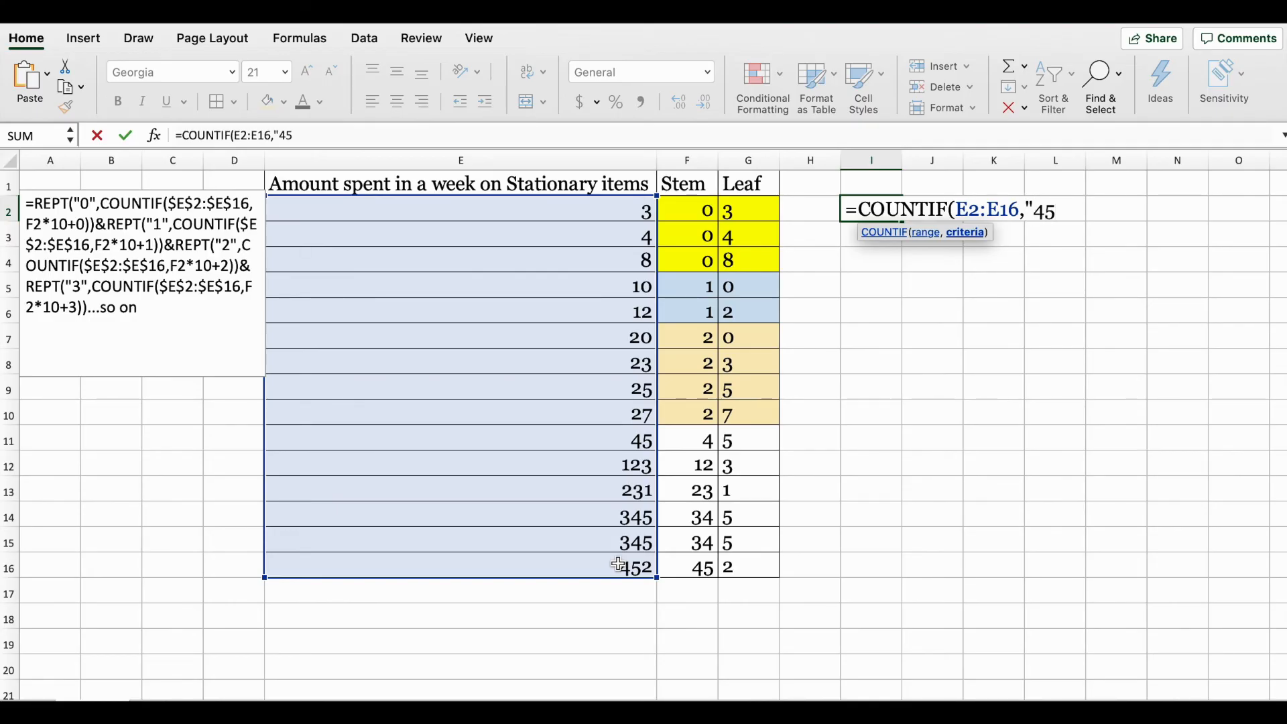
key("Enter")
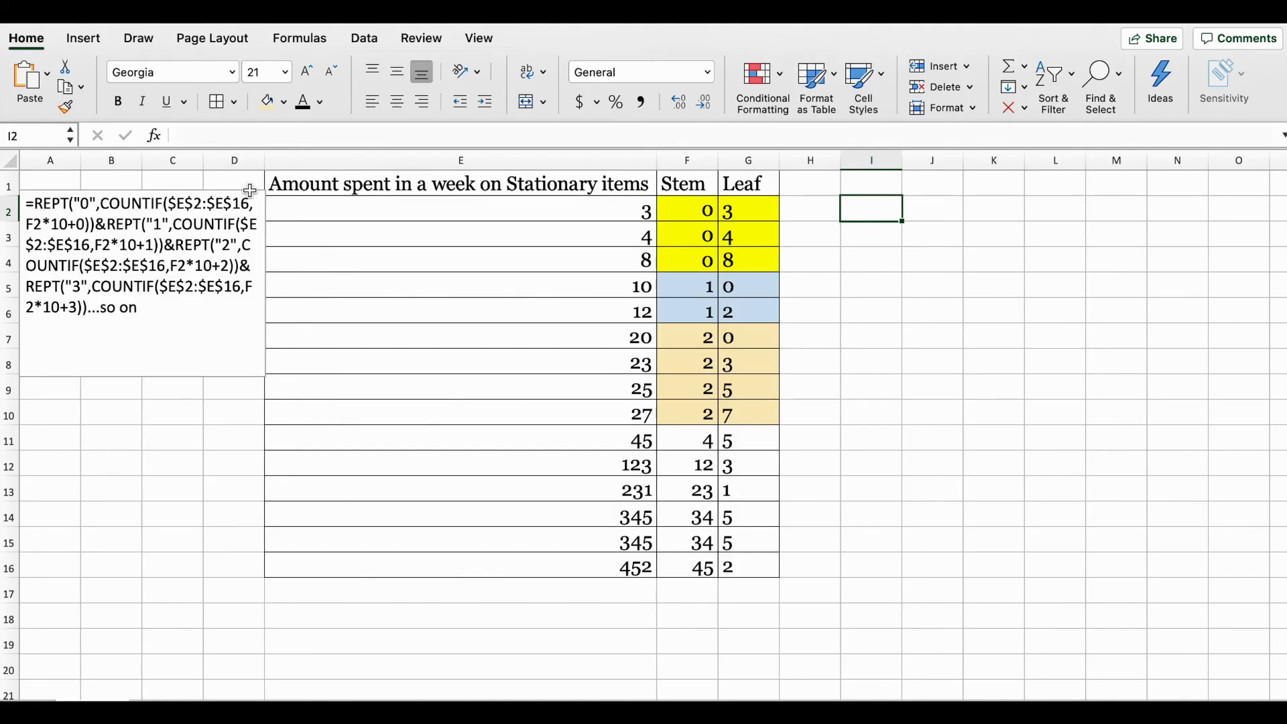
left_click(137, 264)
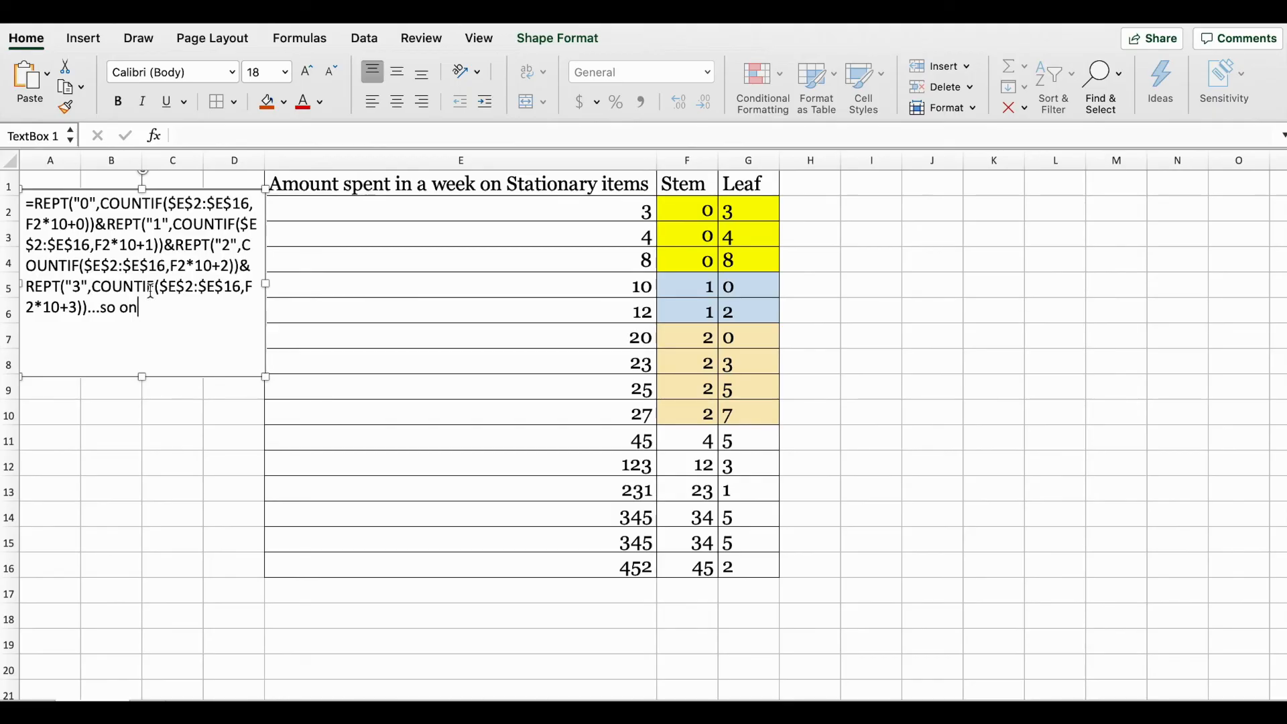
mouse_move(617, 231)
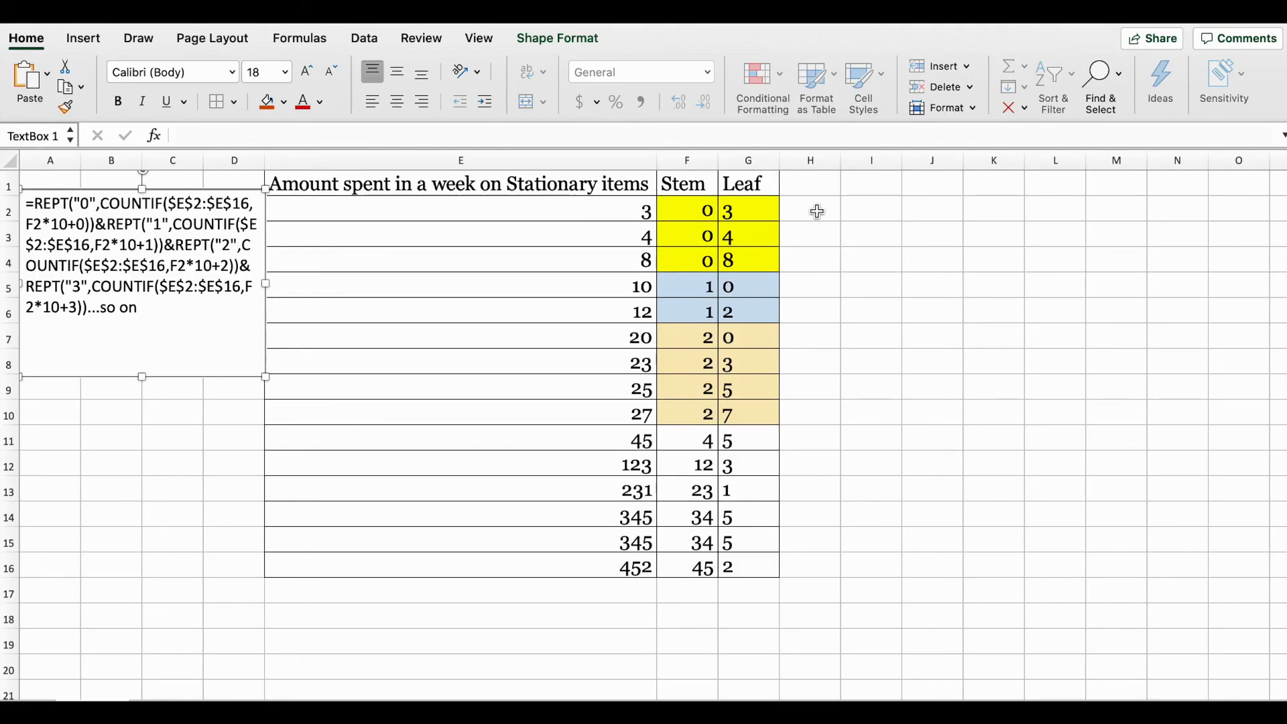
left_click(688, 161)
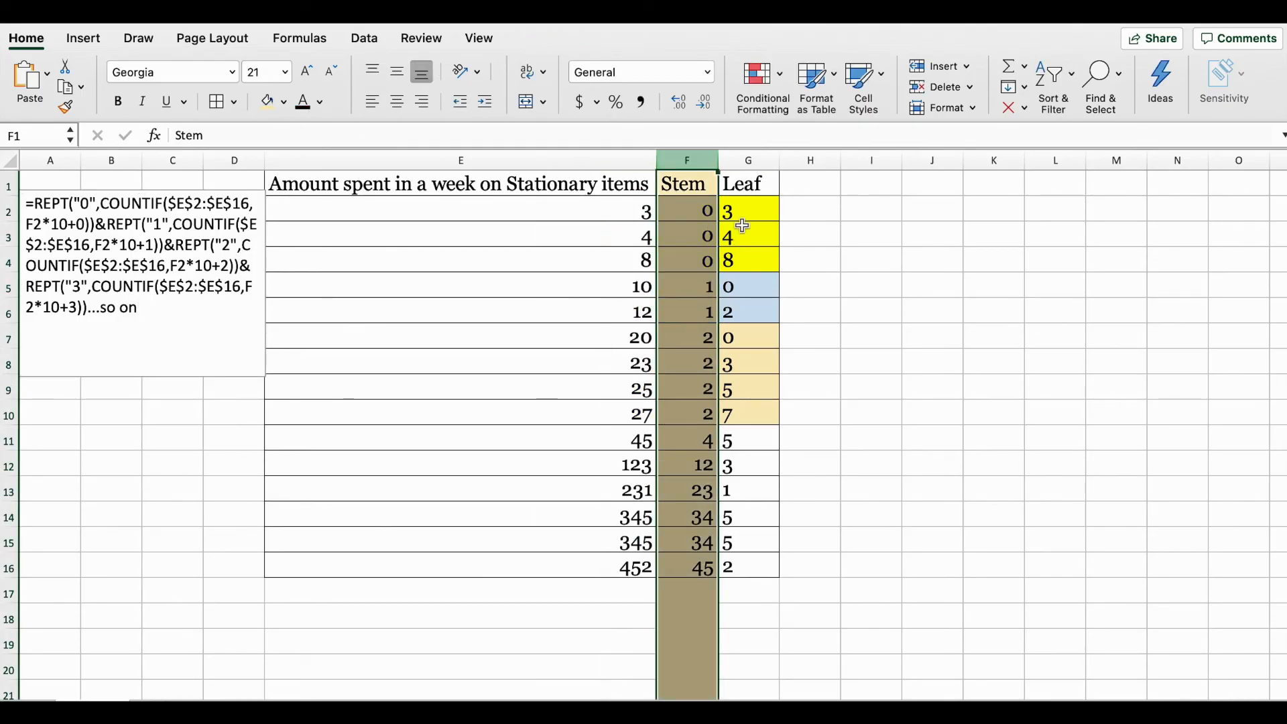
- Add a Leaf header in H1 and start =REPT("0",COUNTIF( in H2
left_click(283, 102)
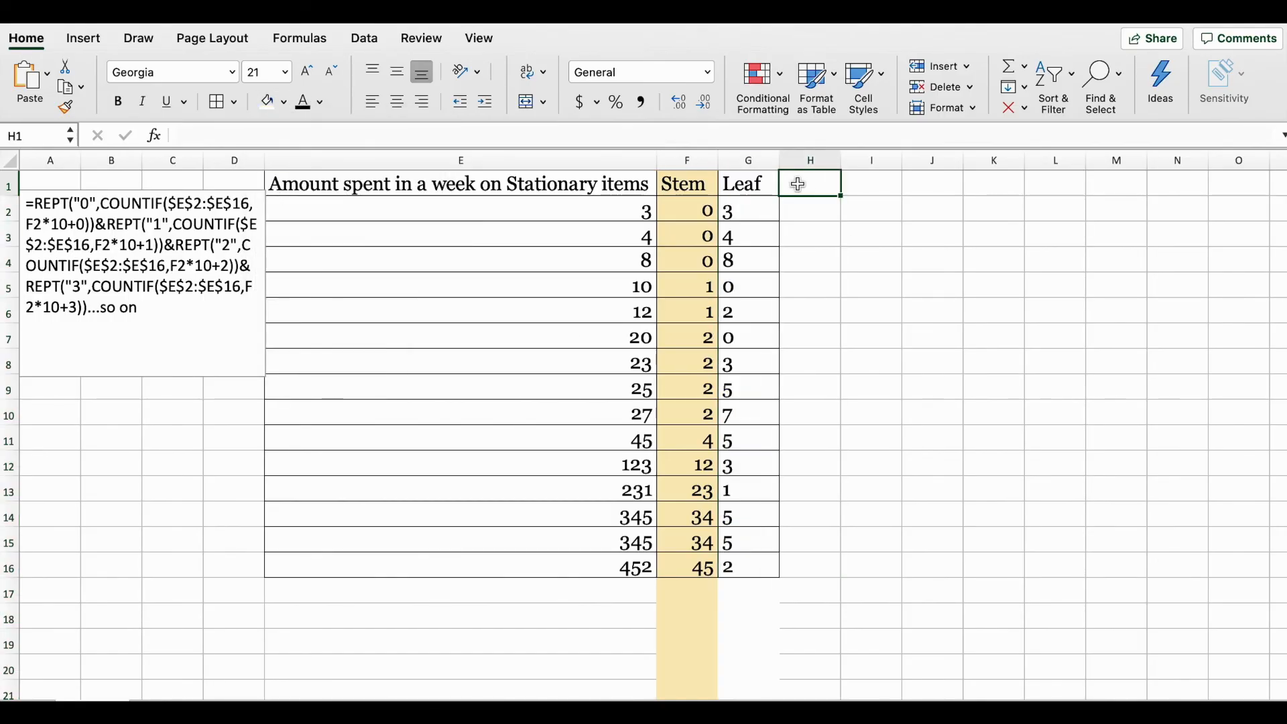
type("Leaf")
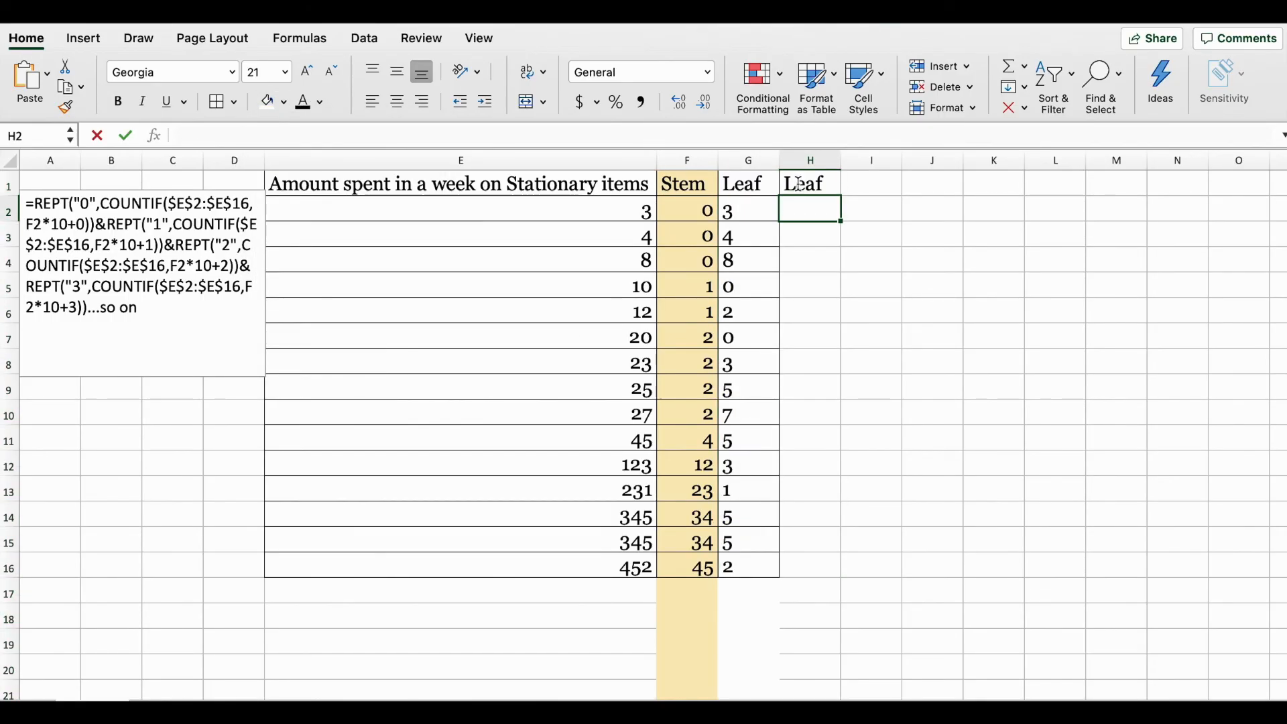
type("=")
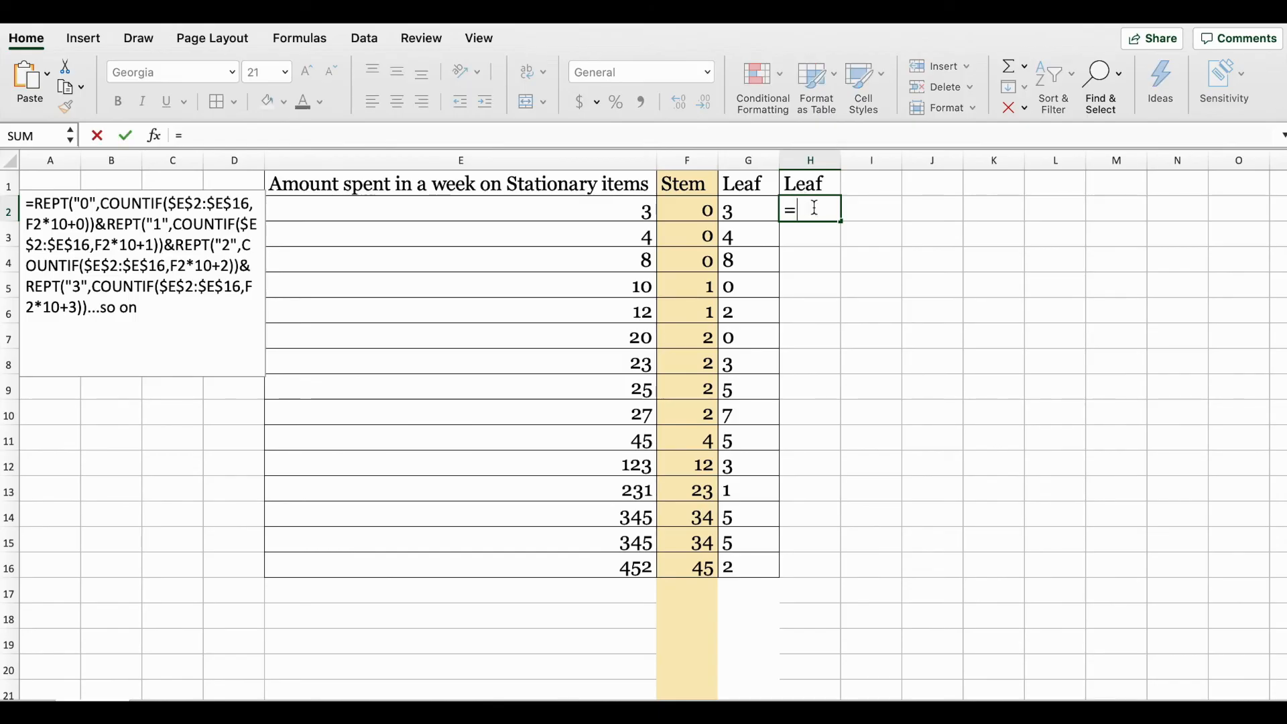
type("re")
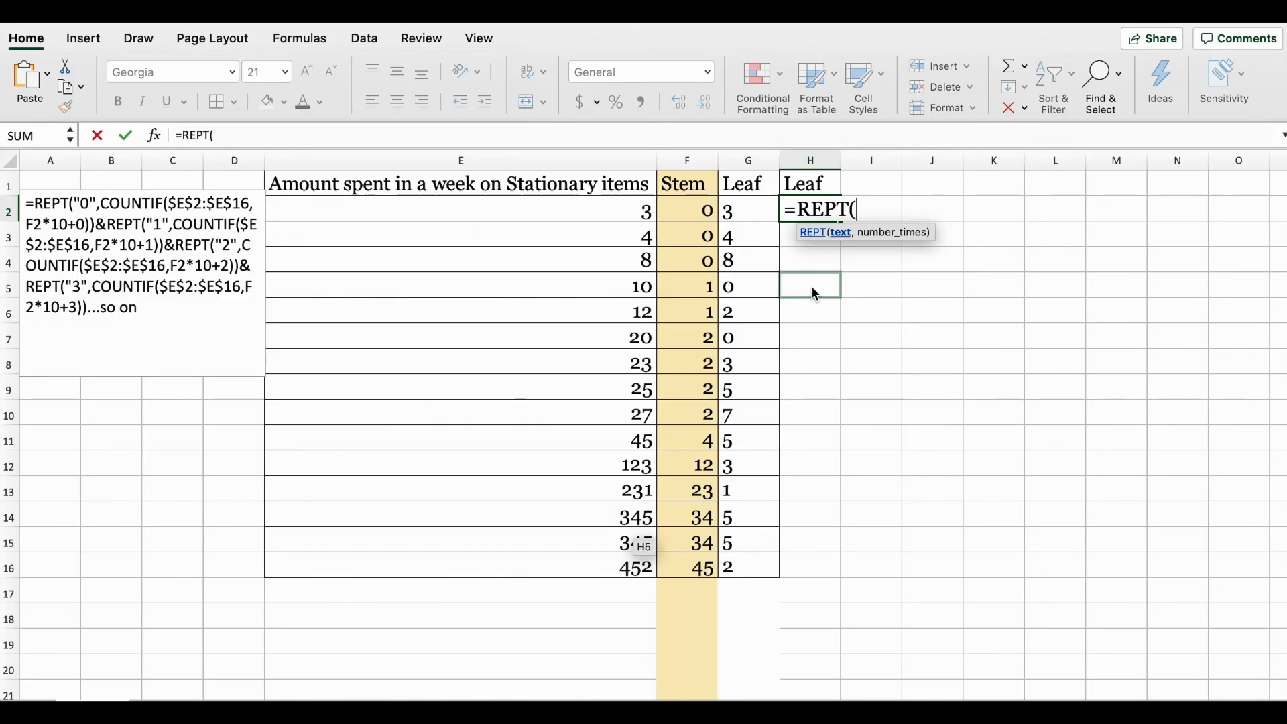
type("\"0")
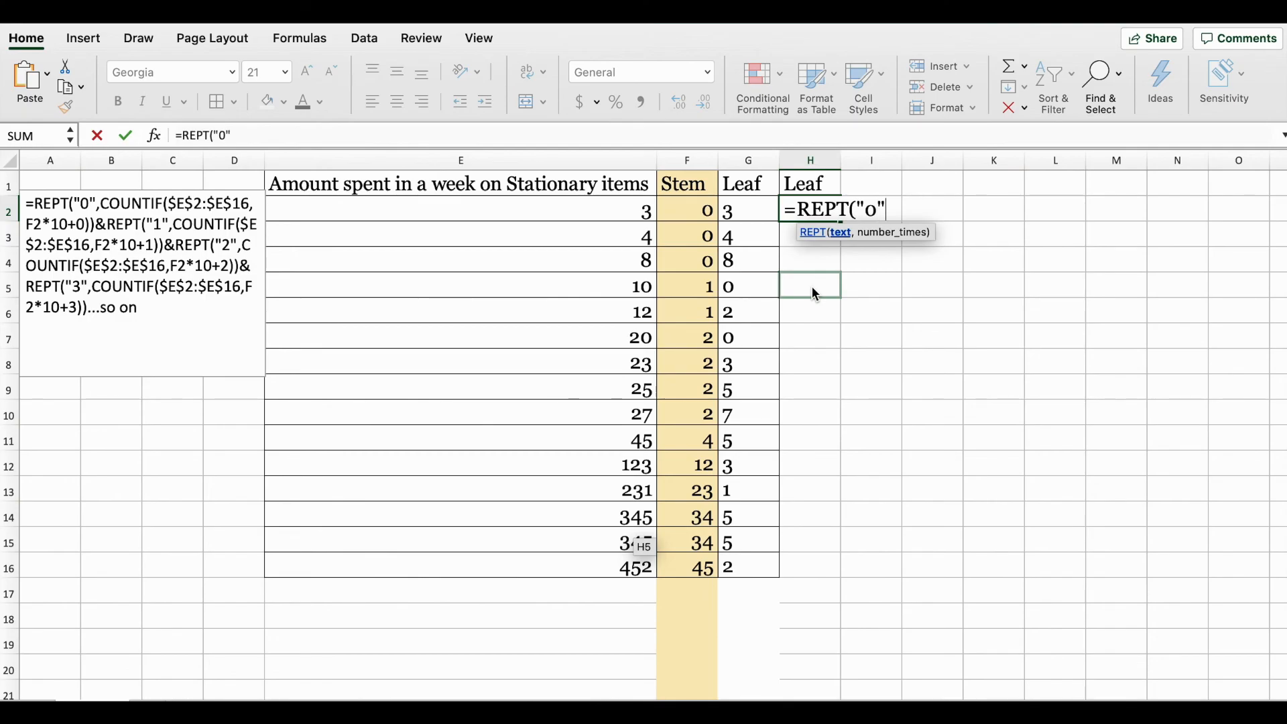
type(",")
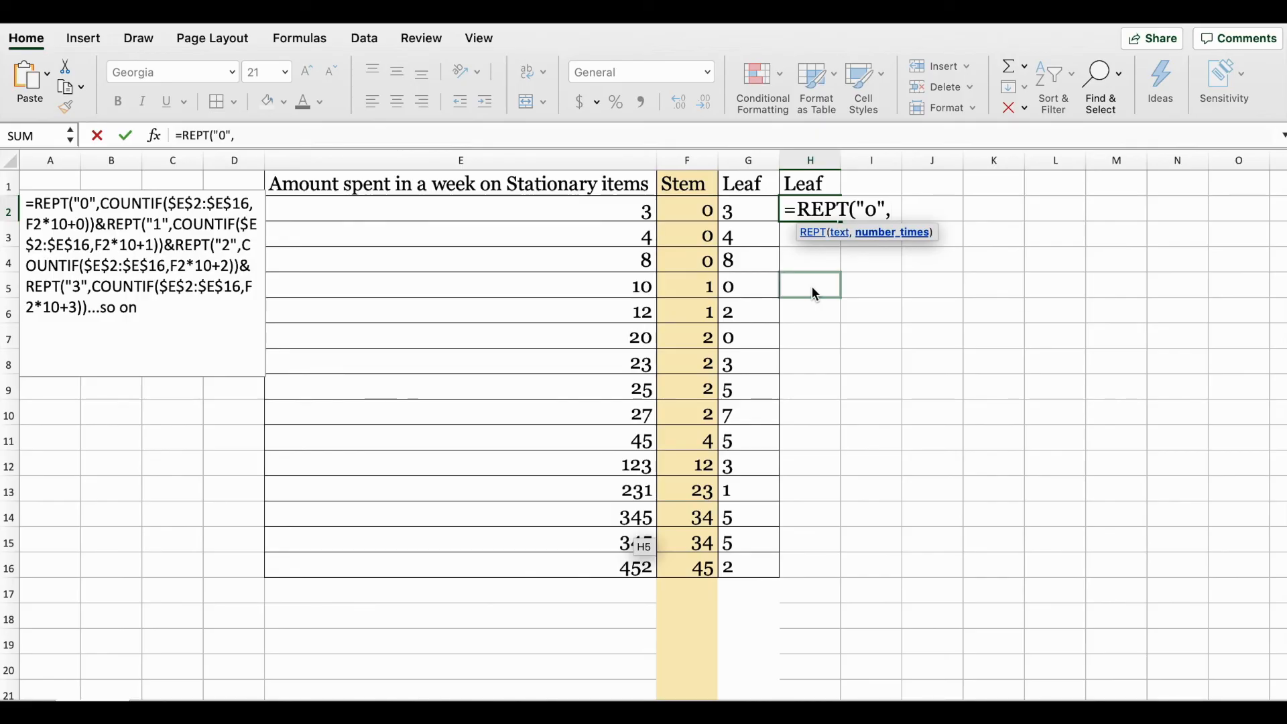
type("countif(")
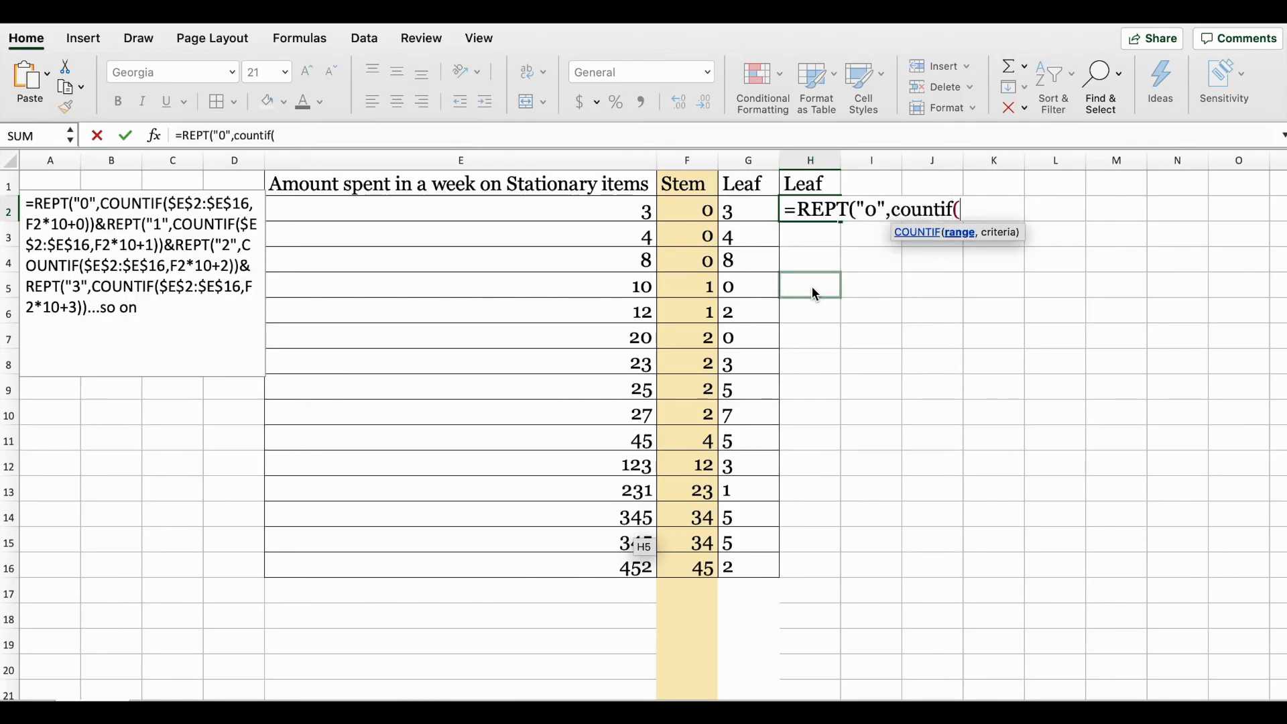
- Complete the term as COUNTIF(E2:E16,F2*10+0)) and select it for reuse
left_click(459, 211)
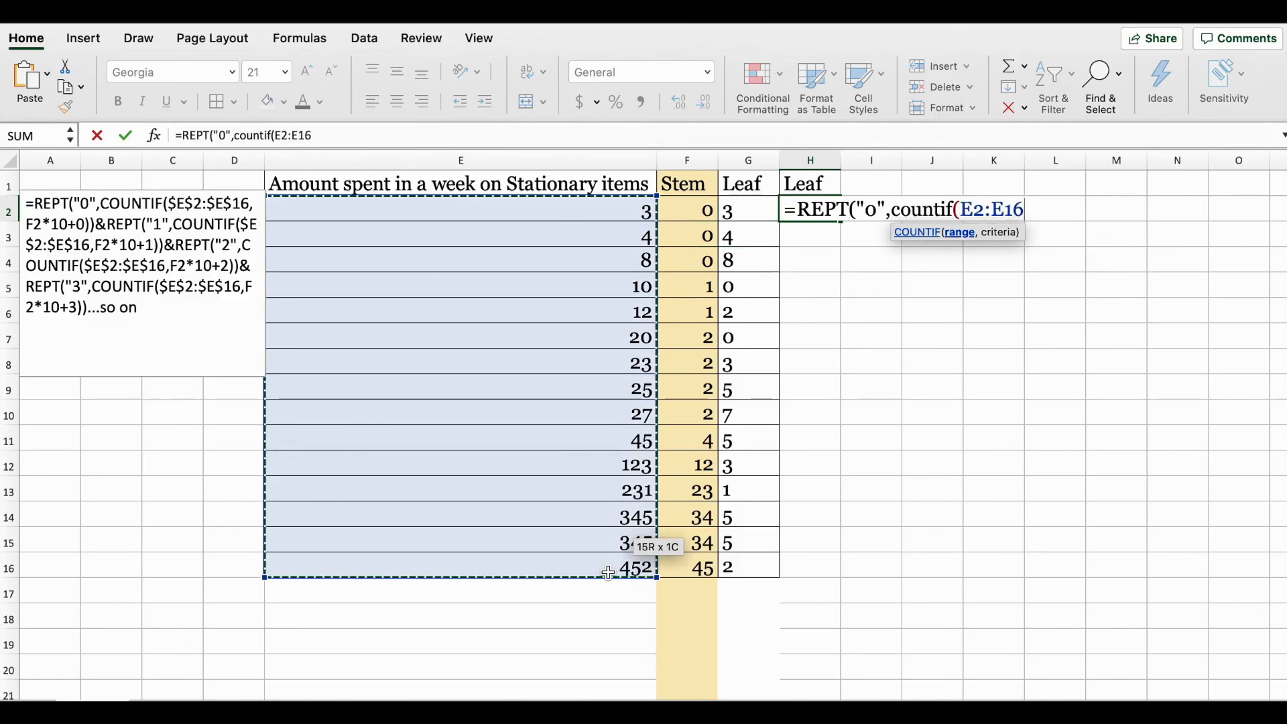
type(",")
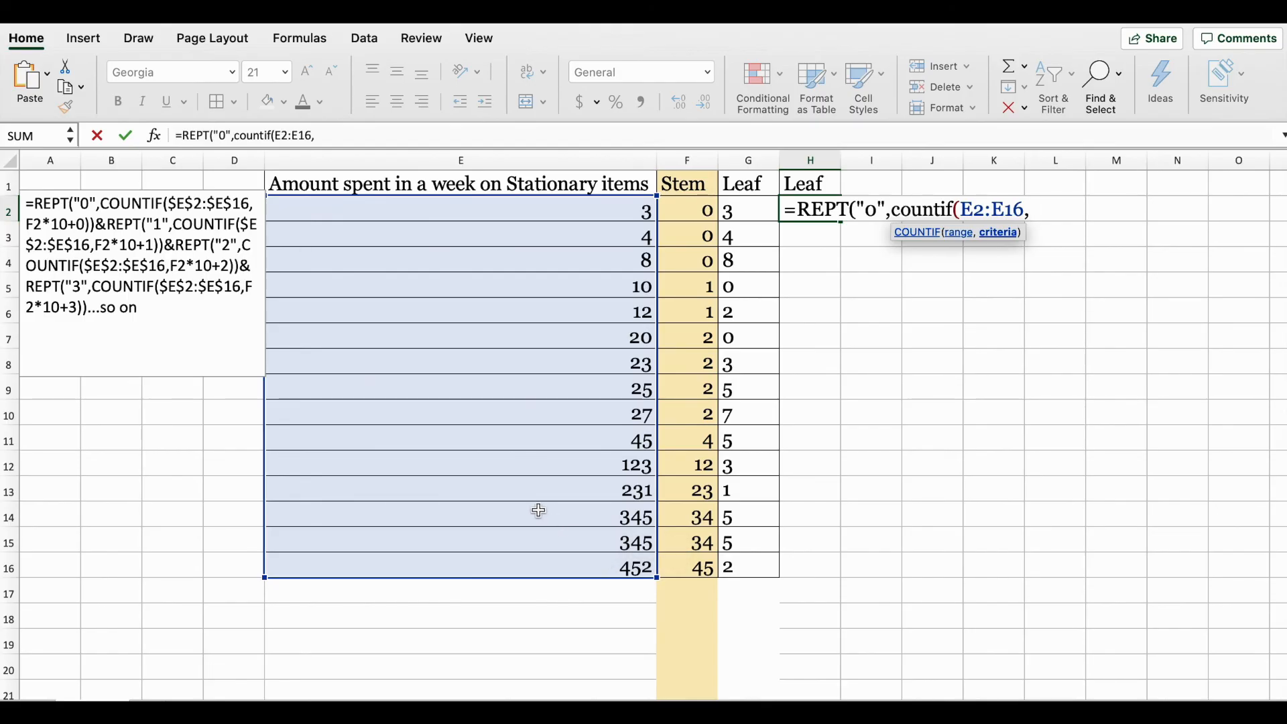
left_click(688, 209)
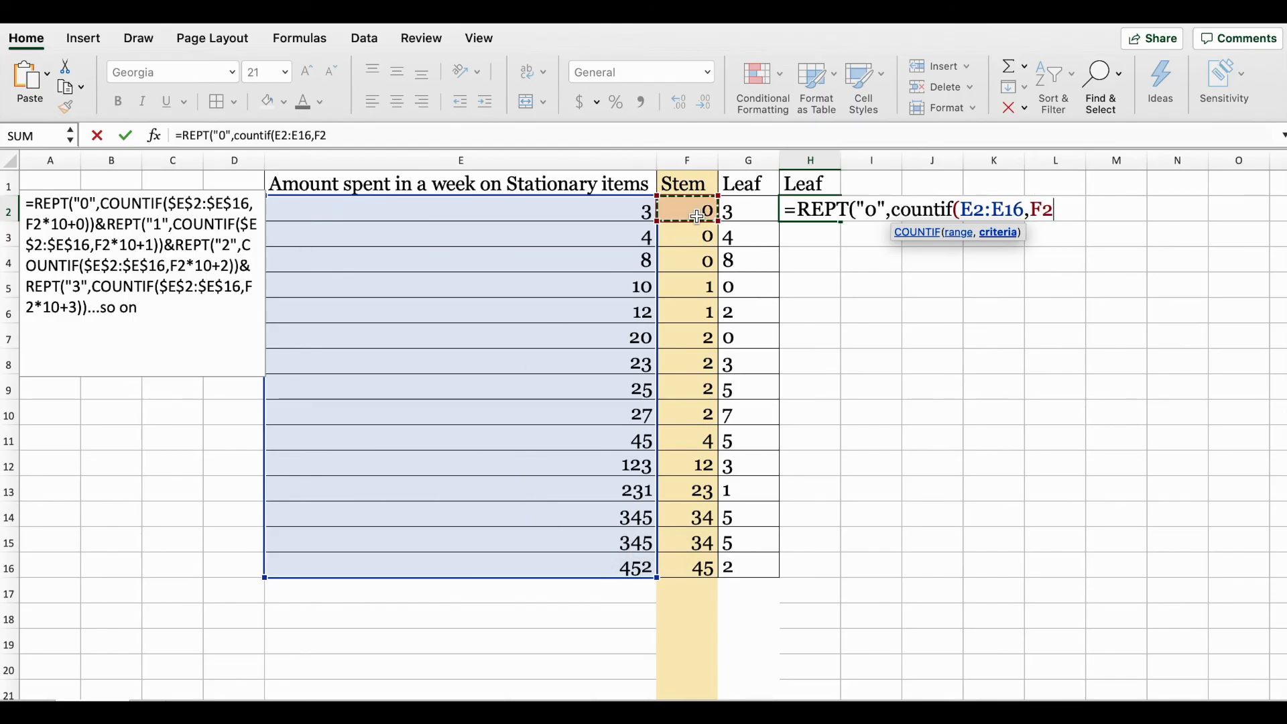
type("*")
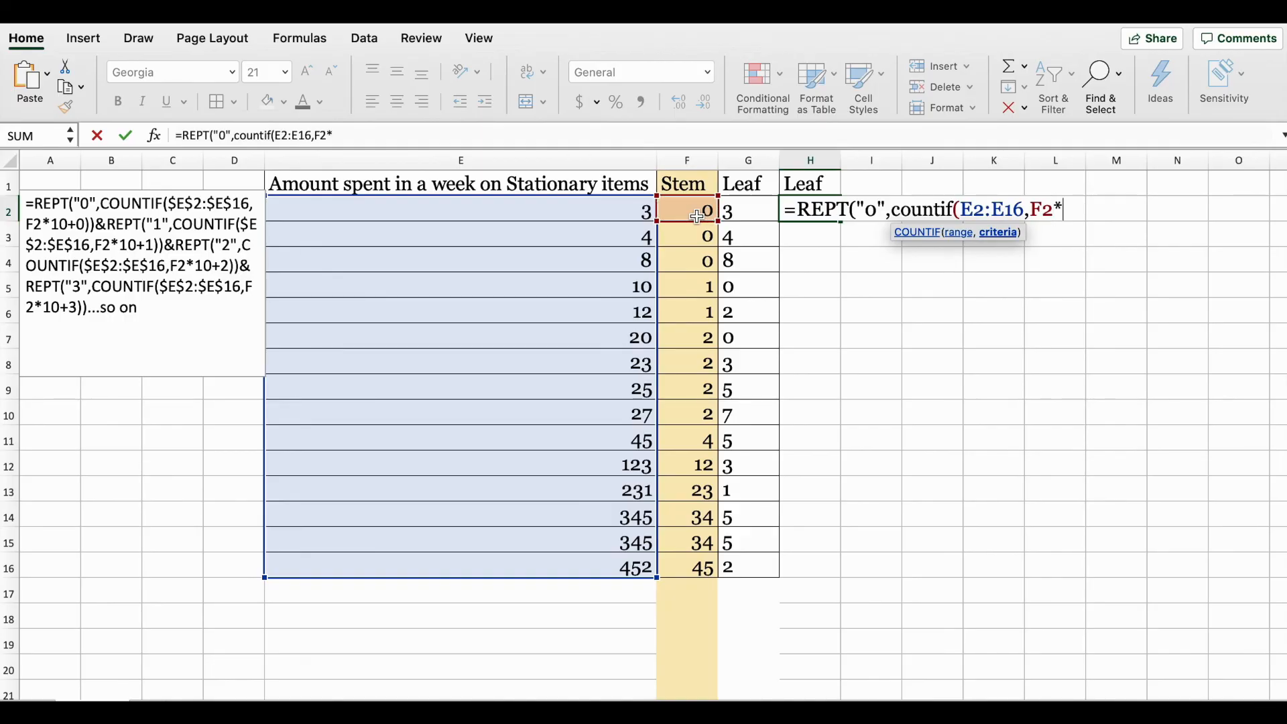
type("1")
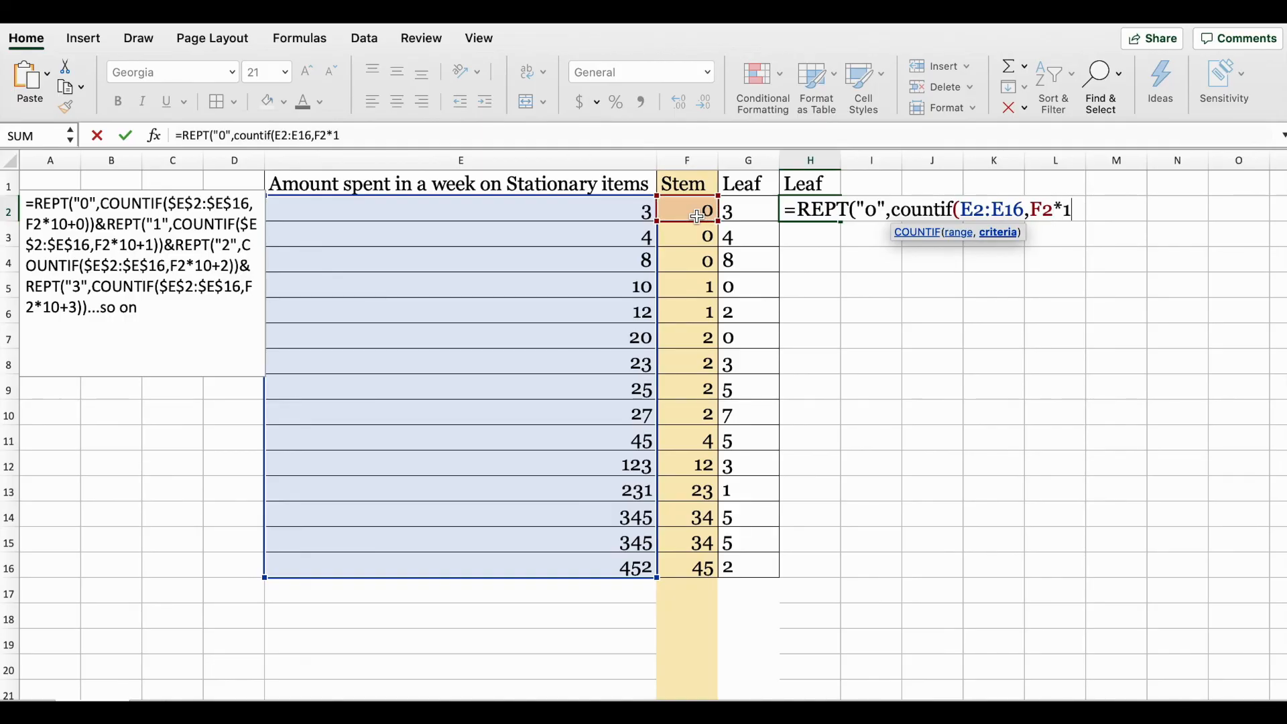
type("0+")
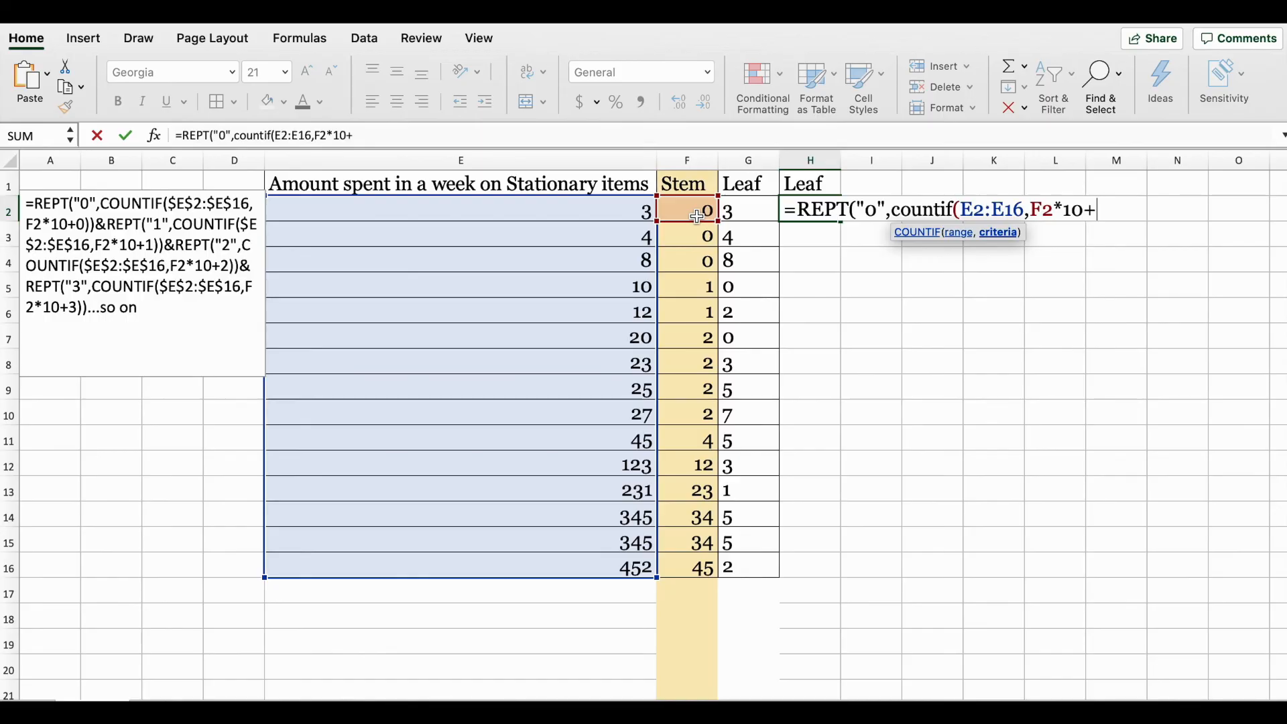
type("0")
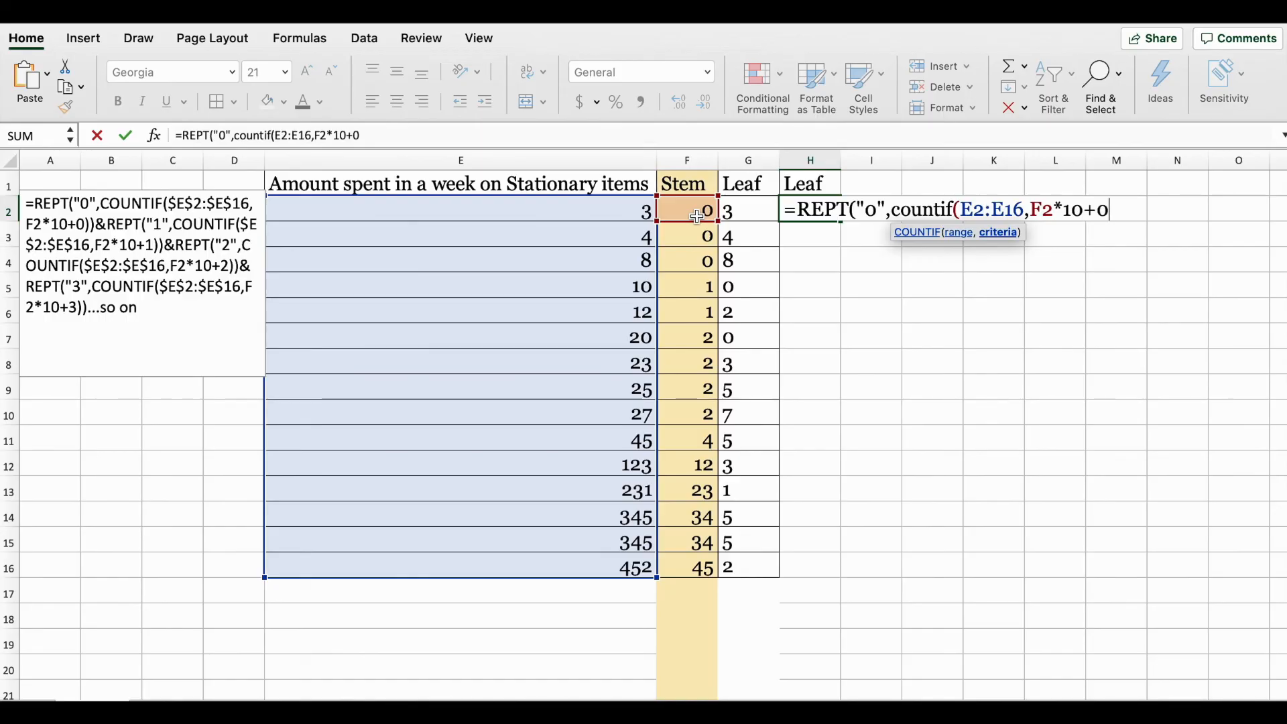
type("))")
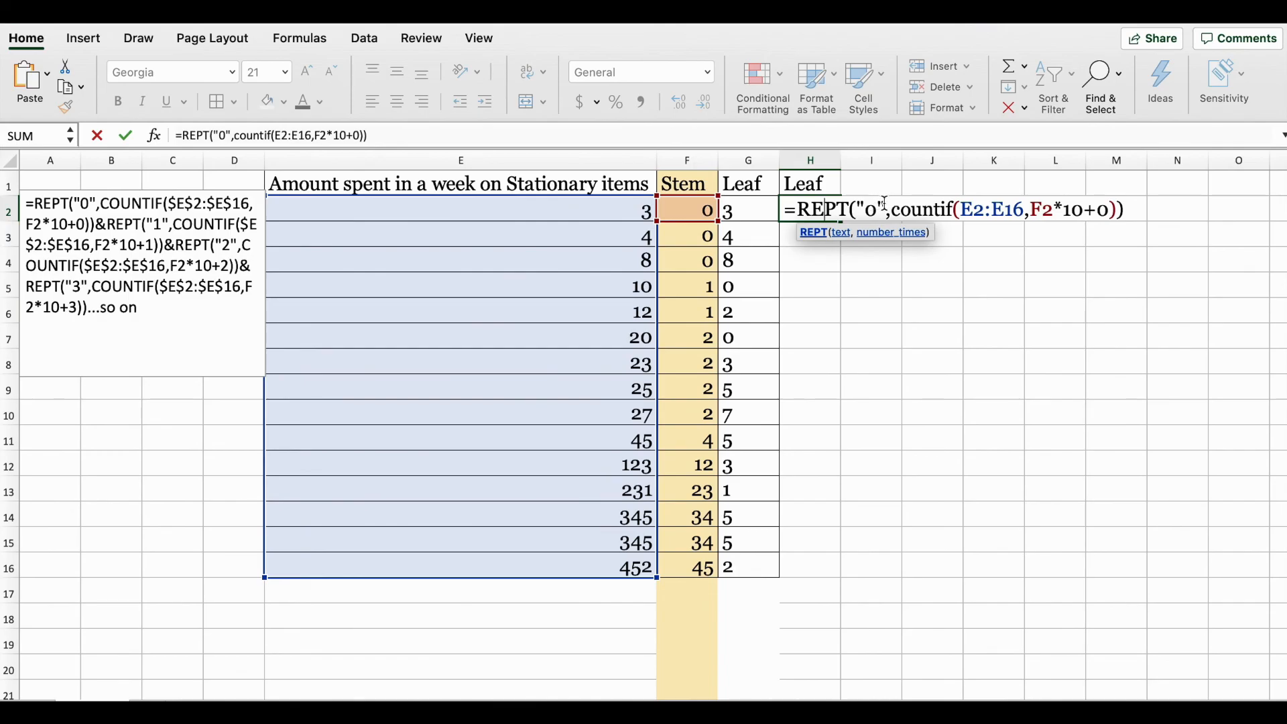
double_click(869, 209)
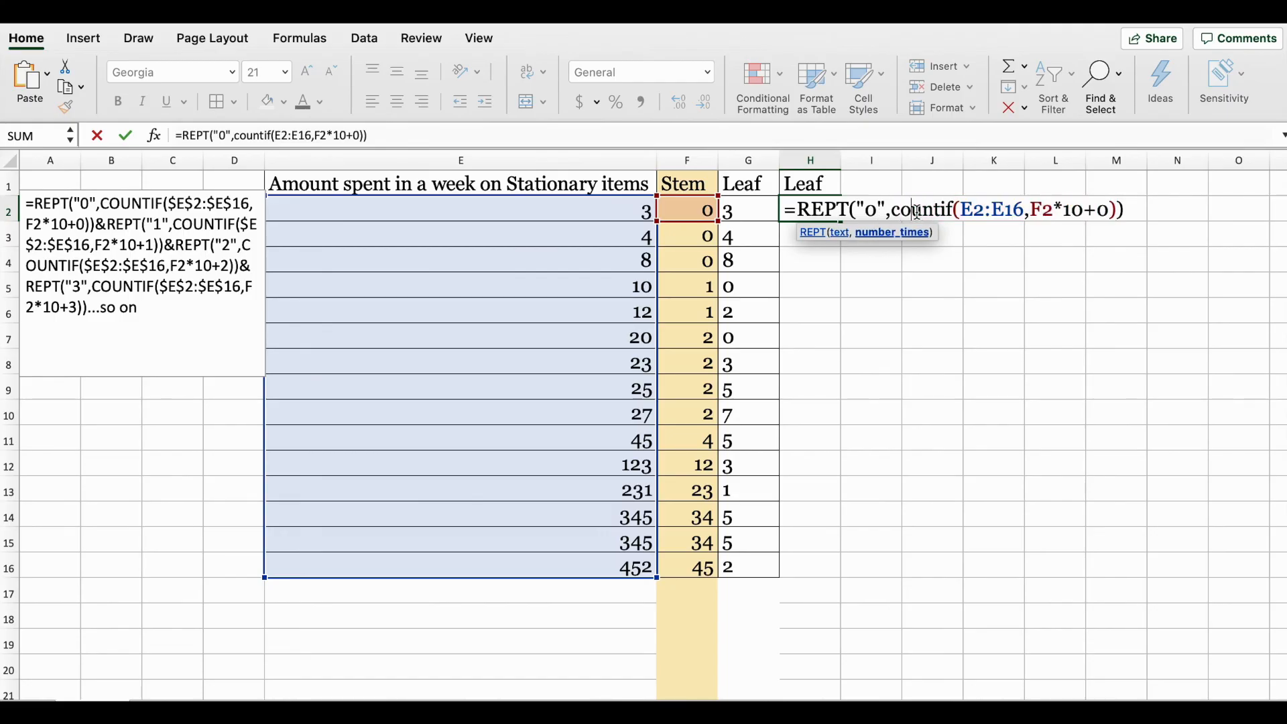
mouse_move(904, 235)
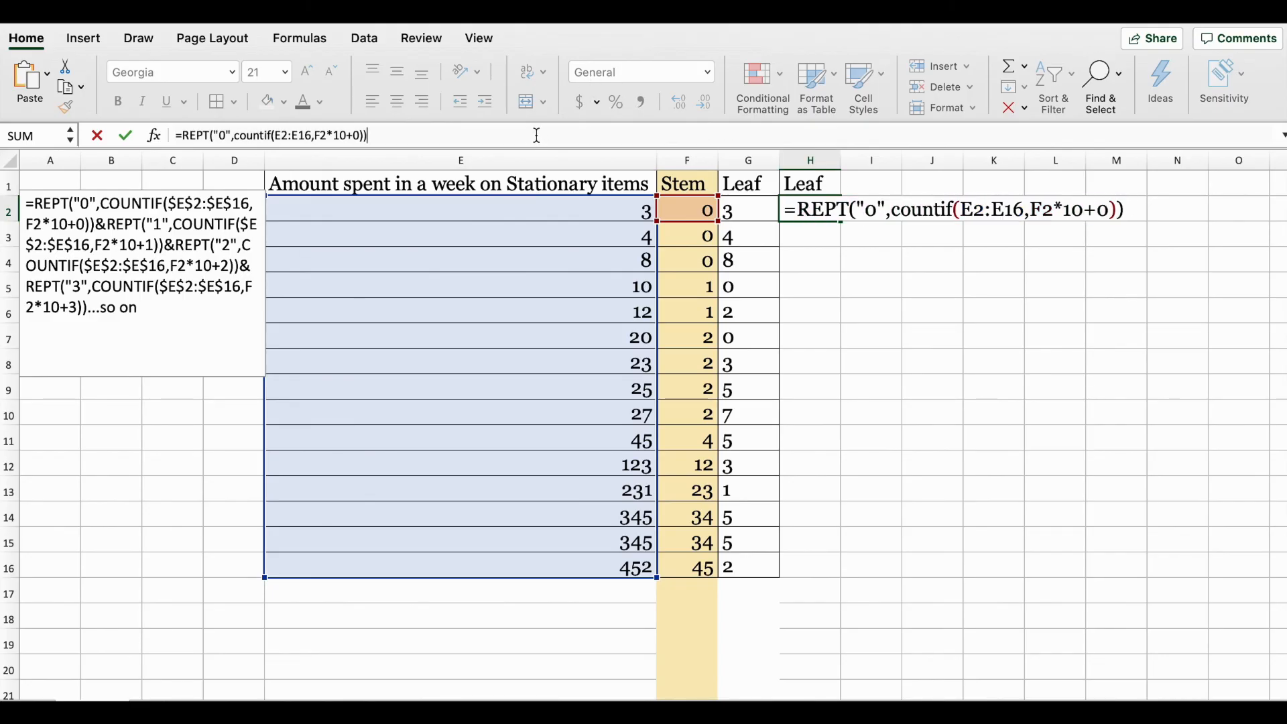
- Chain &REPT/COUNTIF terms for leaf digits 1, 2 and 3 onto the H2 formula and start the next
type("&REPT(\"0\",countif(E2:E16,F2*10+0))")
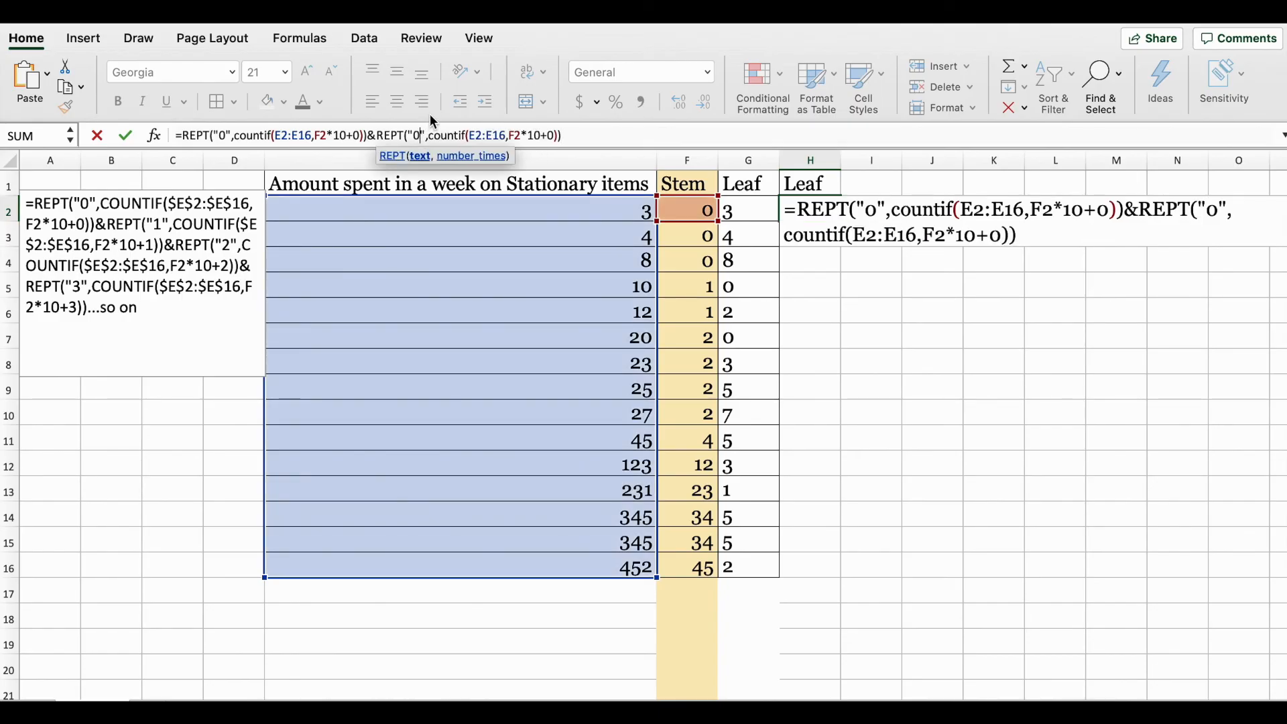
type("1")
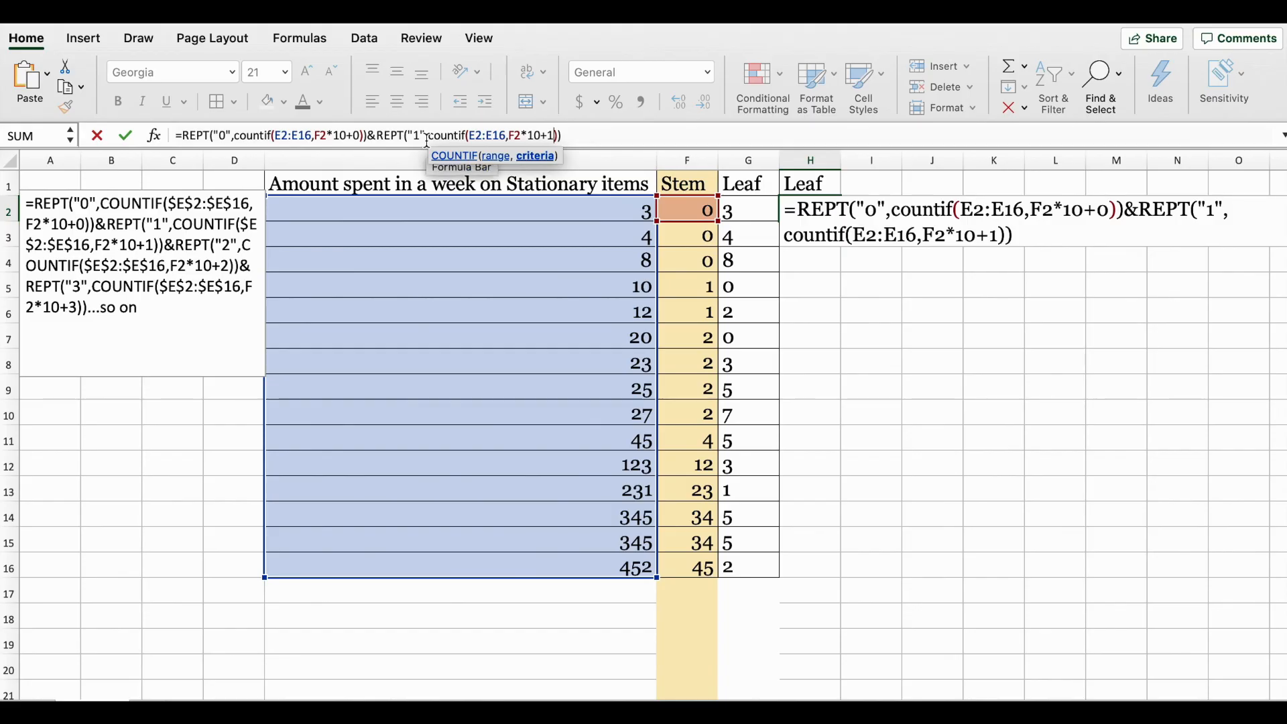
mouse_move(484, 141)
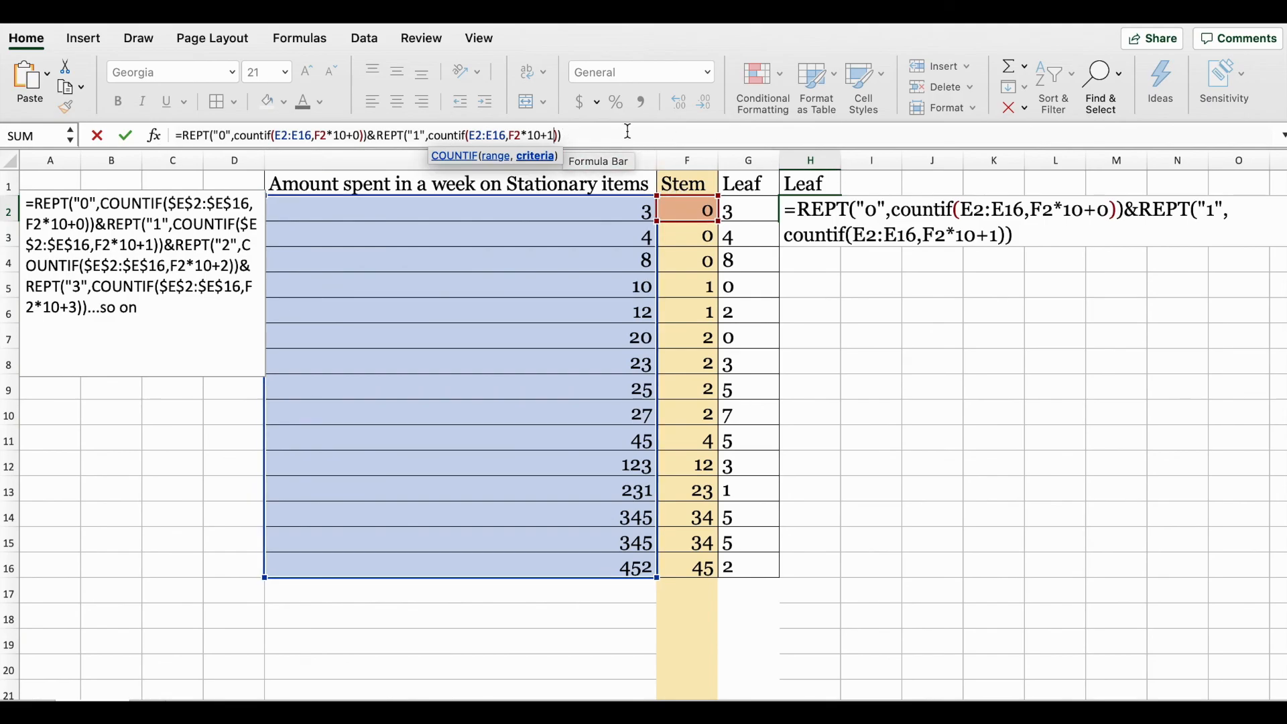
type("&")
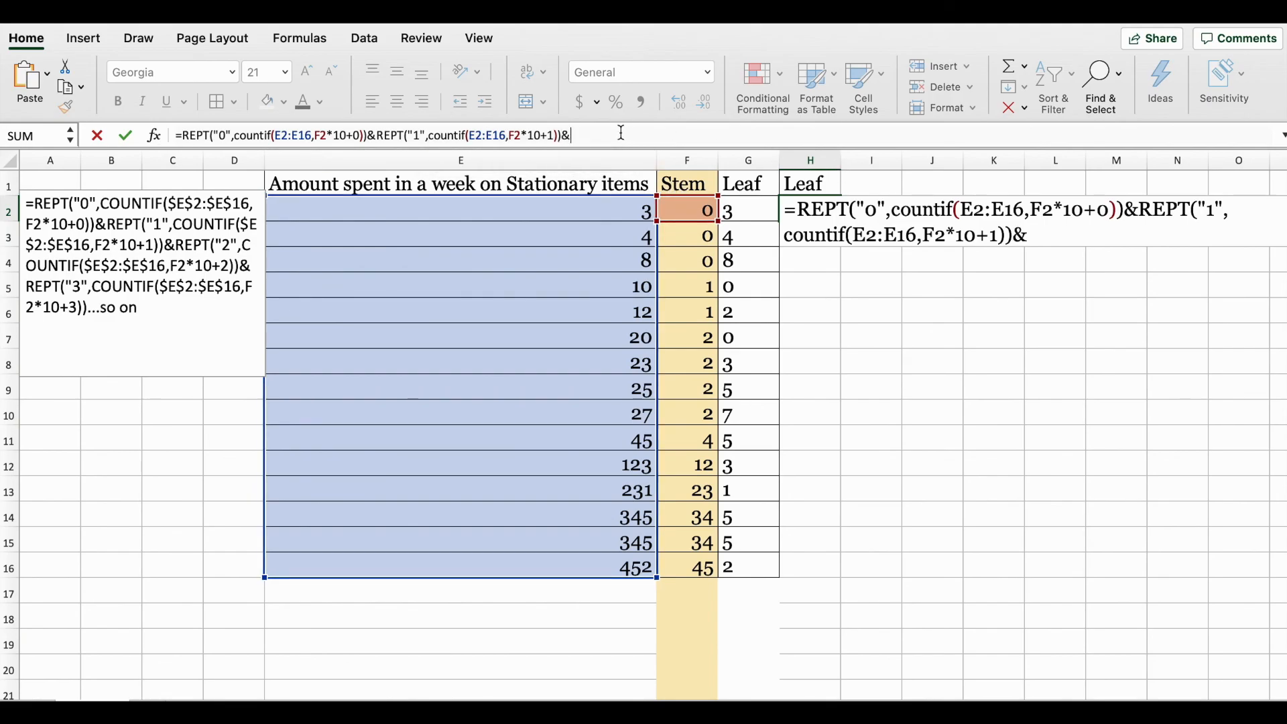
type("REPT(\"0\",countif(E2:E16,F2*10+0))")
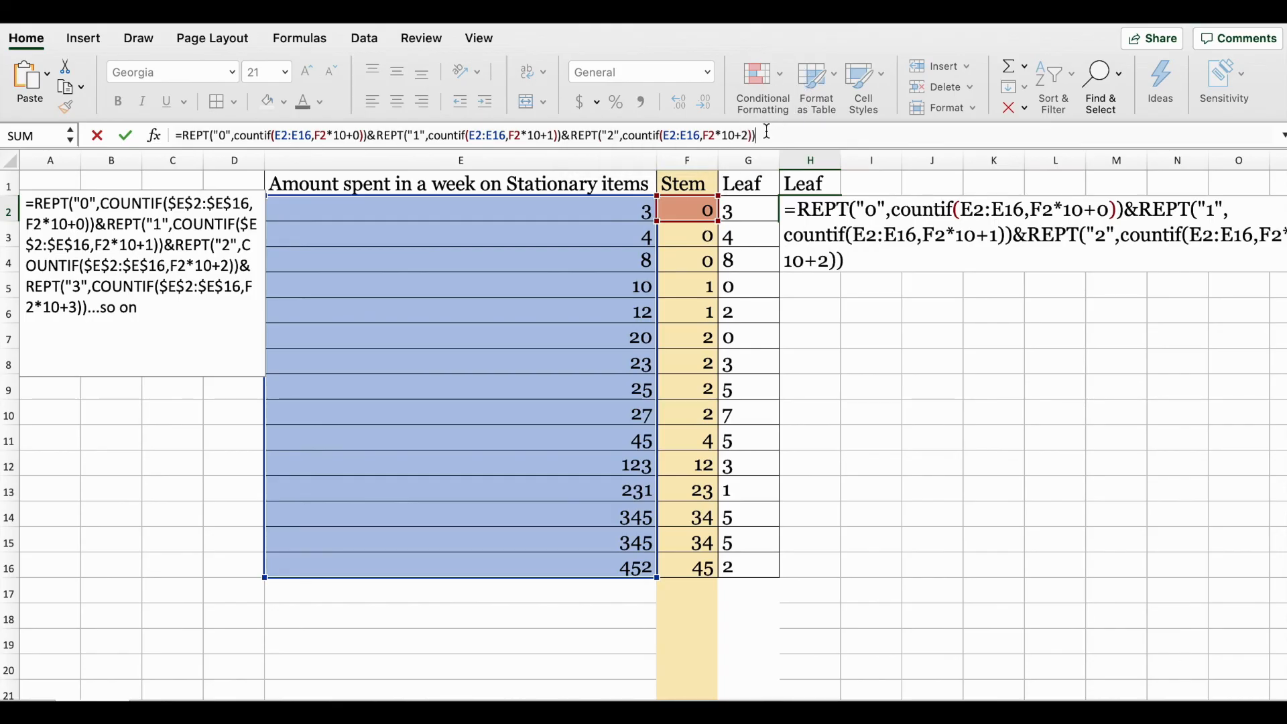
type("&REPT(\"0\",countif(E2:E16,F2*10+0))")
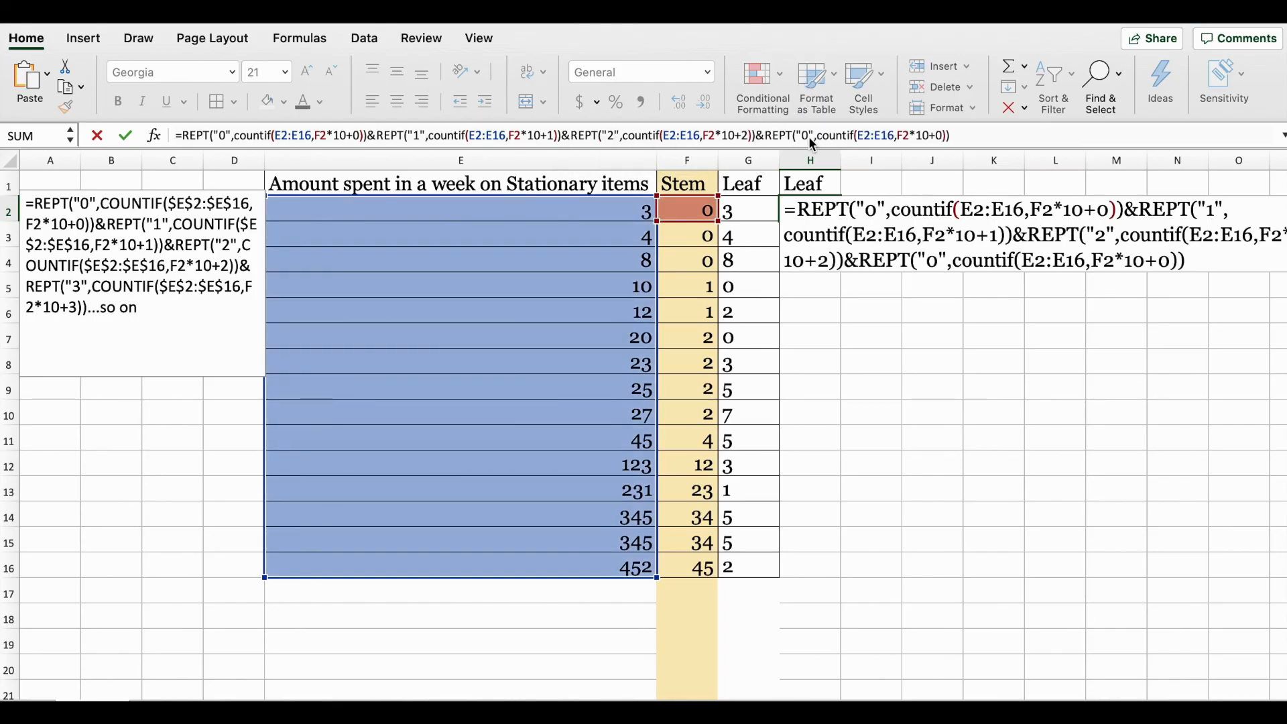
type("3")
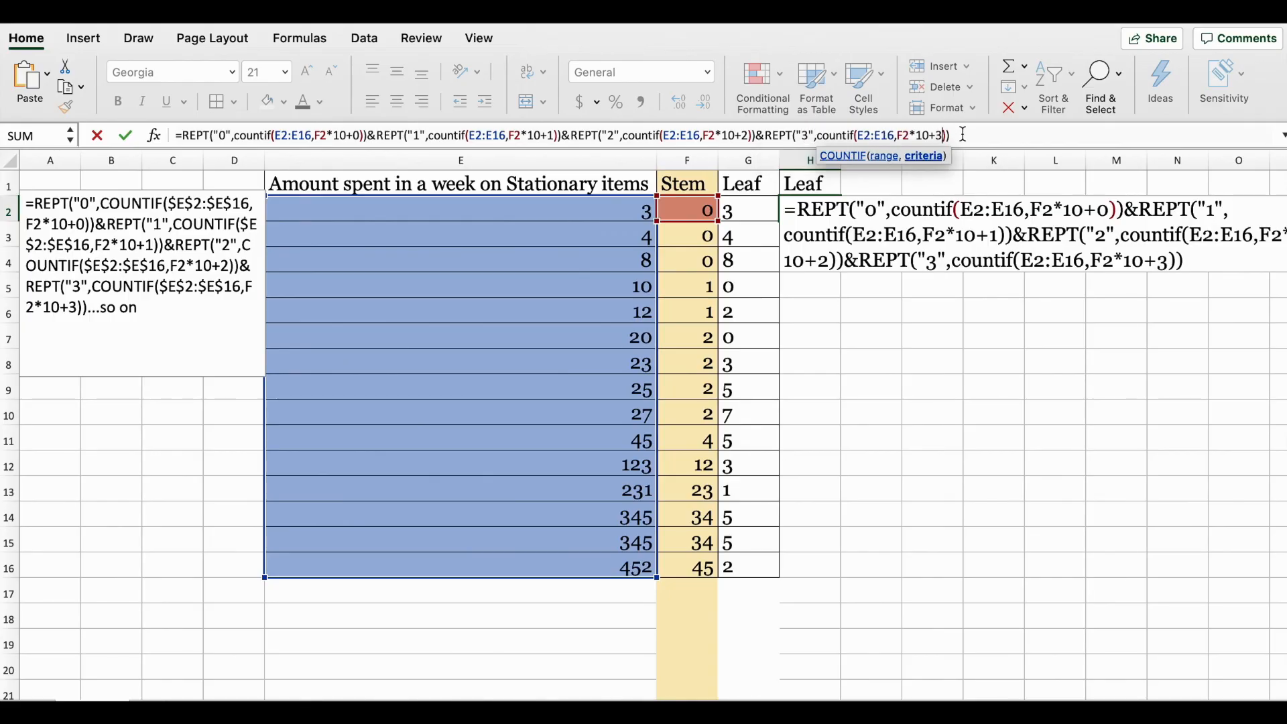
type("&")
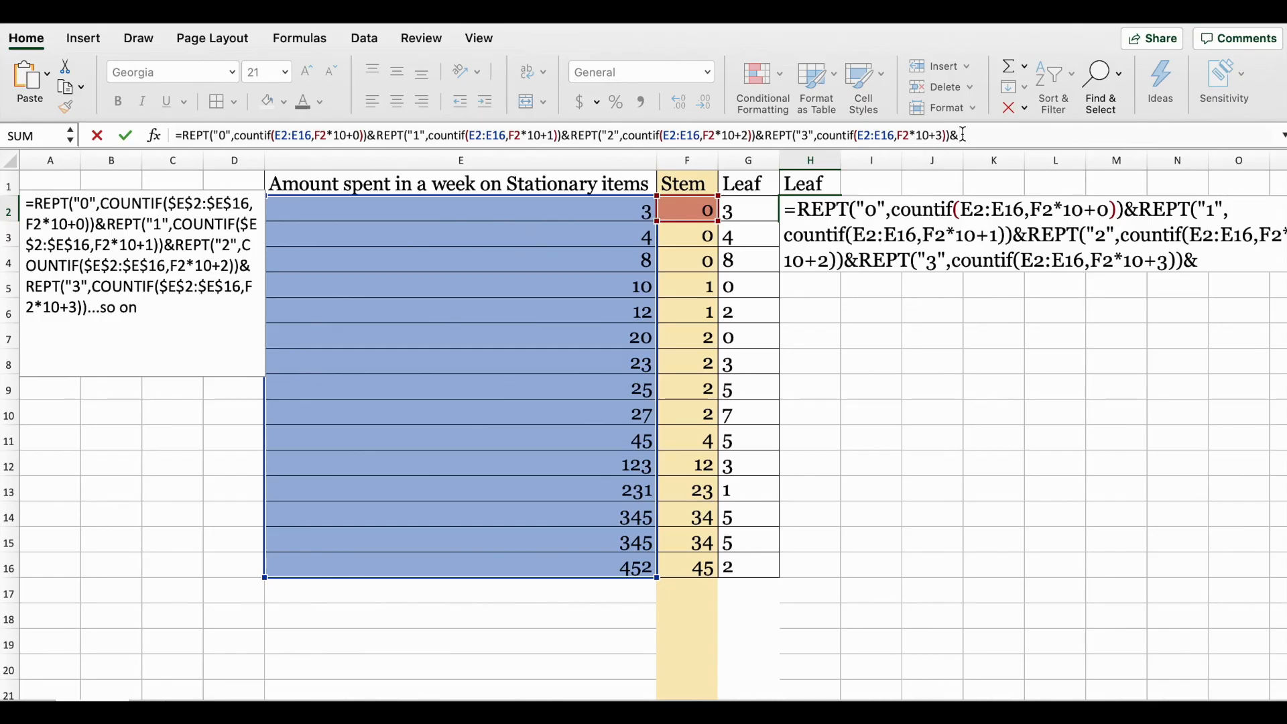
type("&REPT(\"0\",countif(E2:E16,F2*10+0))")
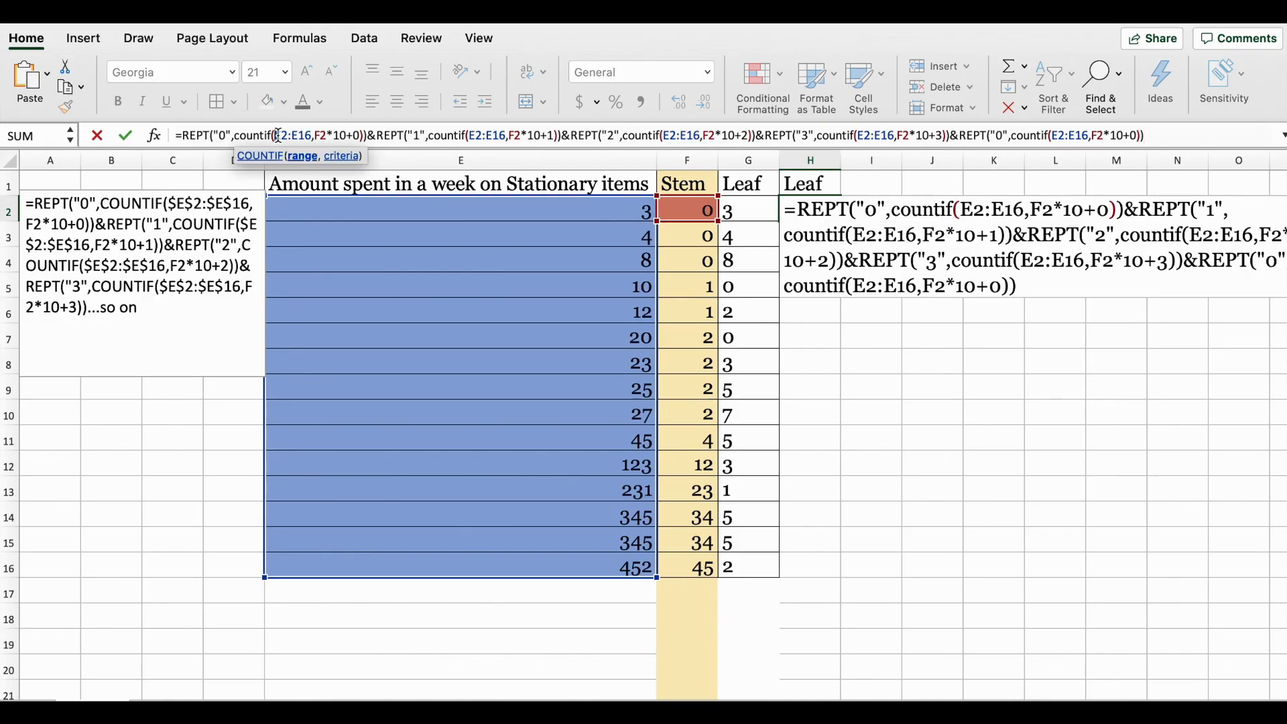
mouse_move(334, 125)
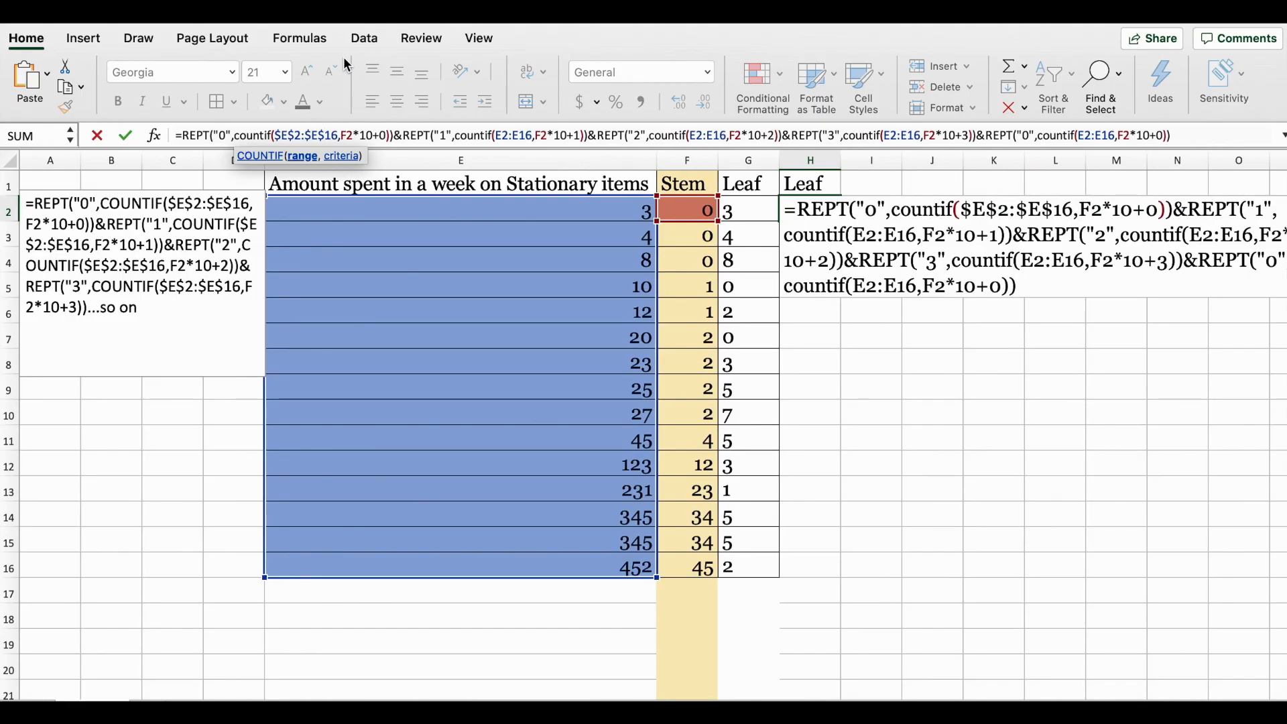
mouse_move(496, 134)
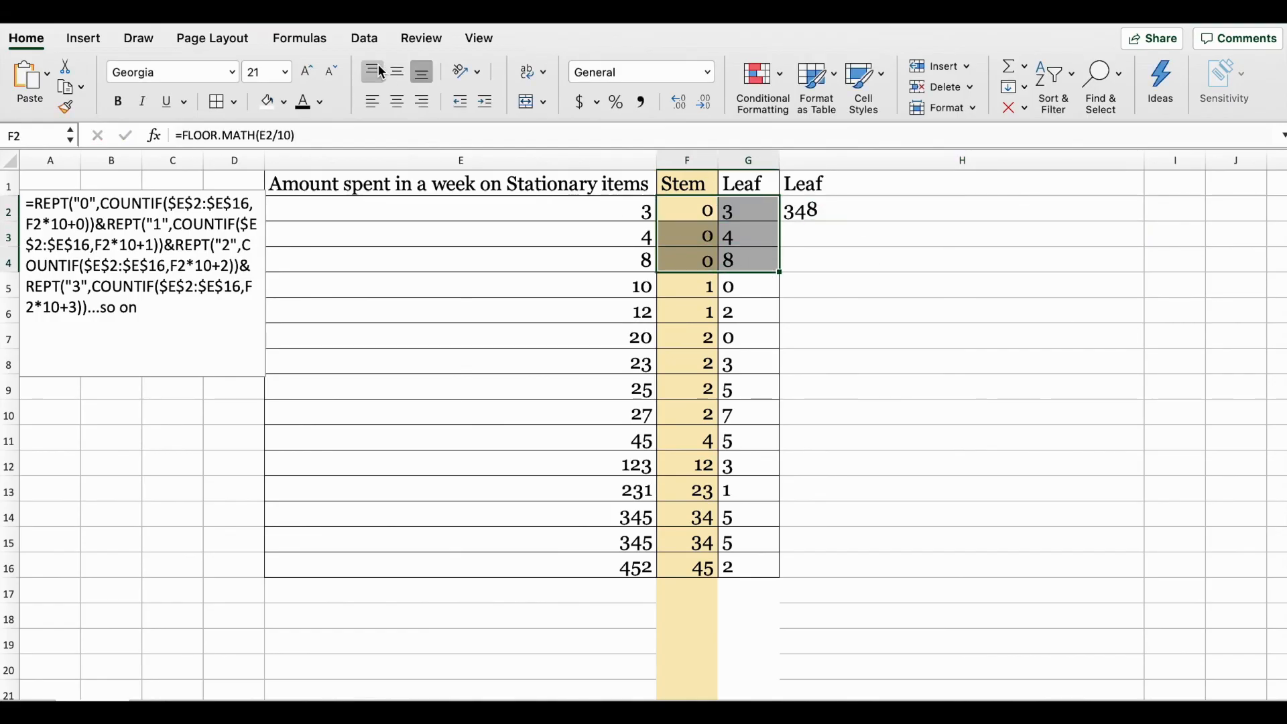
- Fill the combined-leaf formula from H2 down to H16, then select the duplicate stem 0 in row 3
left_click(420, 71)
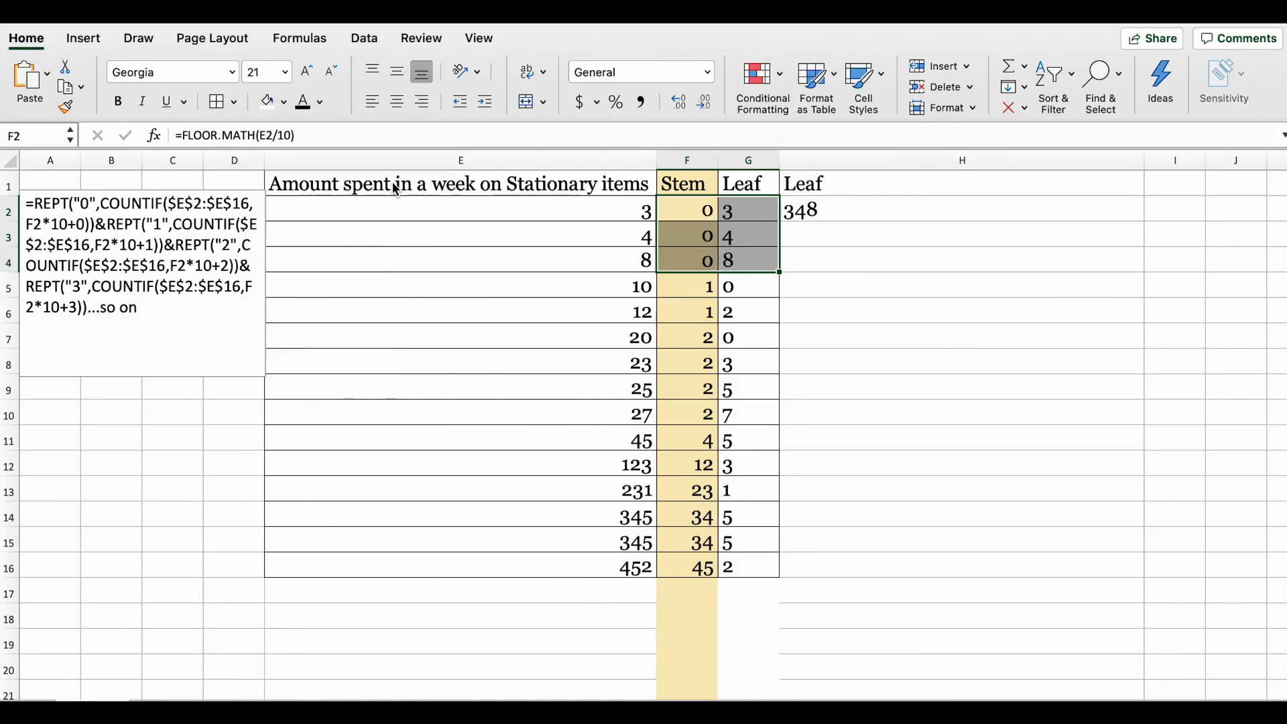
left_click(961, 235)
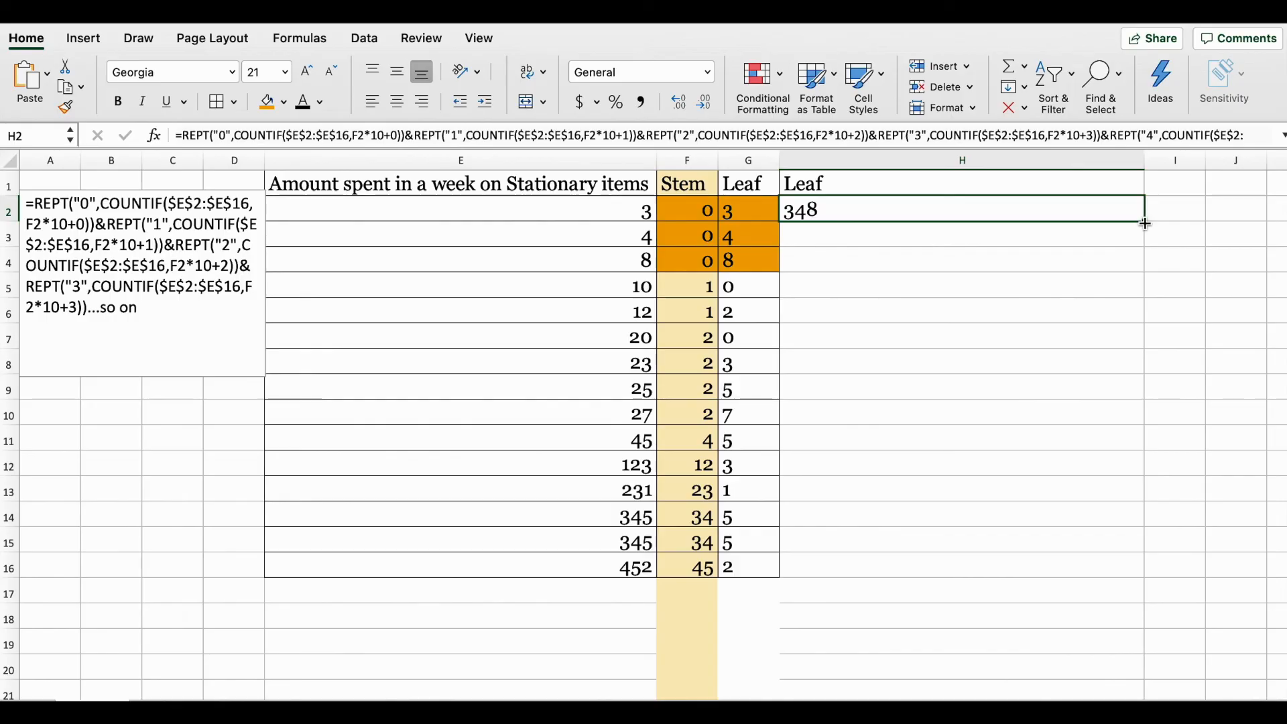
left_click_drag(1144, 224, 1144, 567)
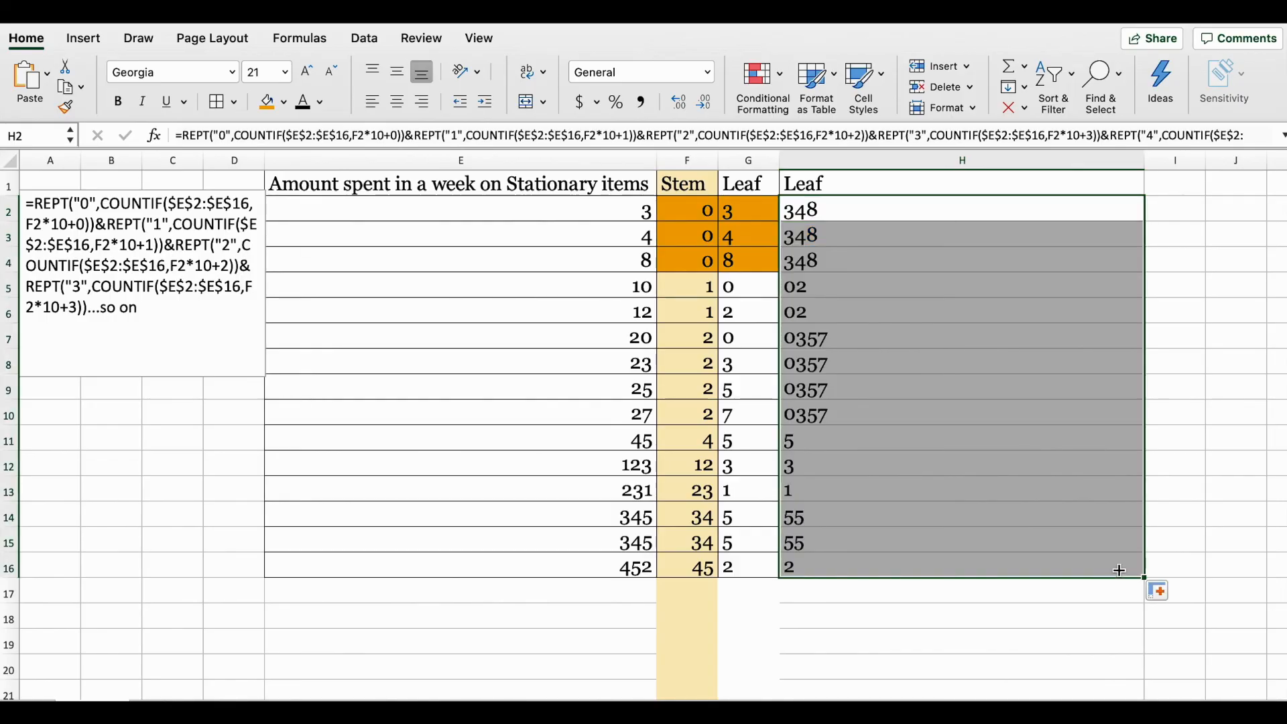
mouse_move(948, 296)
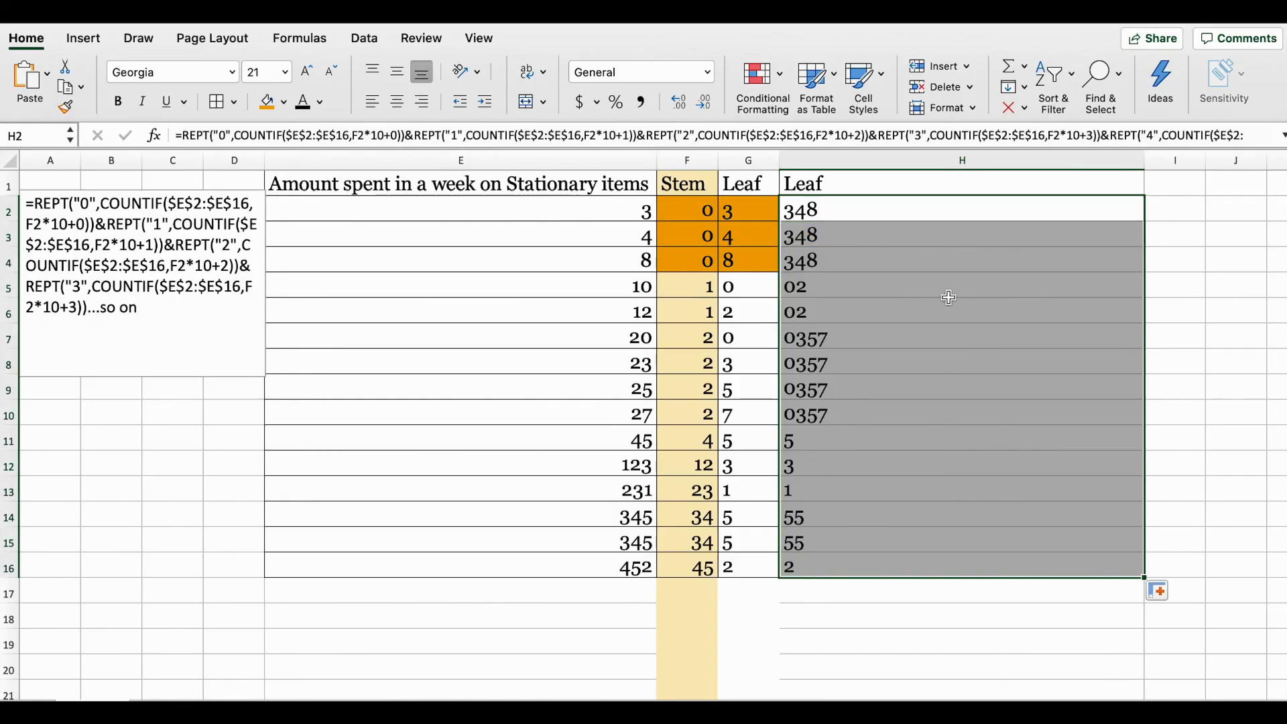
left_click(1175, 359)
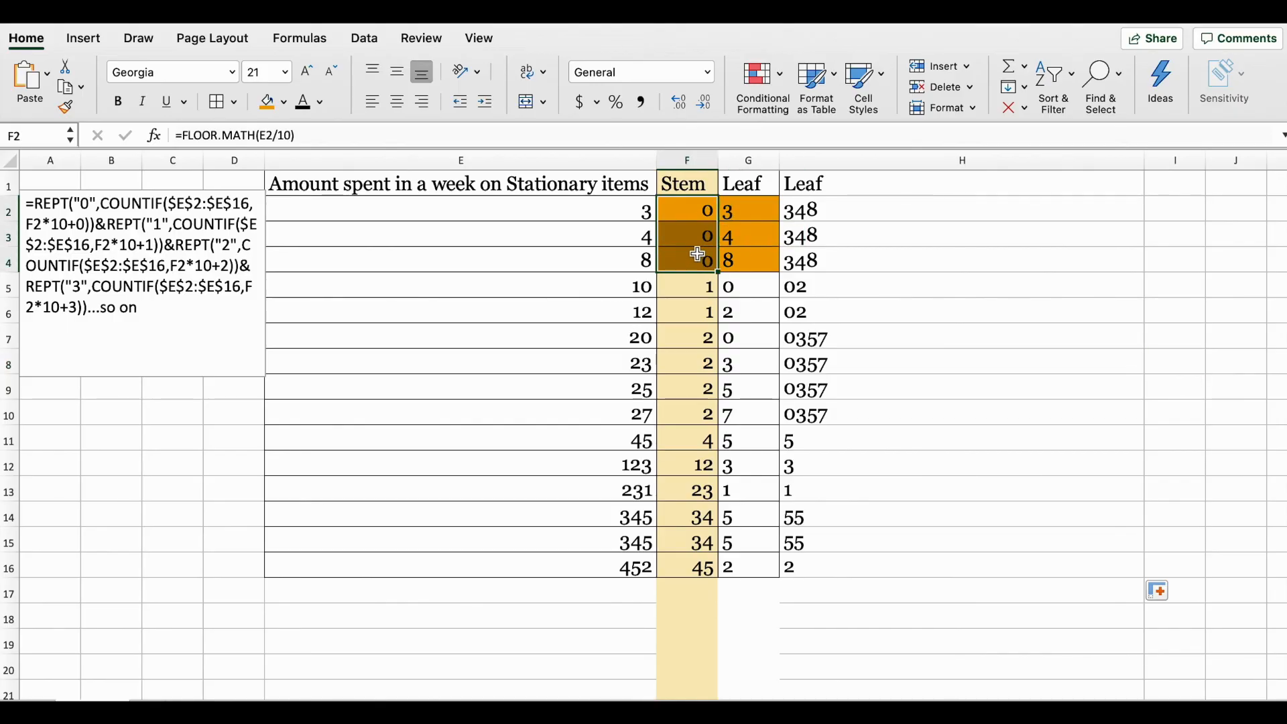
left_click(688, 234)
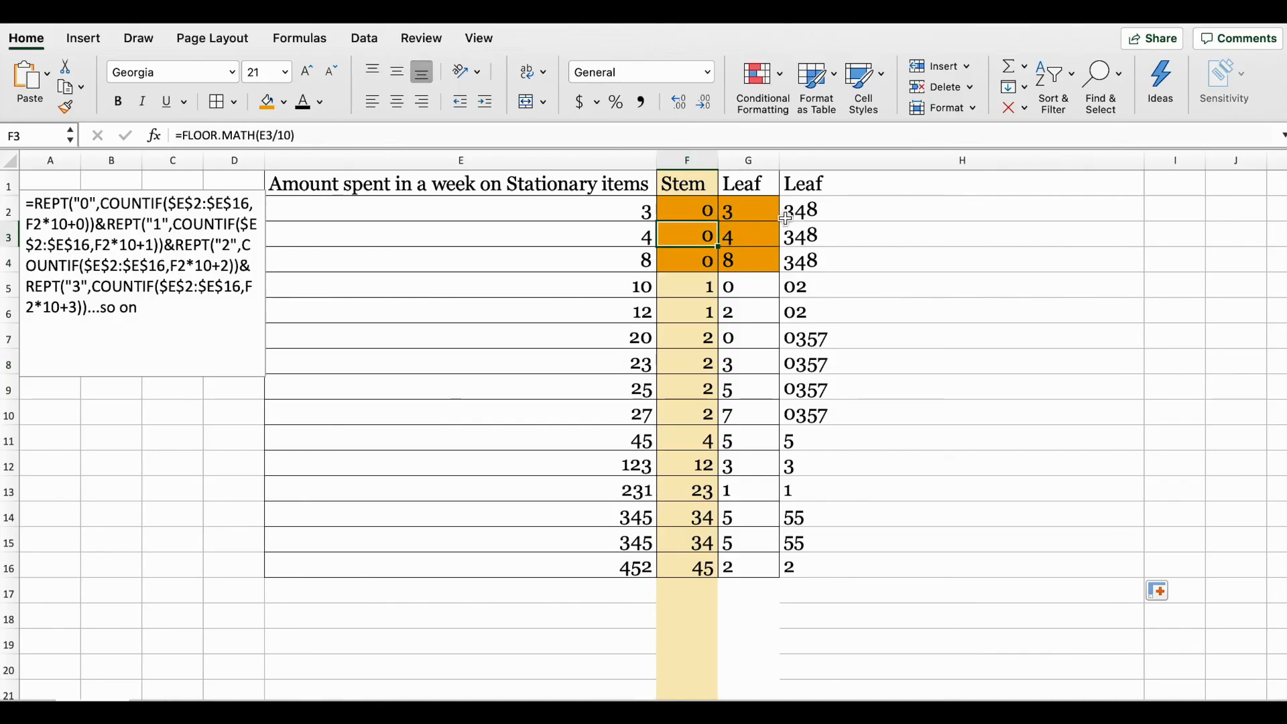
- Hide the duplicate stem rows 3–4 and row 6
left_click(688, 285)
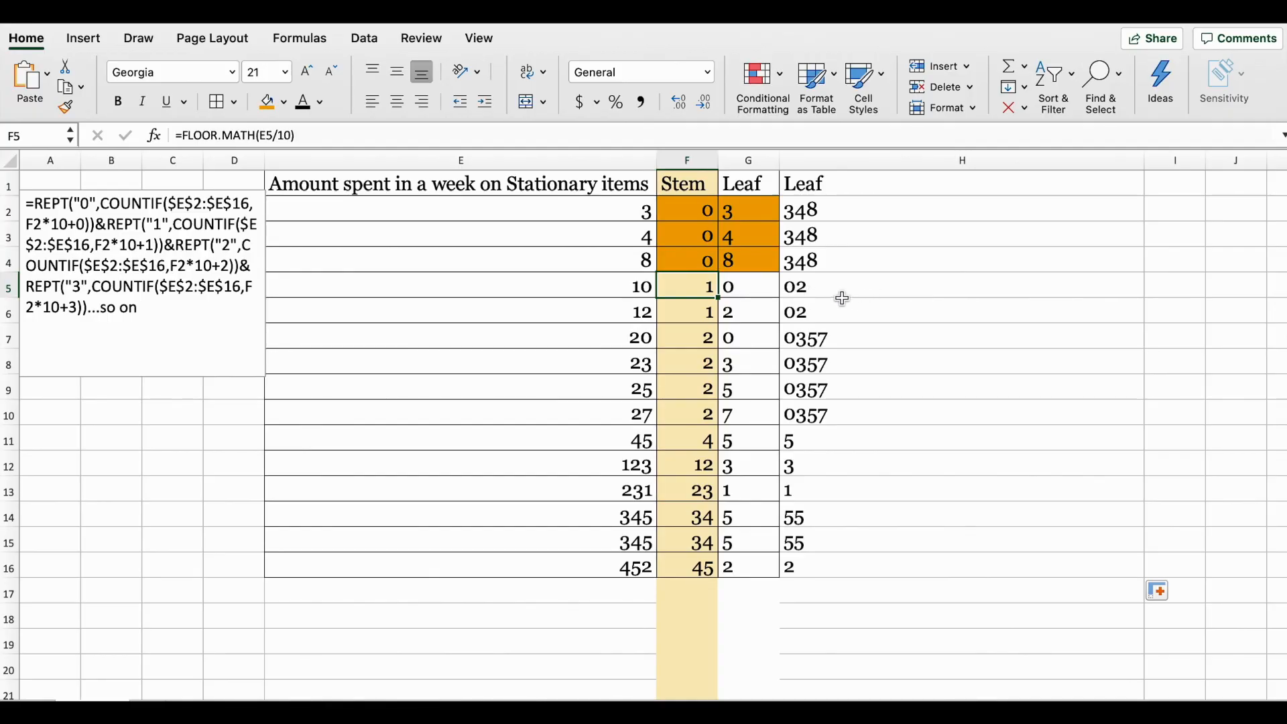
left_click(688, 160)
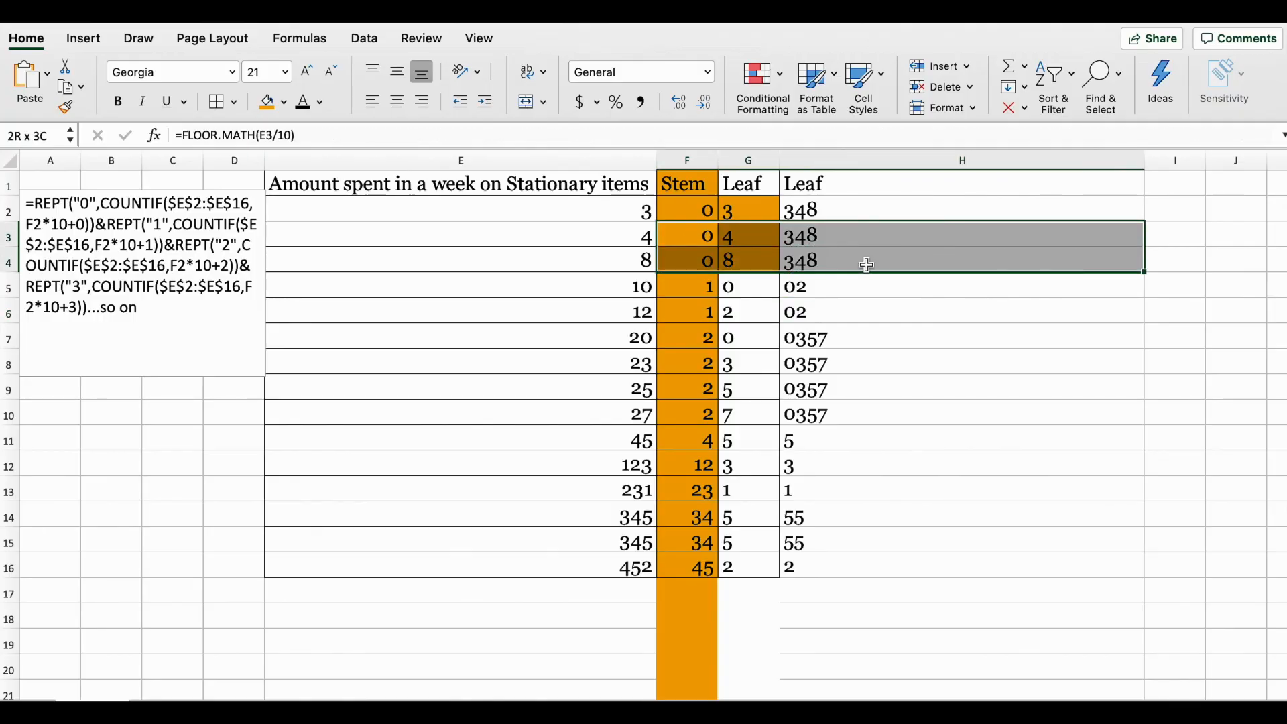
right_click(866, 264)
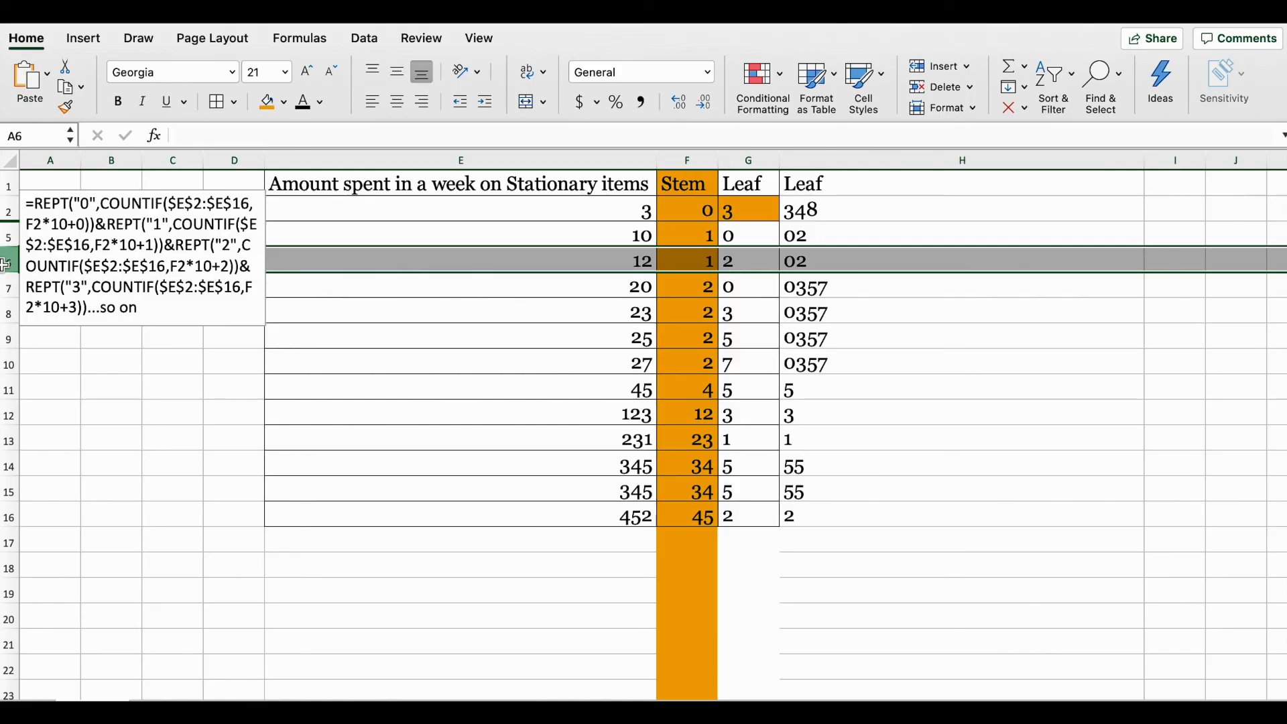
right_click(6, 265)
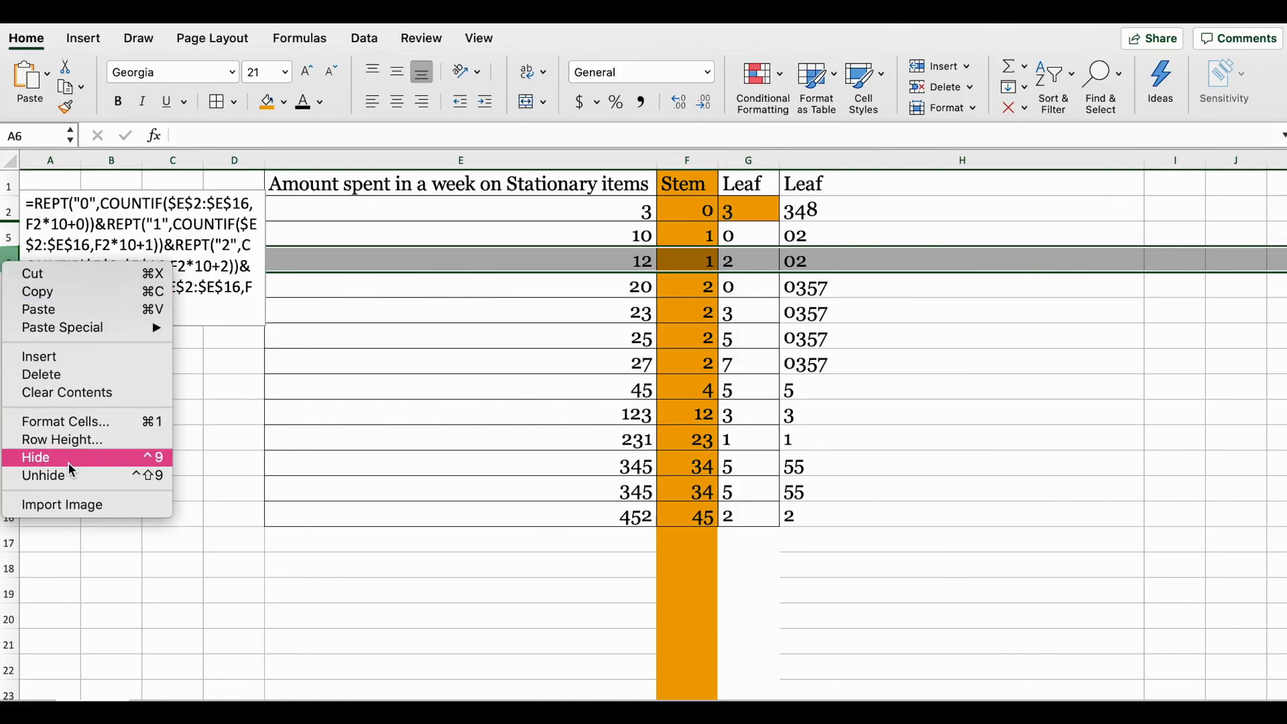
left_click(35, 457)
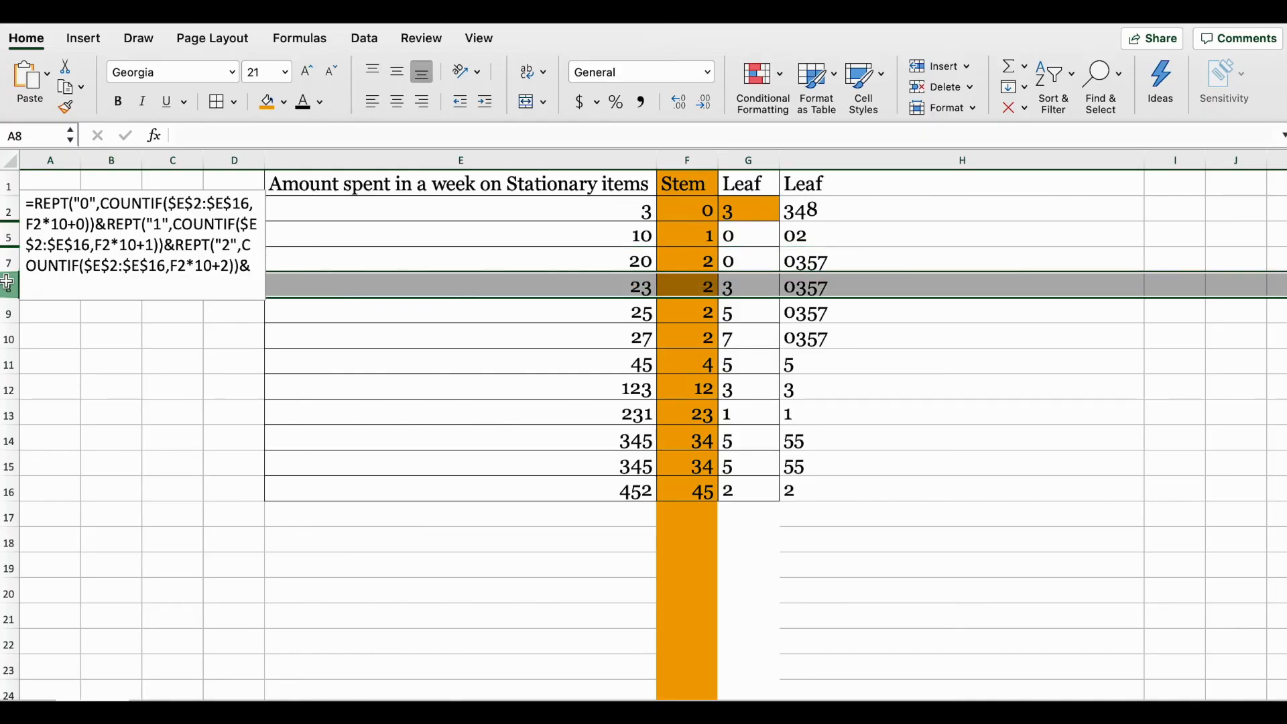
- Hide duplicate stem-2 rows 8–10 and row 14, leaving one row per stem
left_click_drag(8, 287, 8, 313)
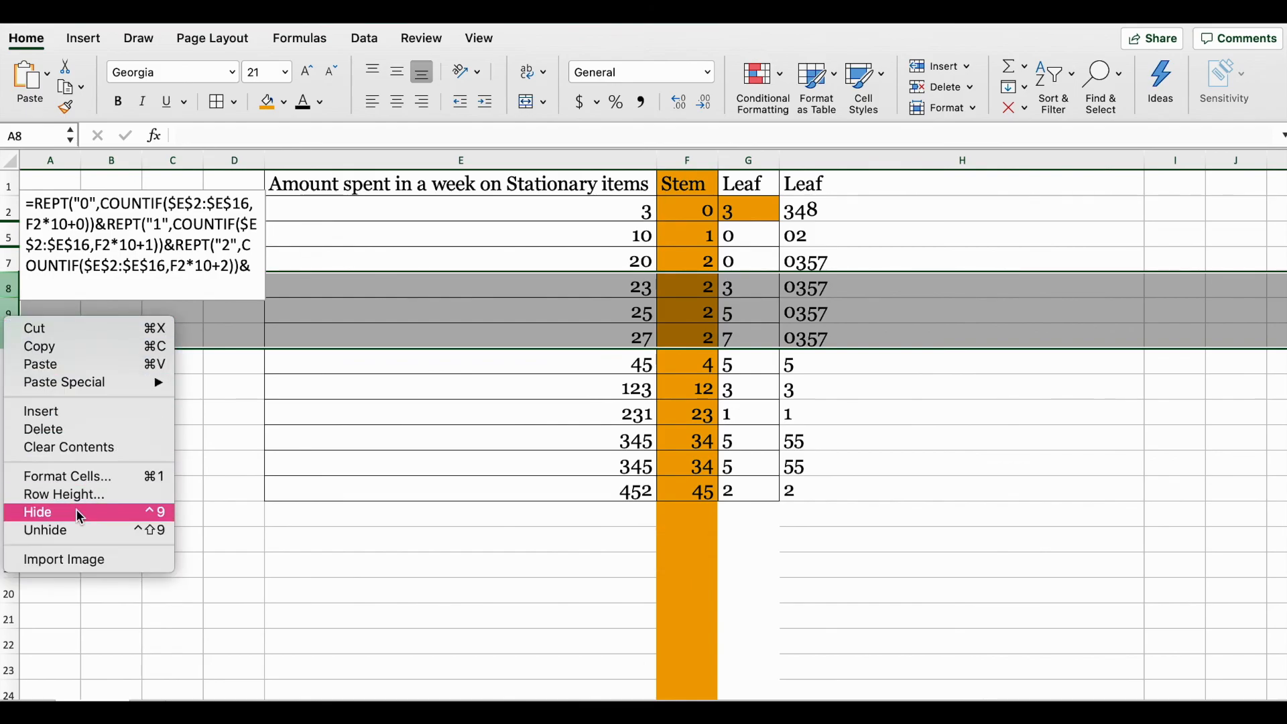
left_click(35, 513)
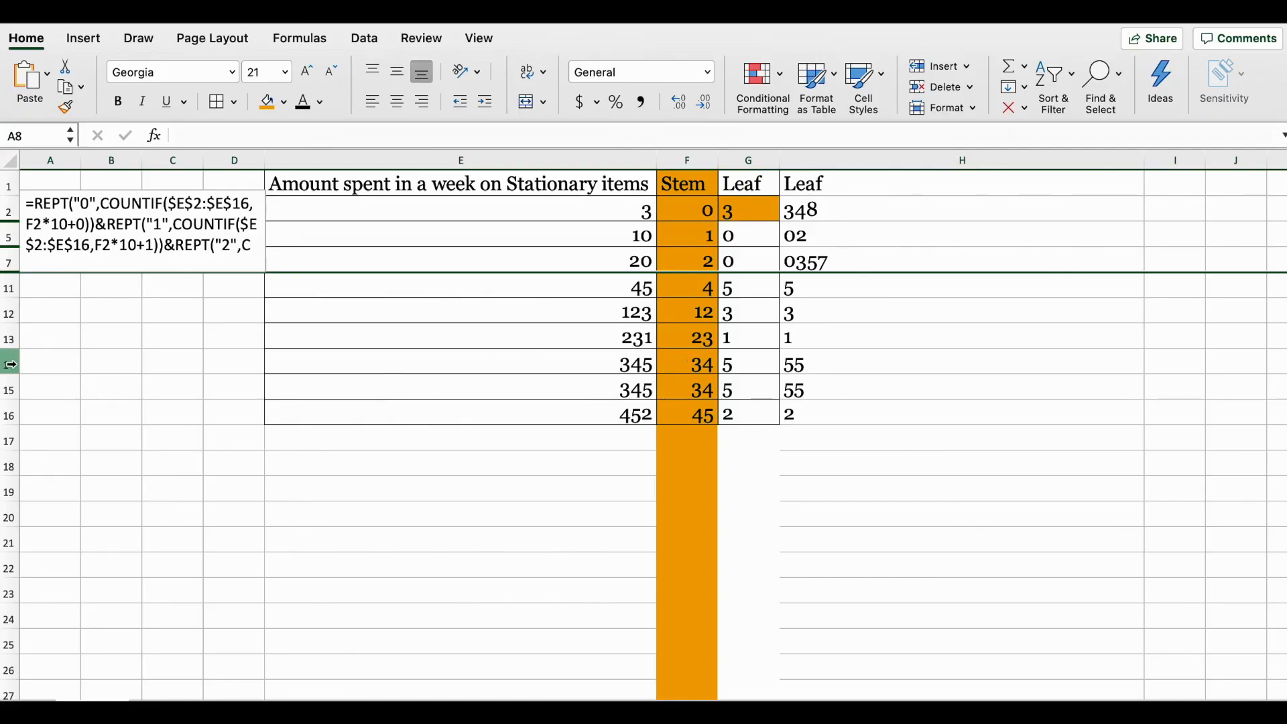
right_click(11, 365)
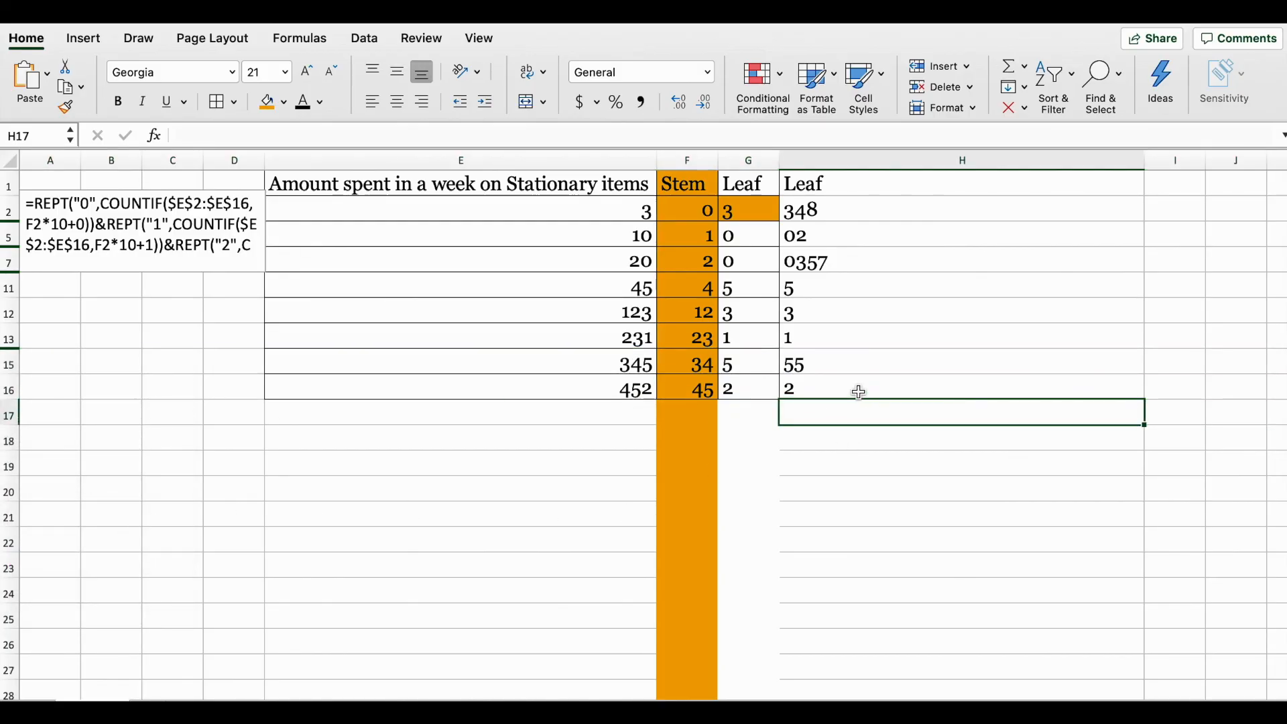
- Hide old Leaf column G and start choosing a fill colour for F1:H16
left_click(749, 161)
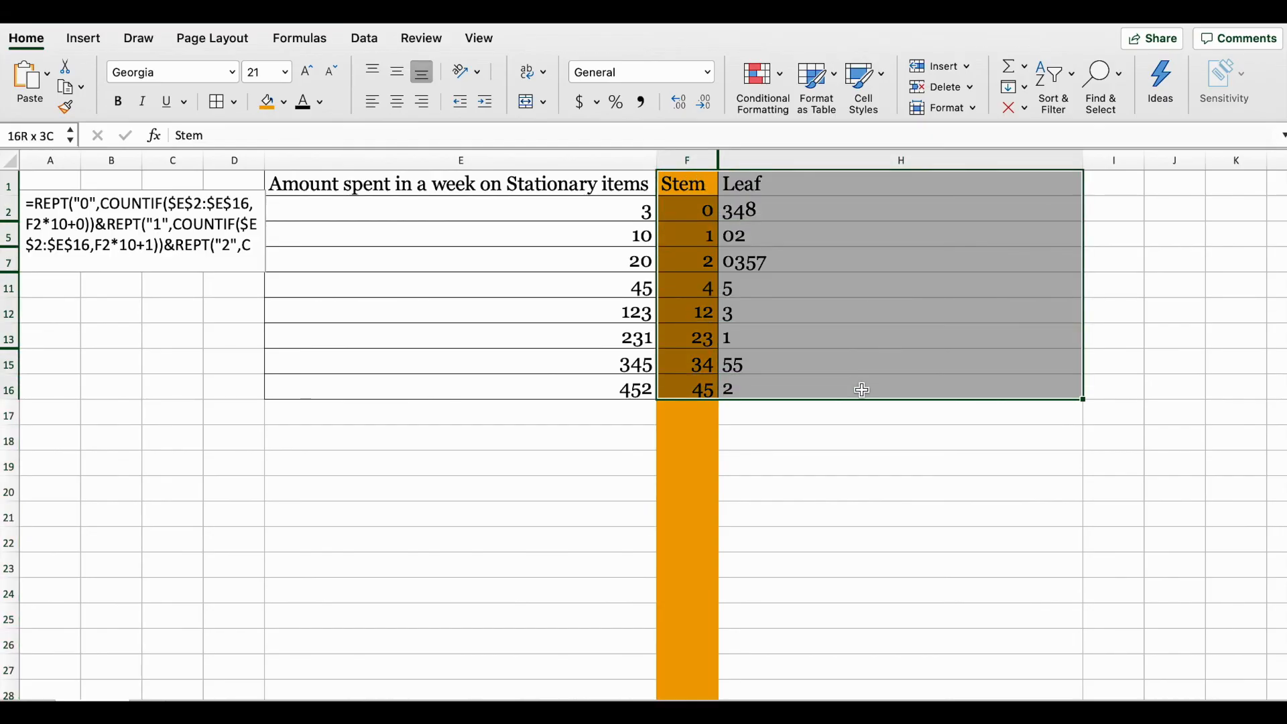
left_click(285, 102)
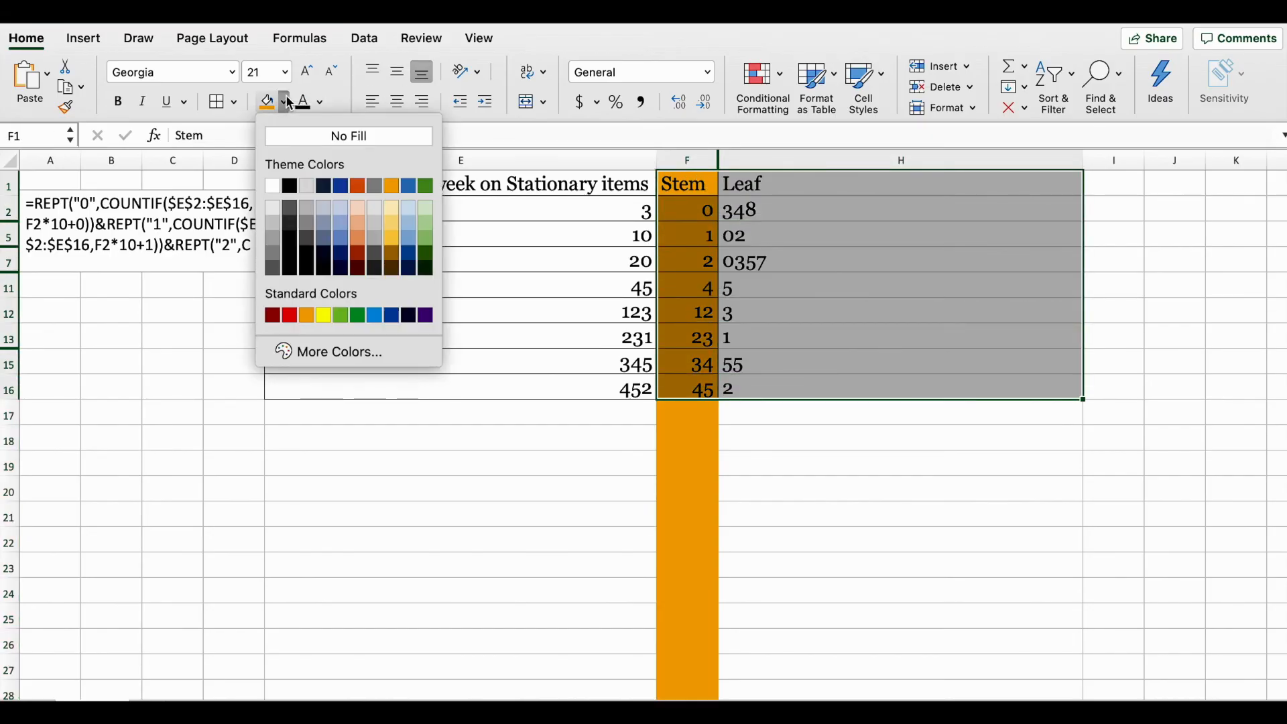